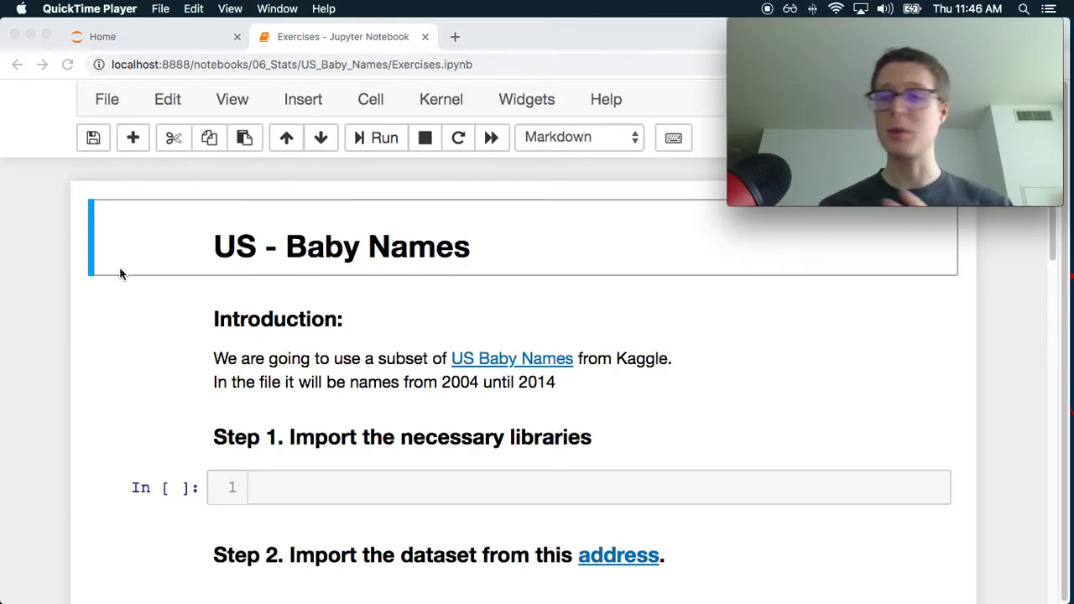
mouse_move(271, 64)
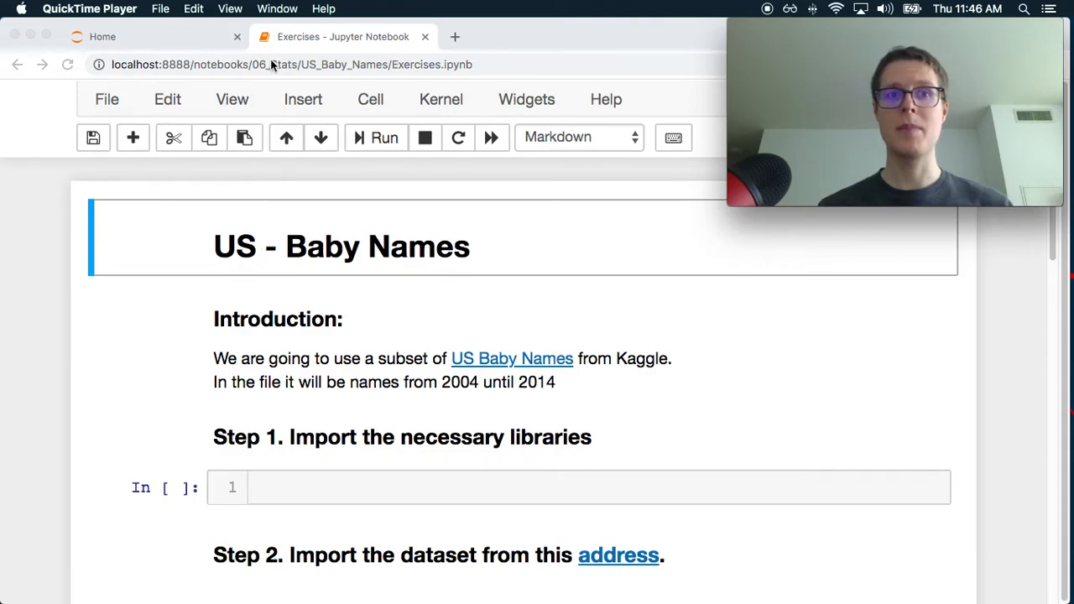
mouse_move(446, 316)
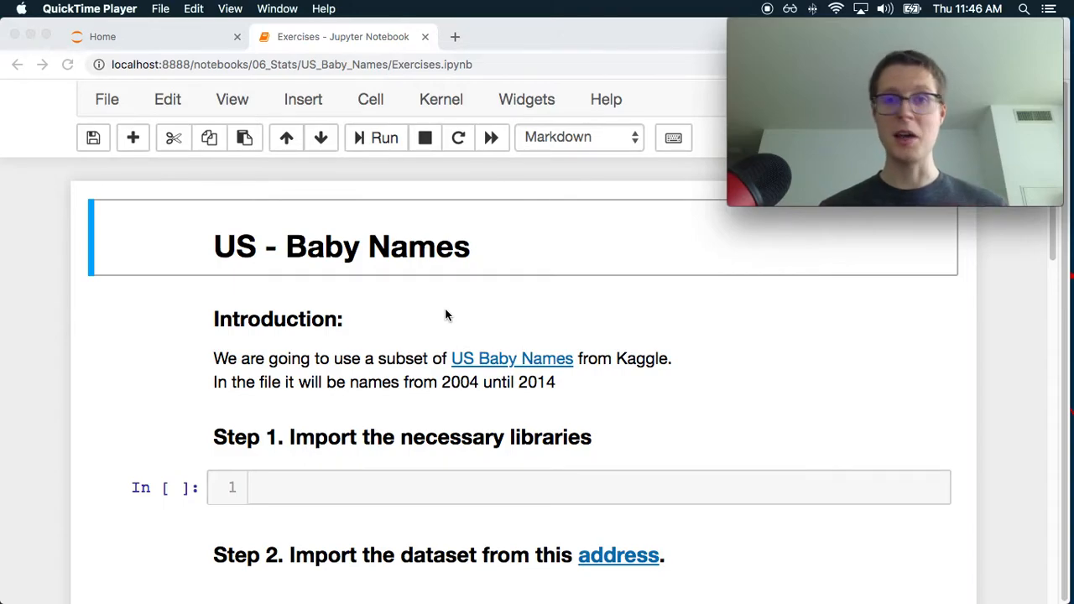
mouse_move(446, 440)
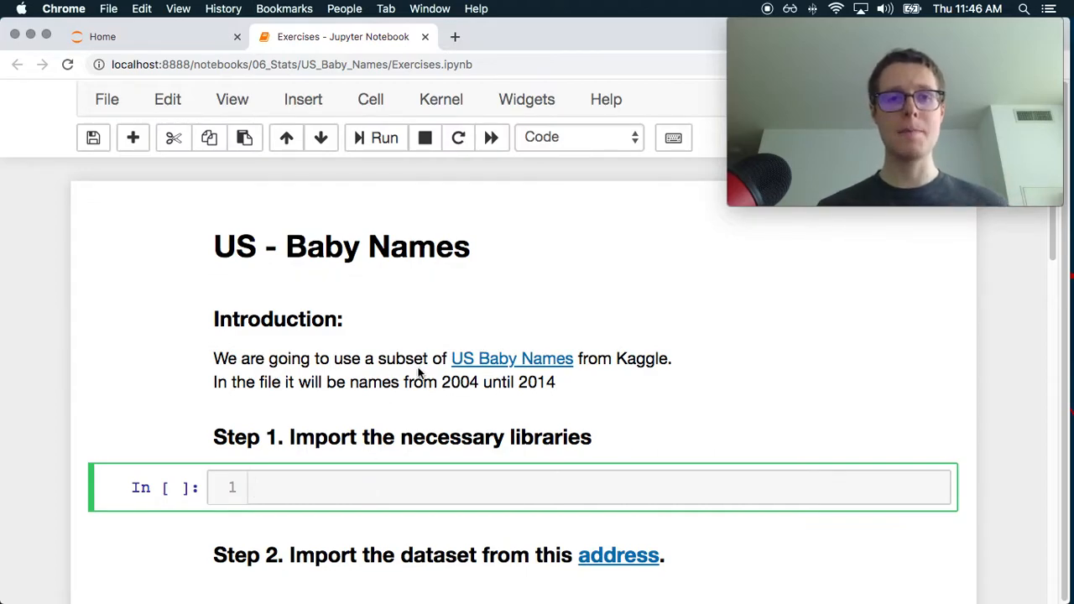
mouse_move(309, 520)
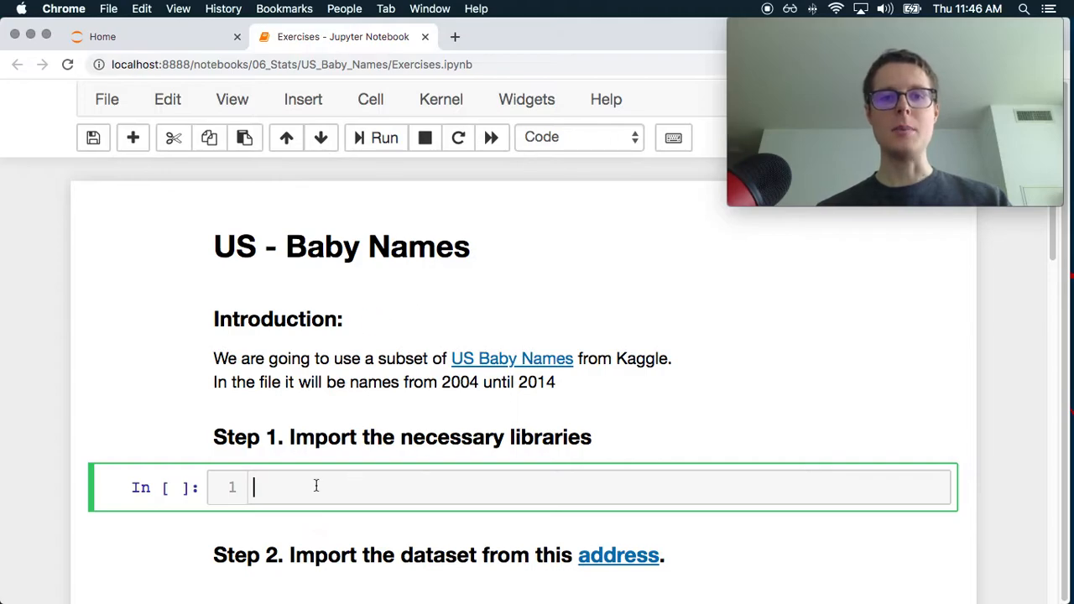
Step: Write and run 'import pandas as pd' in the Step 1 cell
text(import)
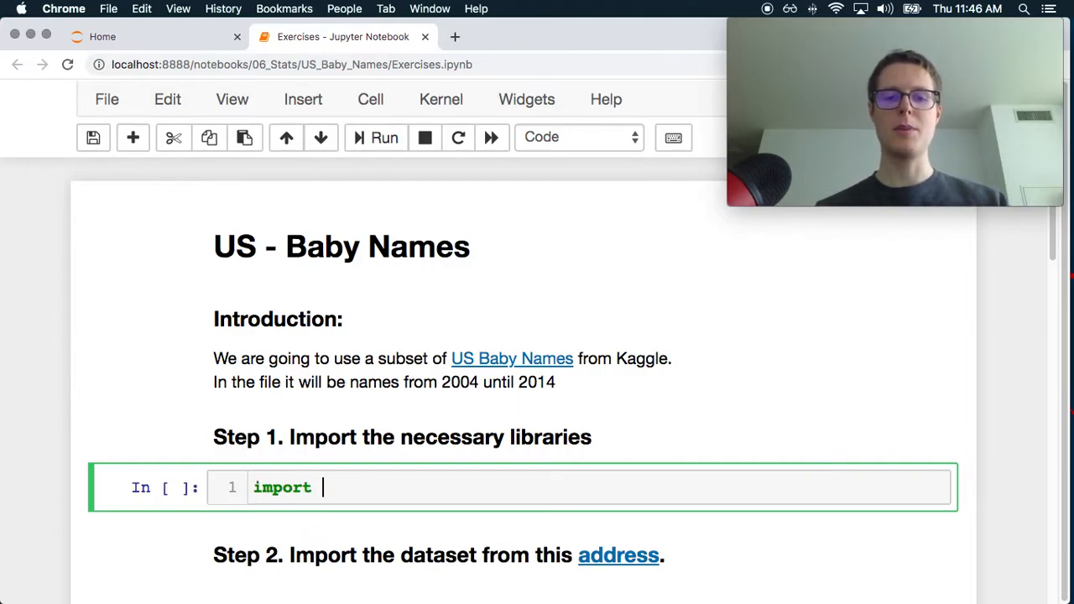
text(pandas as pd)
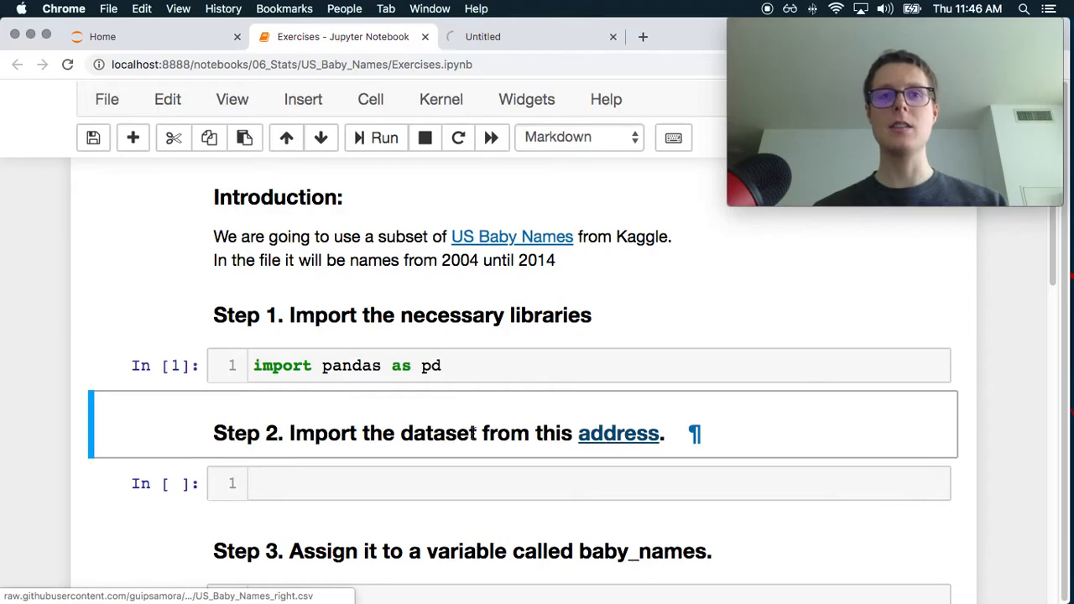
click(618, 433)
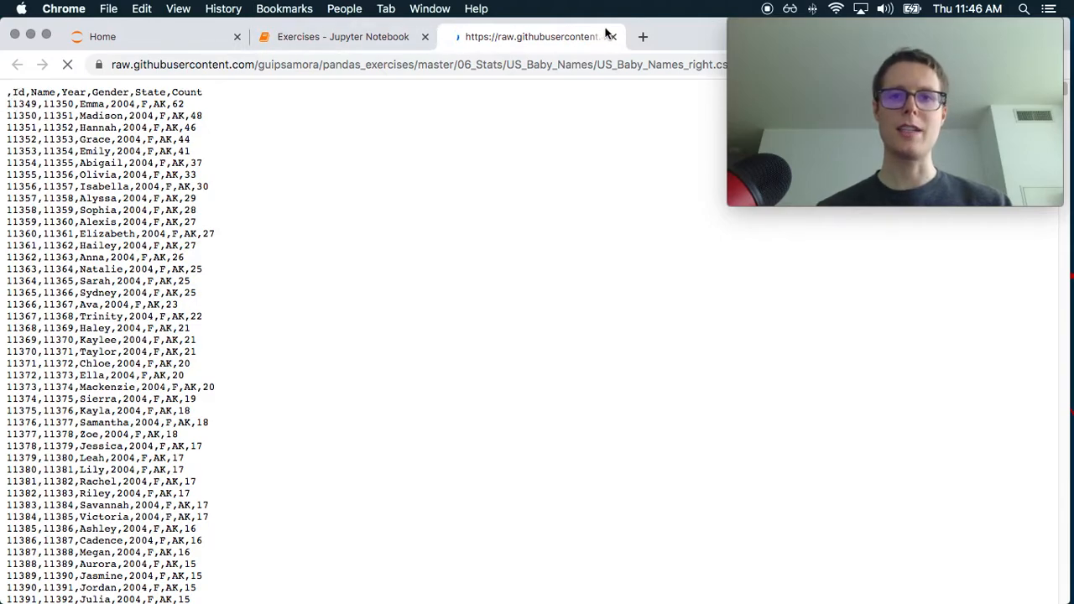
click(336, 37)
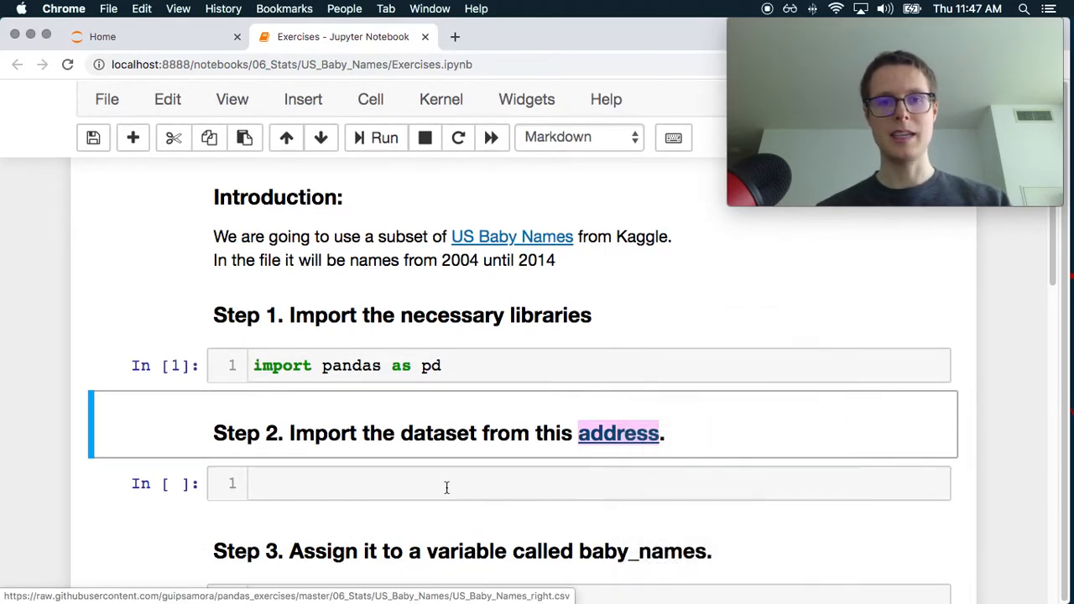
Step: In Step 2, assign the baby names CSV address to url and load it into df with pd.read_csv(url)
text(url =)
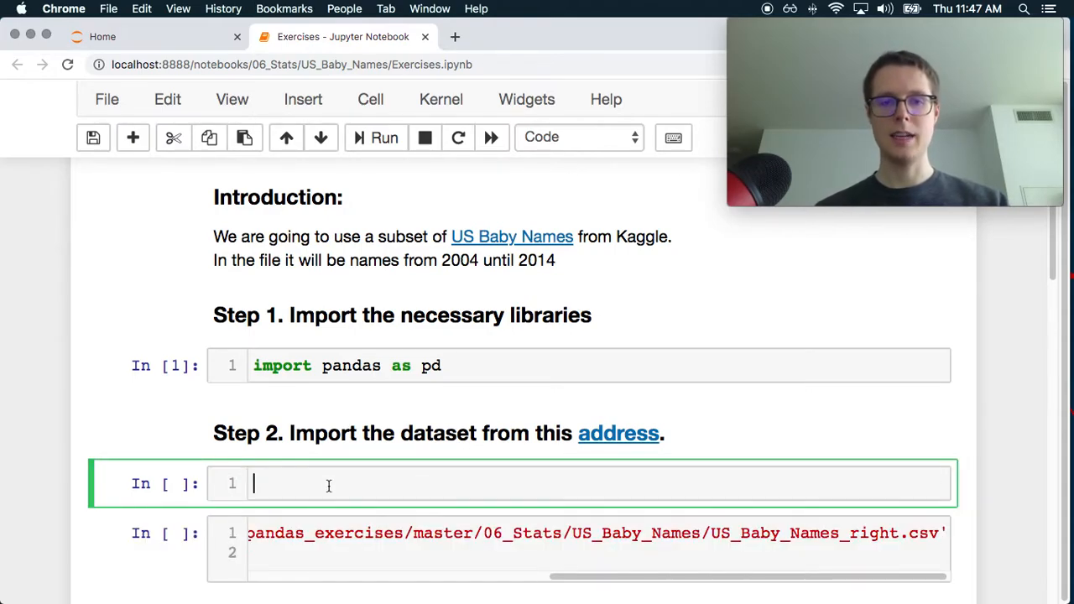
click(384, 137)
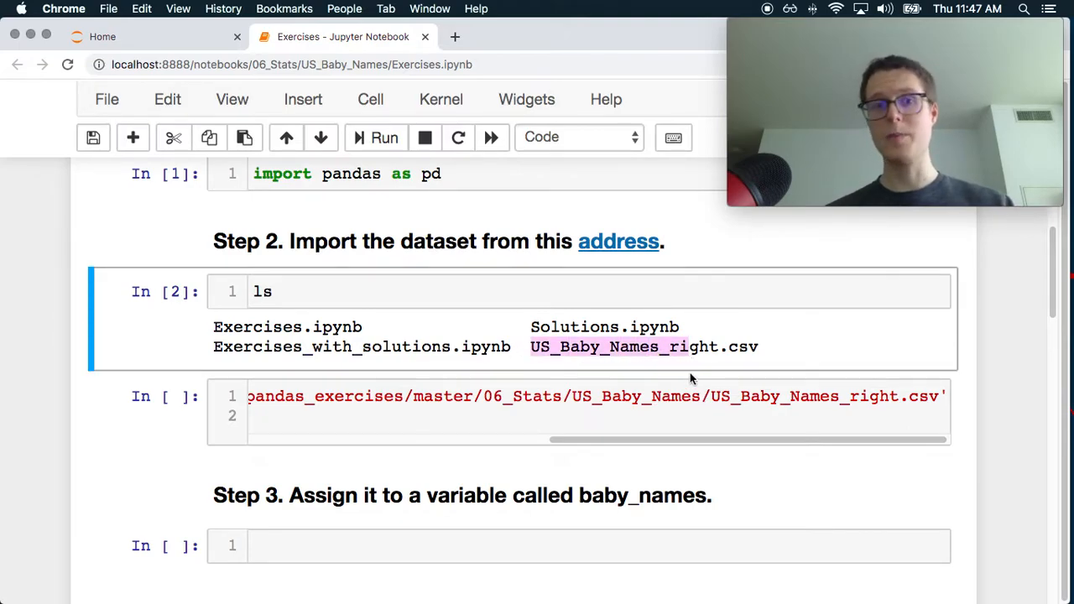
click(646, 408)
text(pd.)
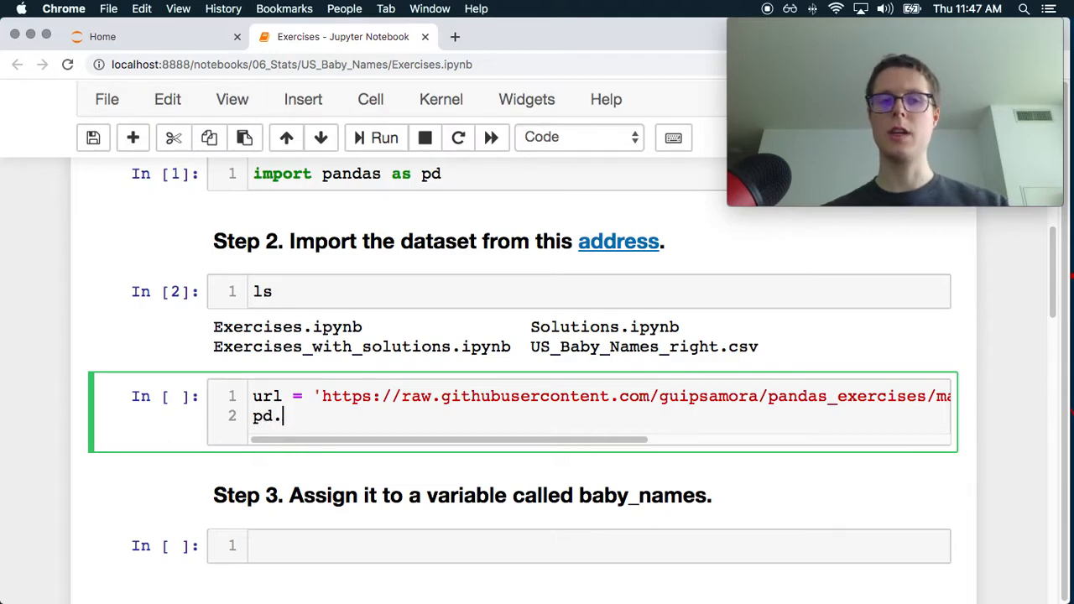
text(read_csv()
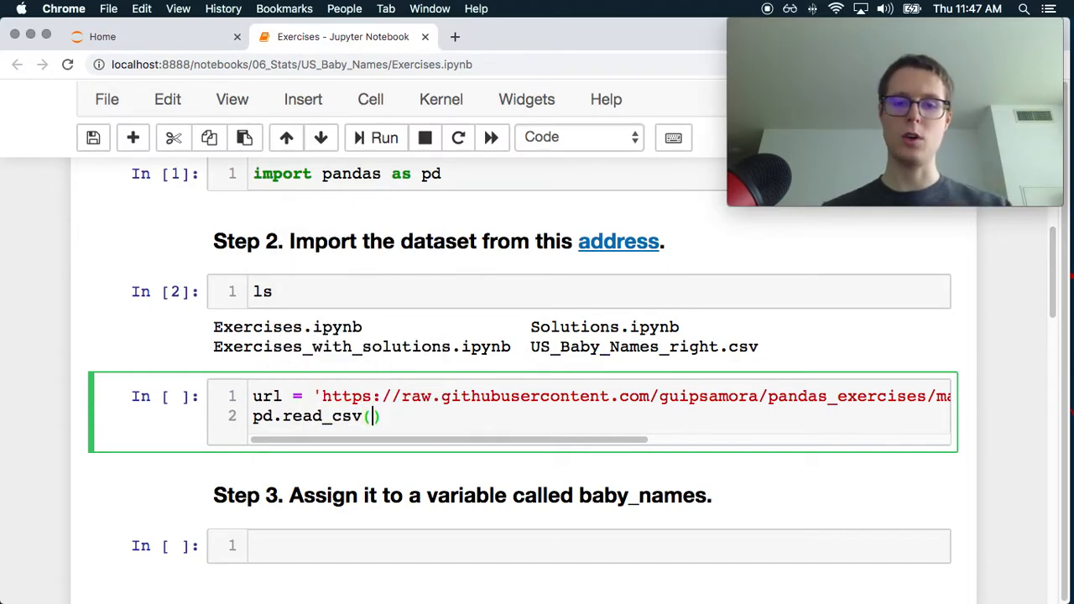
text(url)
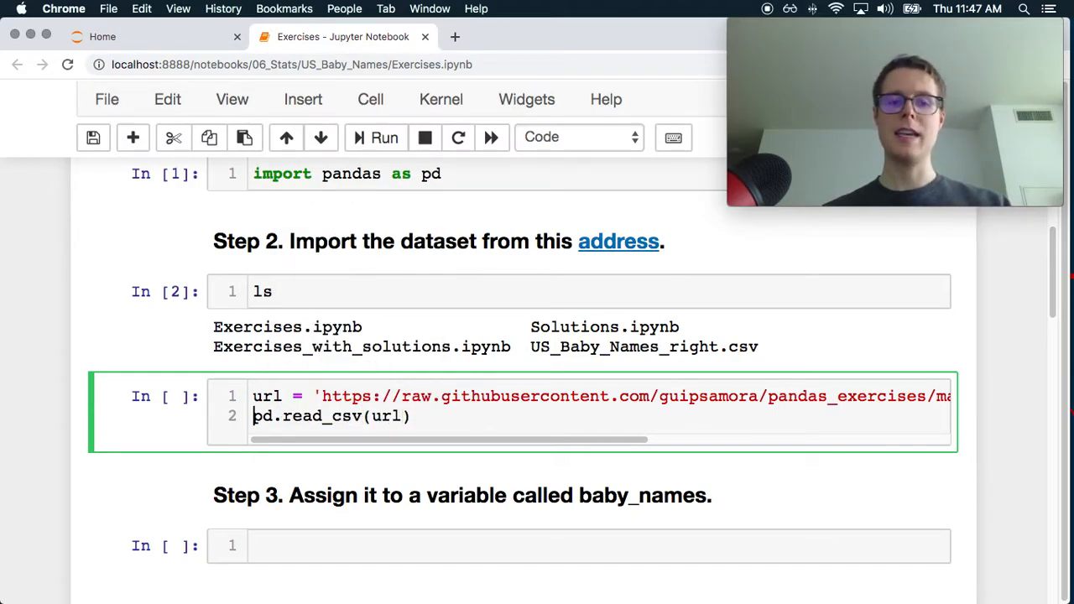
text(df =)
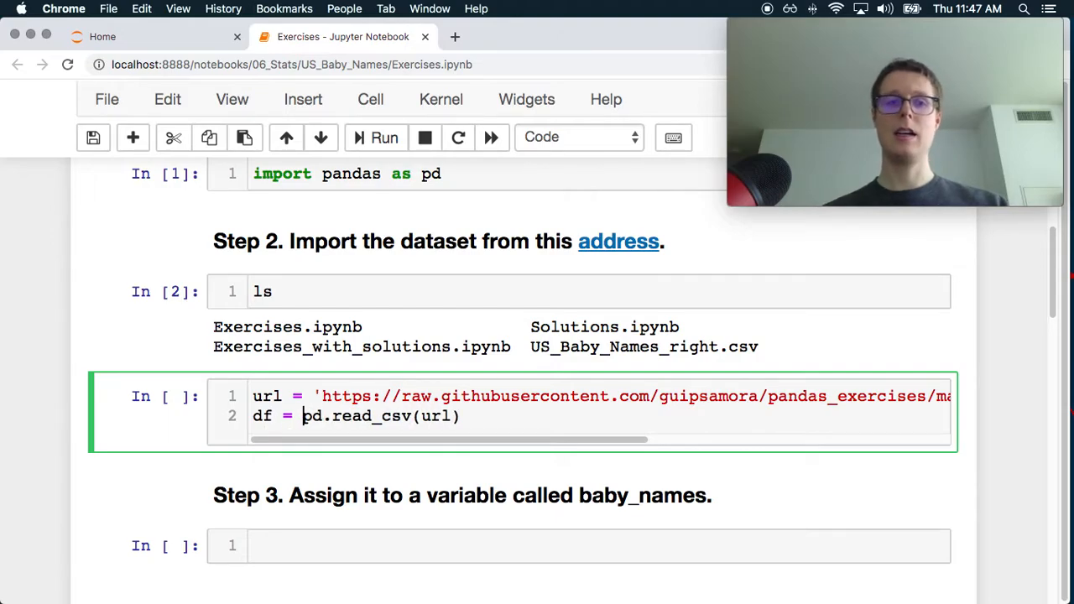
click(383, 137)
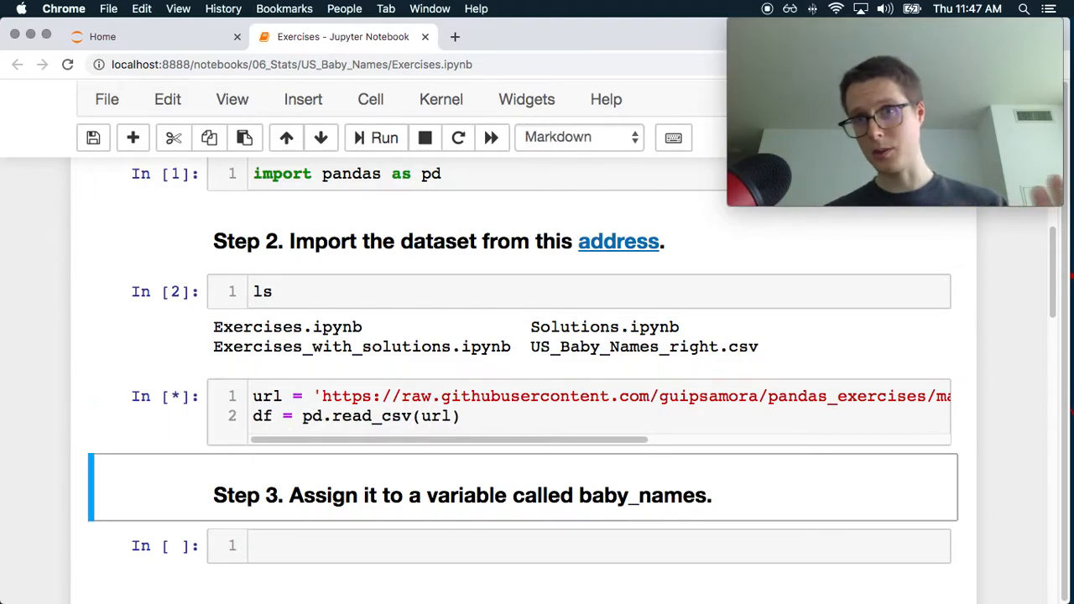
scroll(down, 3)
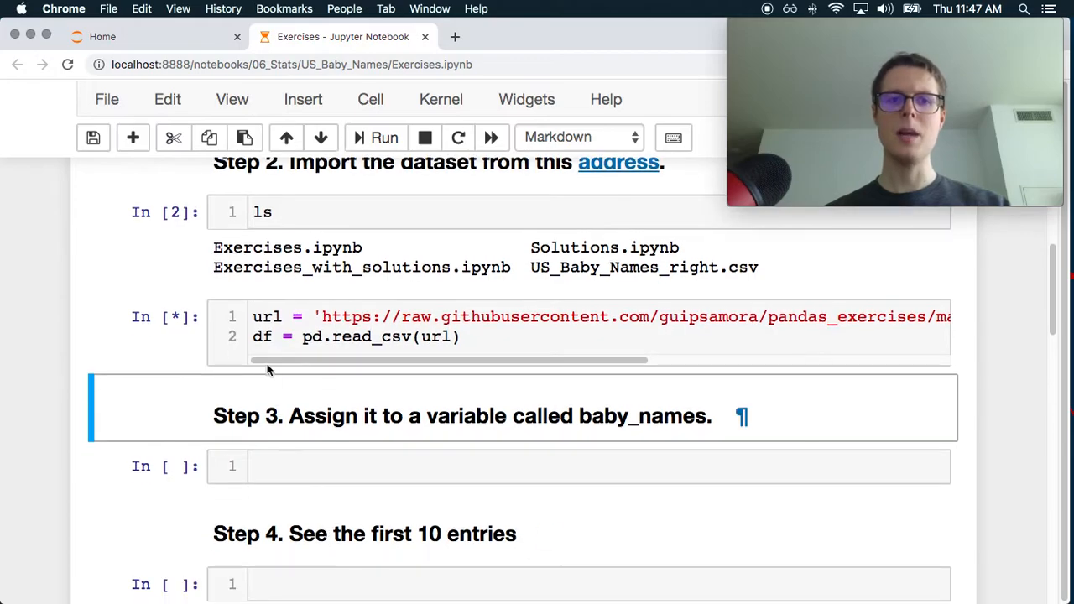
Step: Assign df to baby_names in the Step 3 cell
click(376, 138)
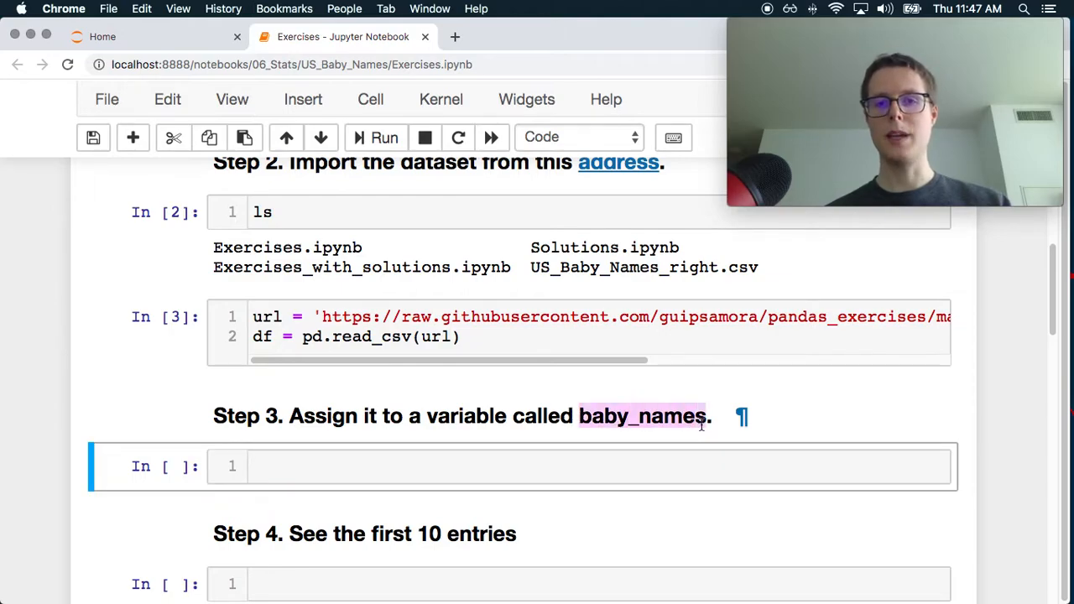
text(baby_names)
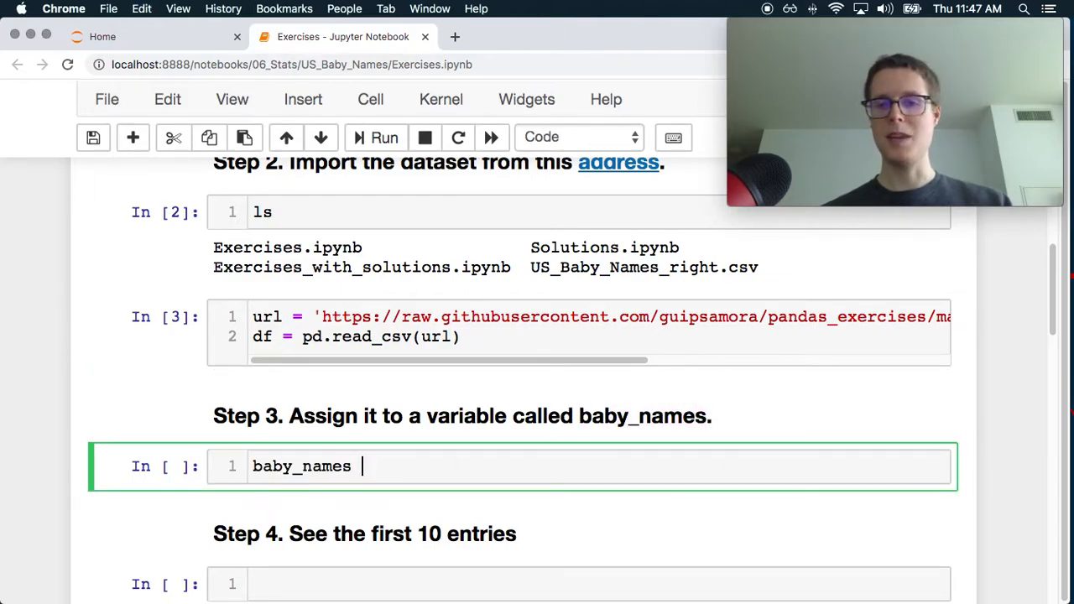
text(= df)
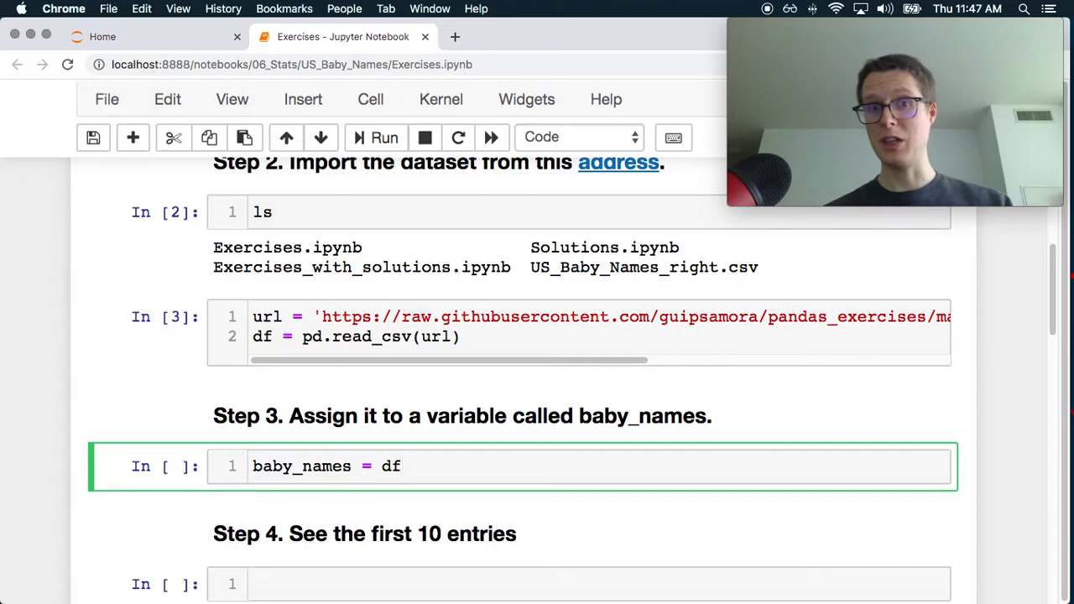
Step: Show baby_names.head(10) in Step 4, the first 10 rows from Emma to Sophia
click(383, 138)
text(baby_names.)
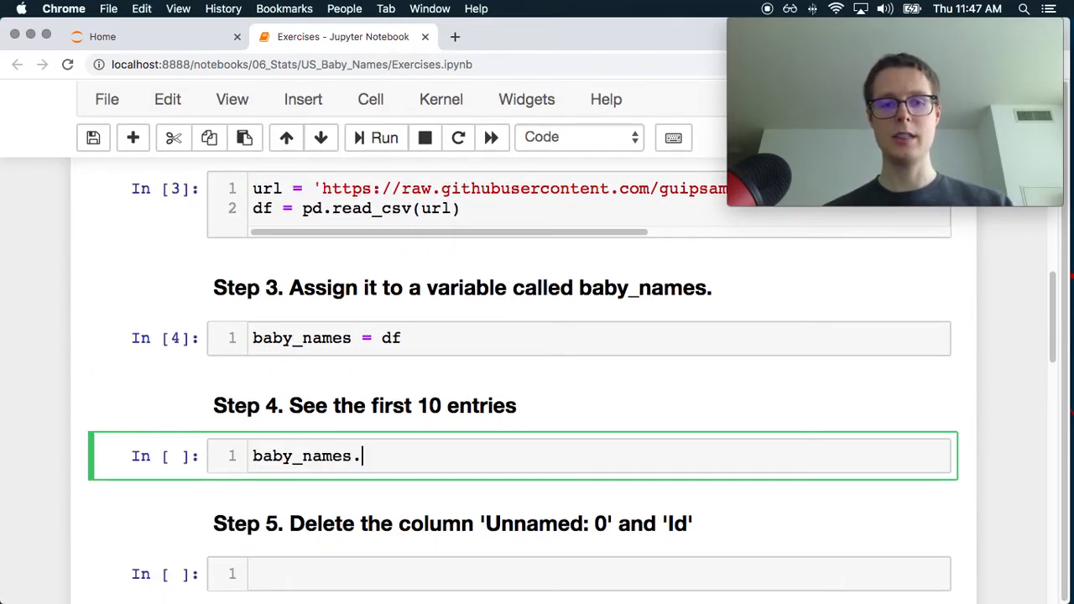
text(head(10))
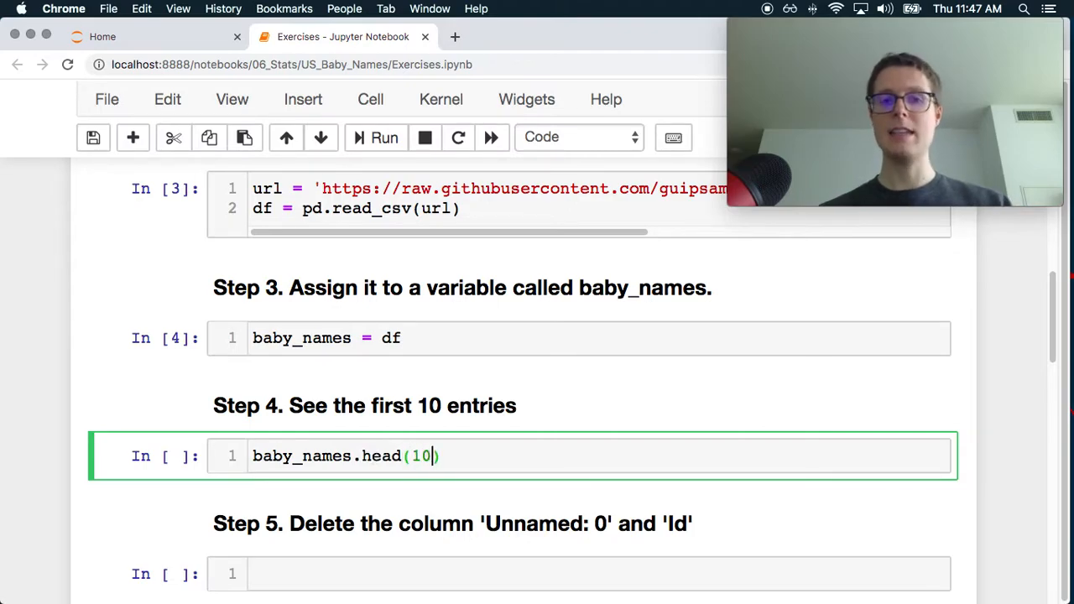
click(382, 138)
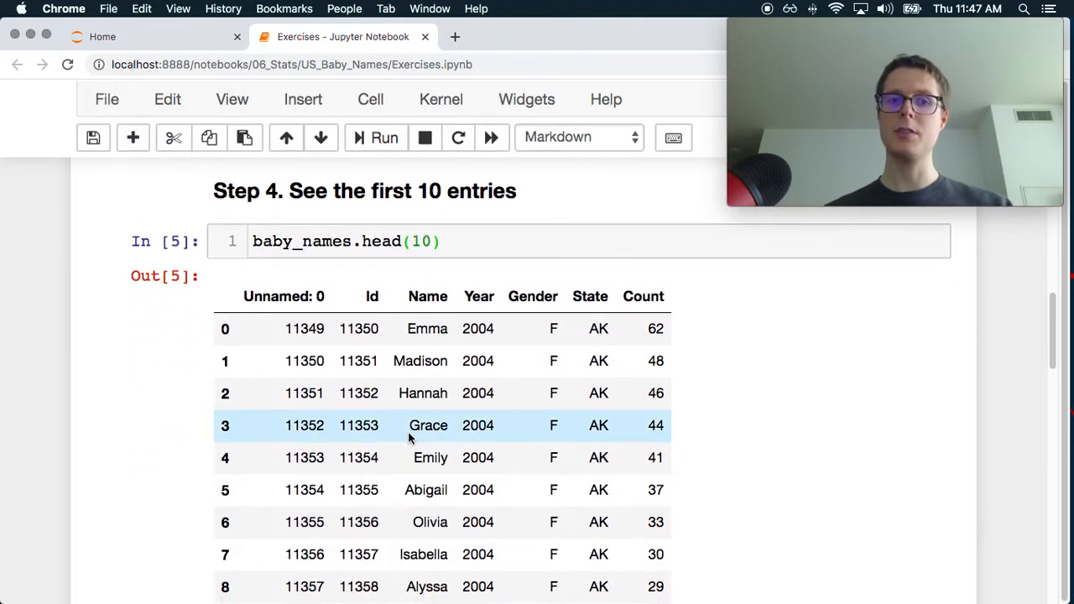
scroll(down, 3)
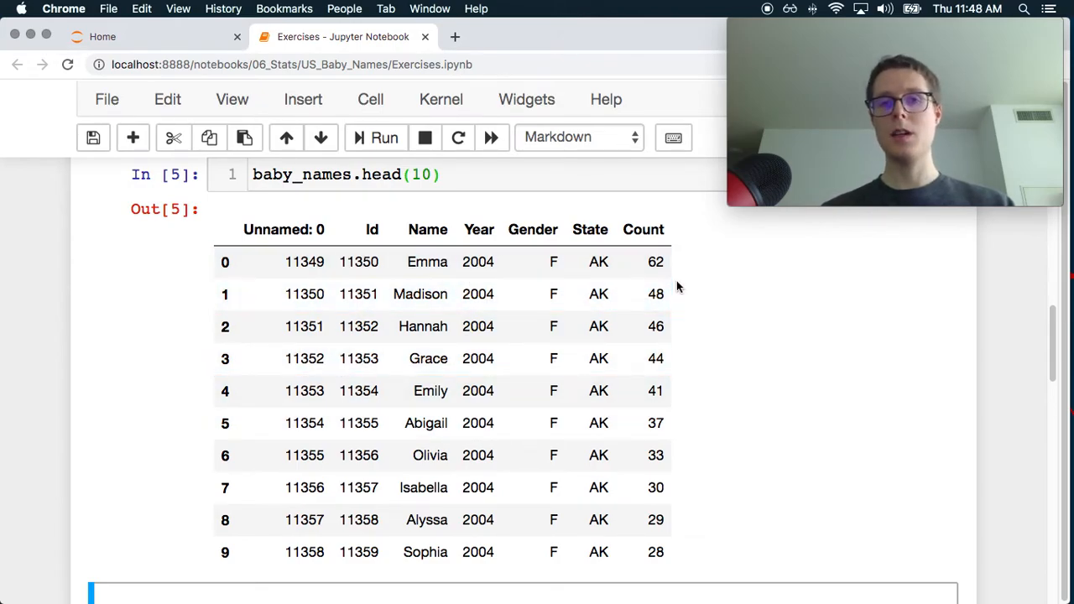
scroll(down, 3)
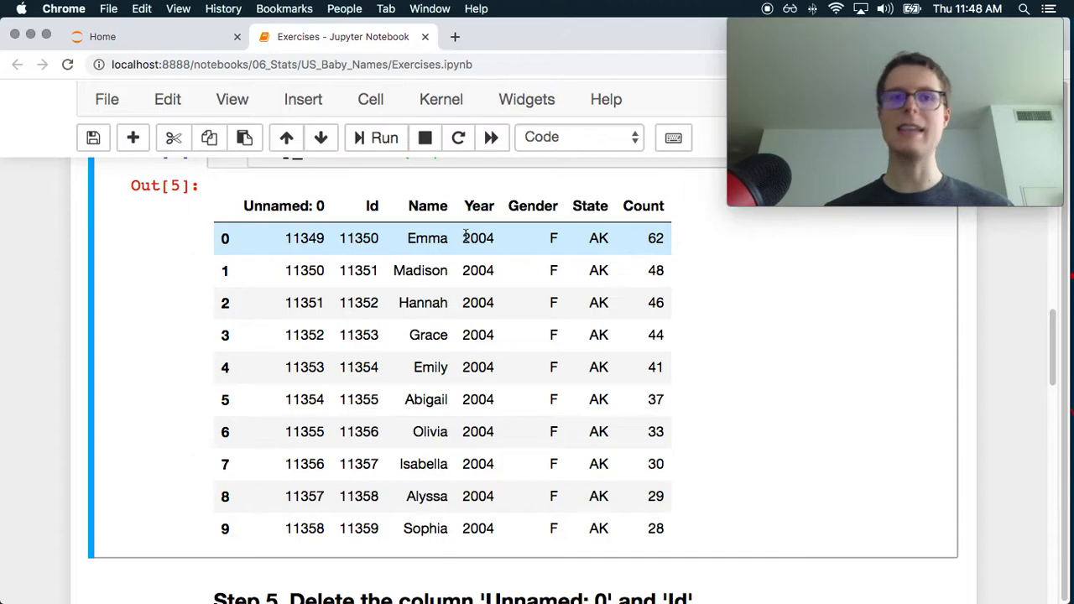
scroll(down, 3)
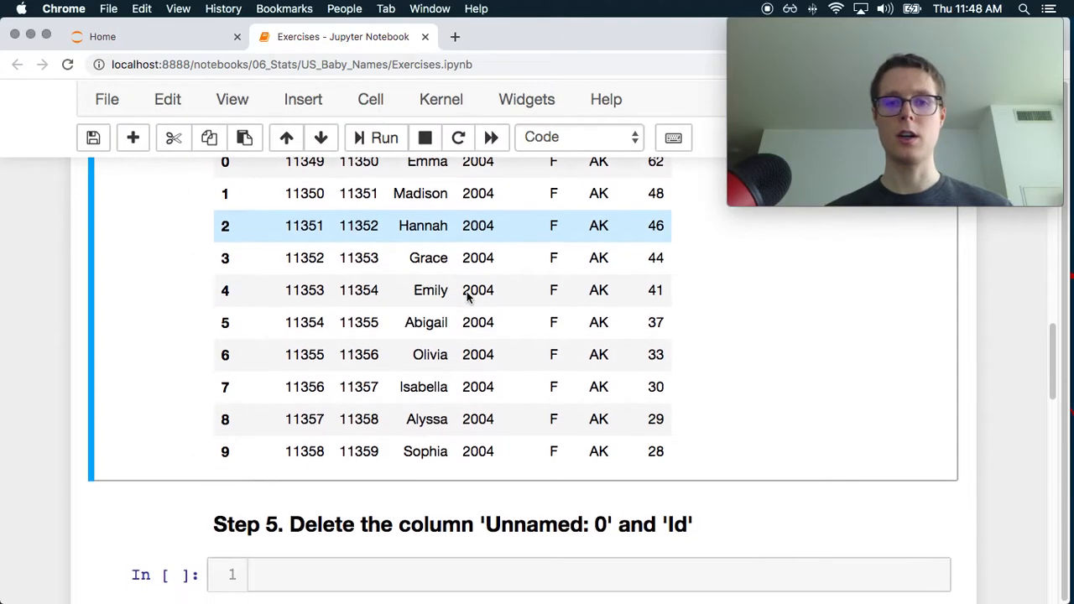
scroll(down, 3)
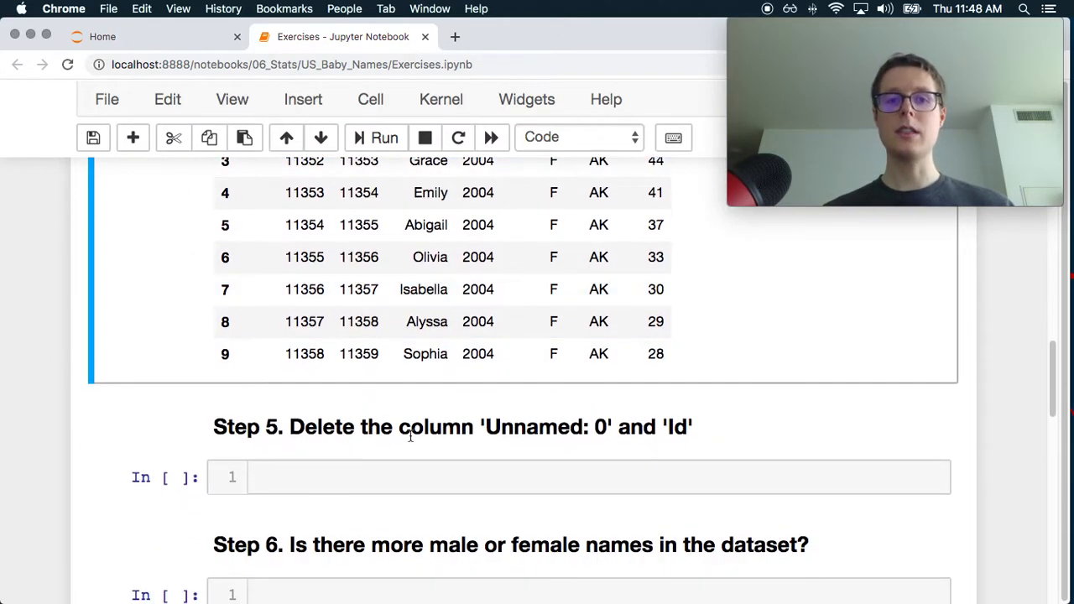
Step: Delete the 'Id' and 'Unnamed: 0' columns from baby_names with del statements in Step 5
scroll(up, 3)
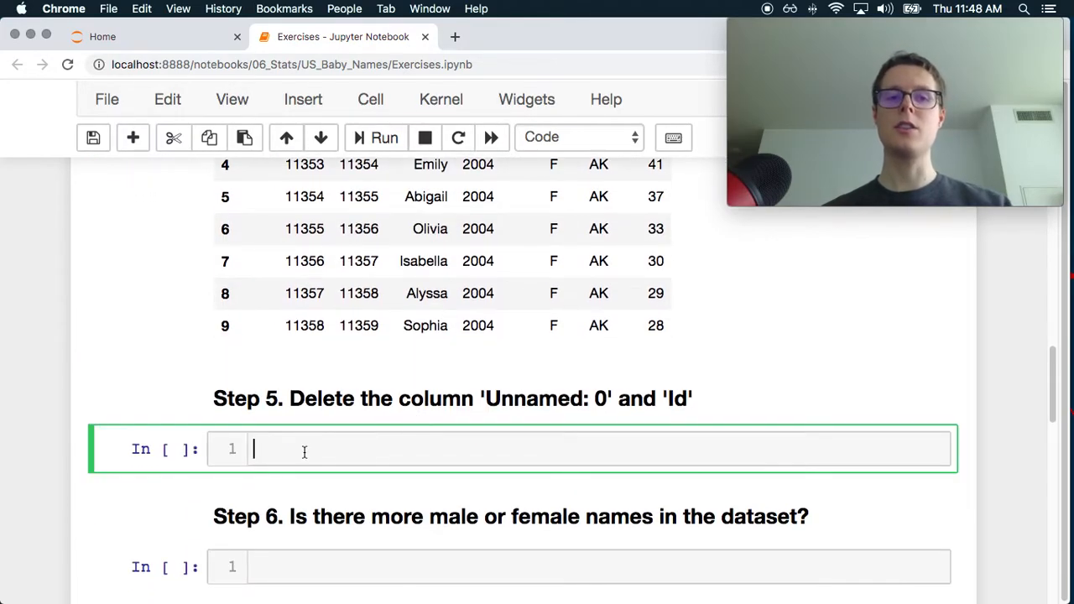
text(del)
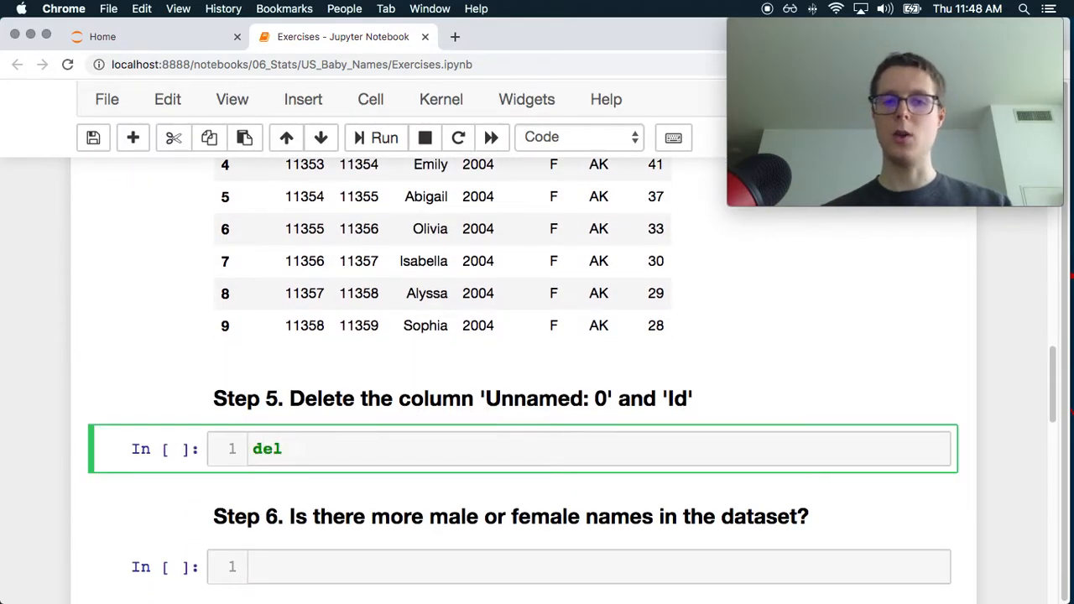
text(baby_names[])
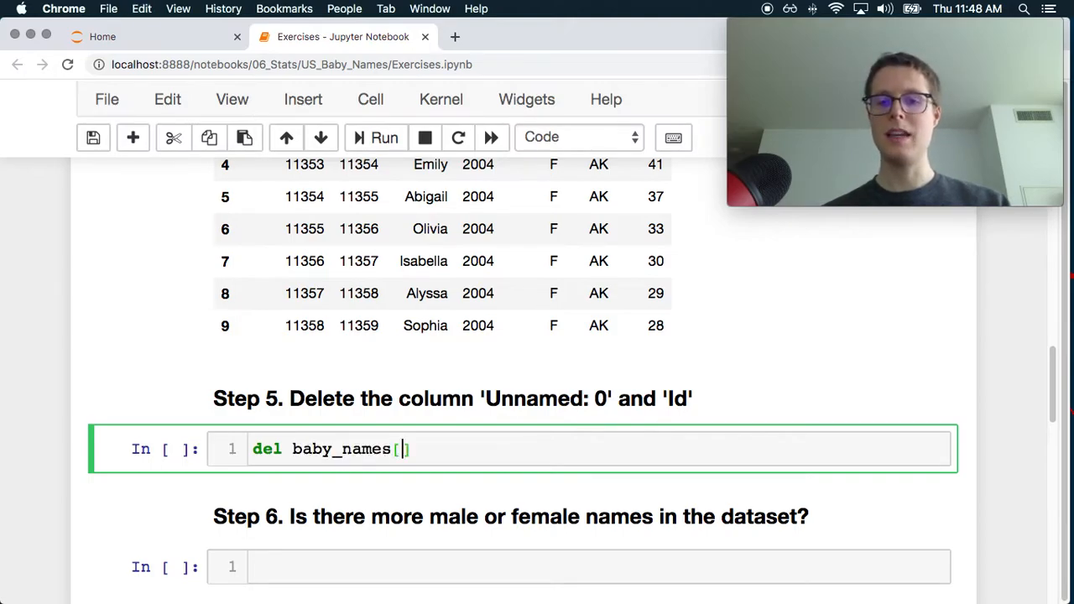
text('Id')
text(def)
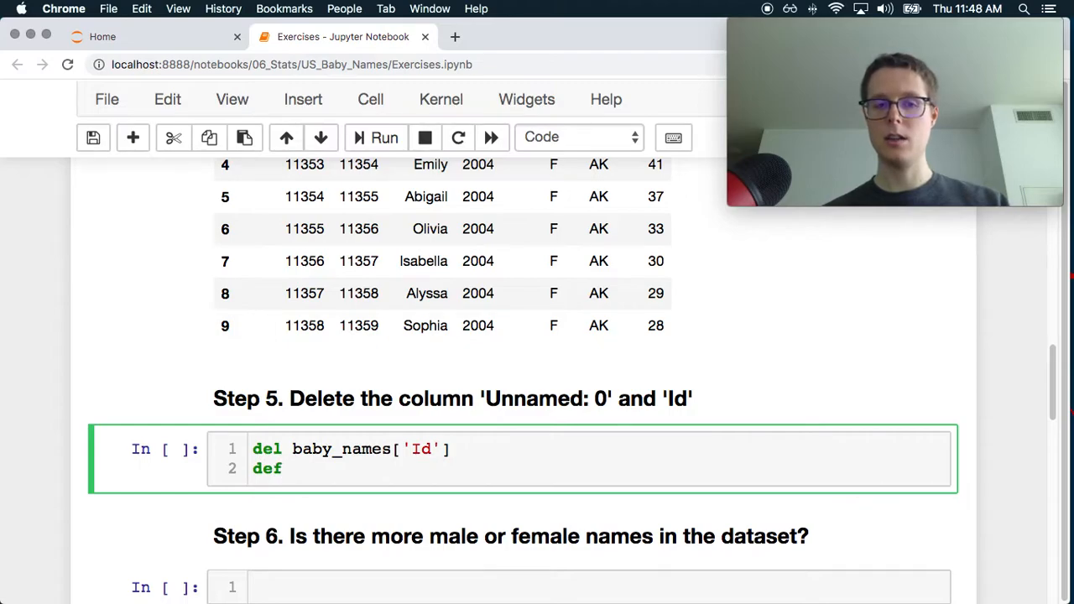
text(baby_names[)
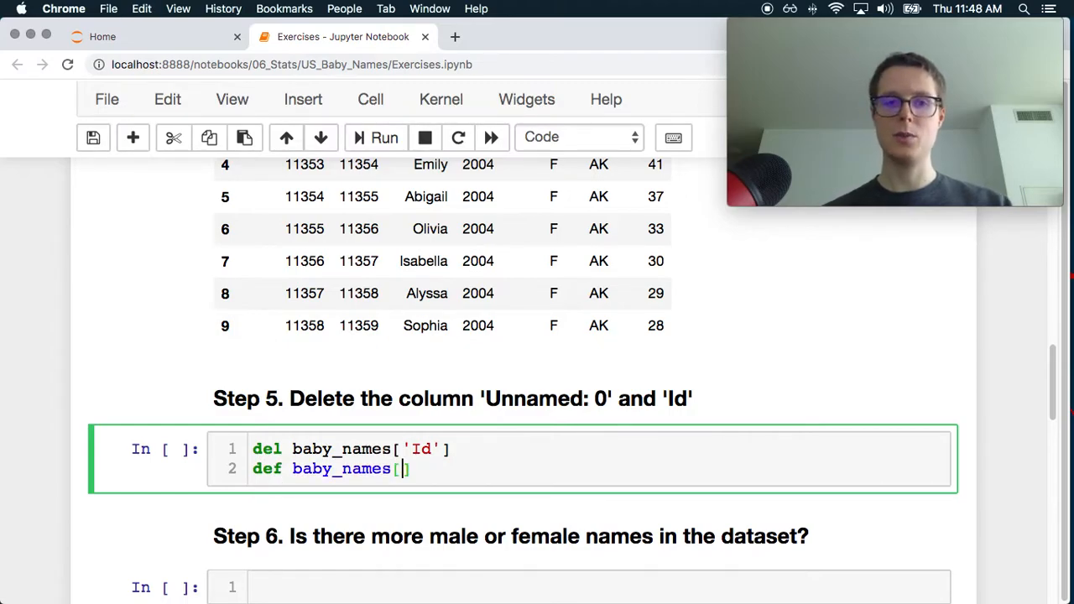
text('')
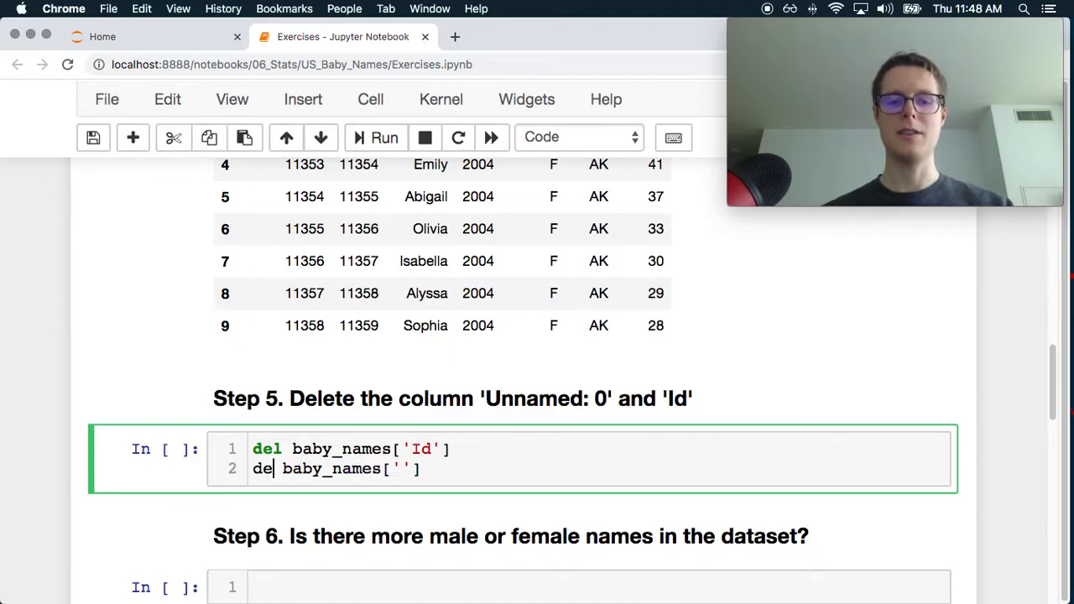
text(l)
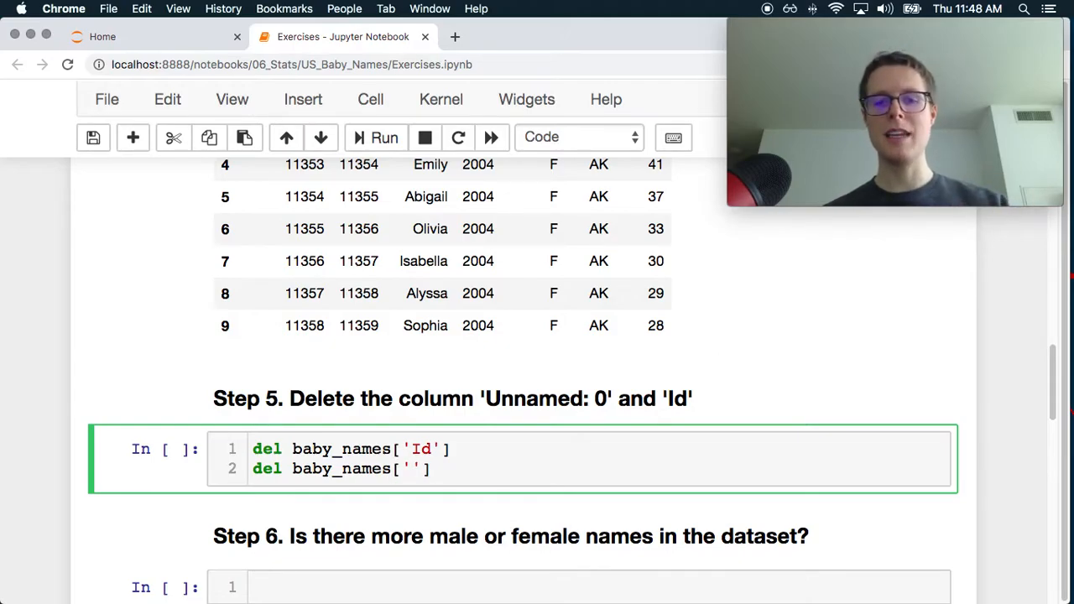
text(Unname)
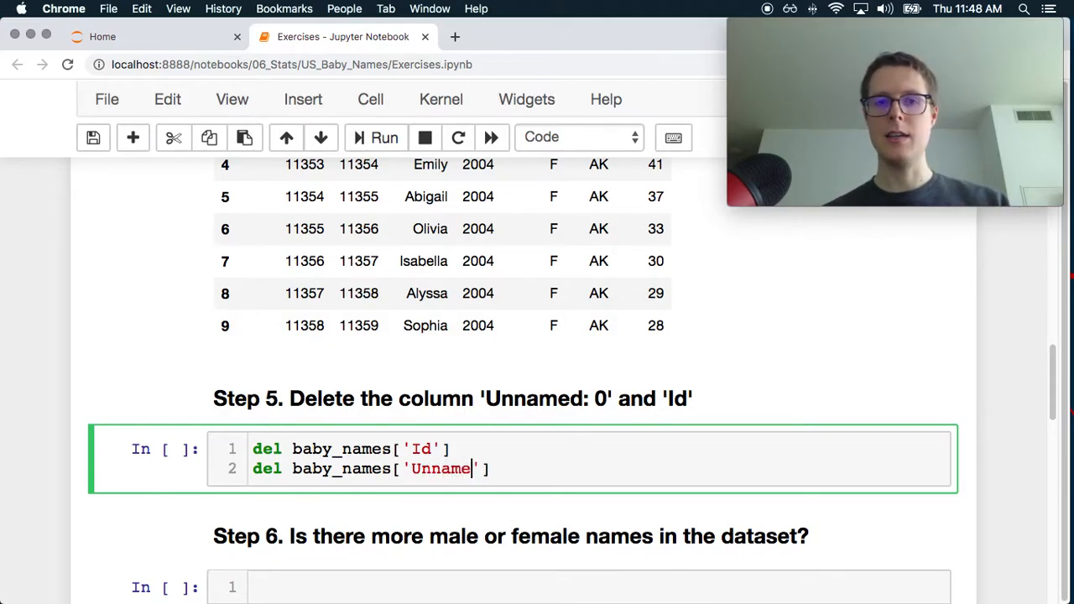
text(:)
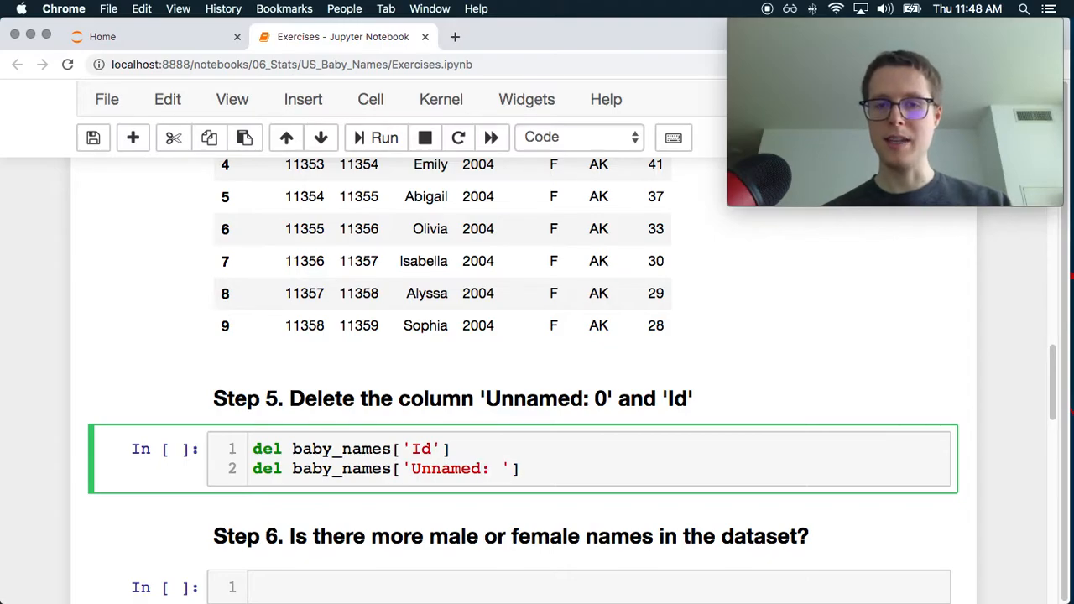
click(376, 137)
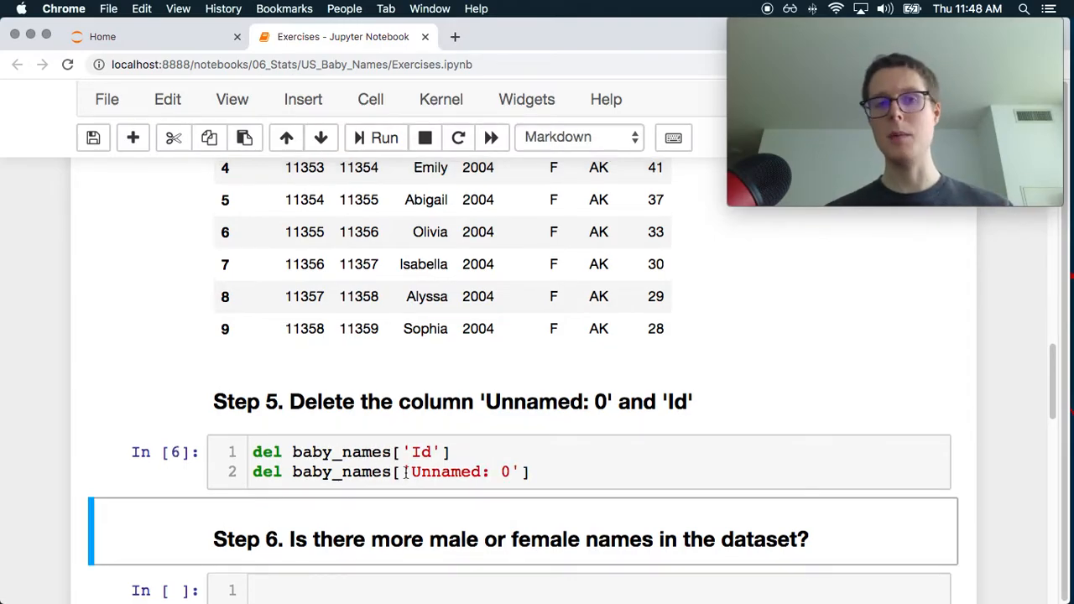
Step: Scroll through the baby_names preview showing Name, Year, Gender, State and Count, down to Step 6
scroll(up, 3)
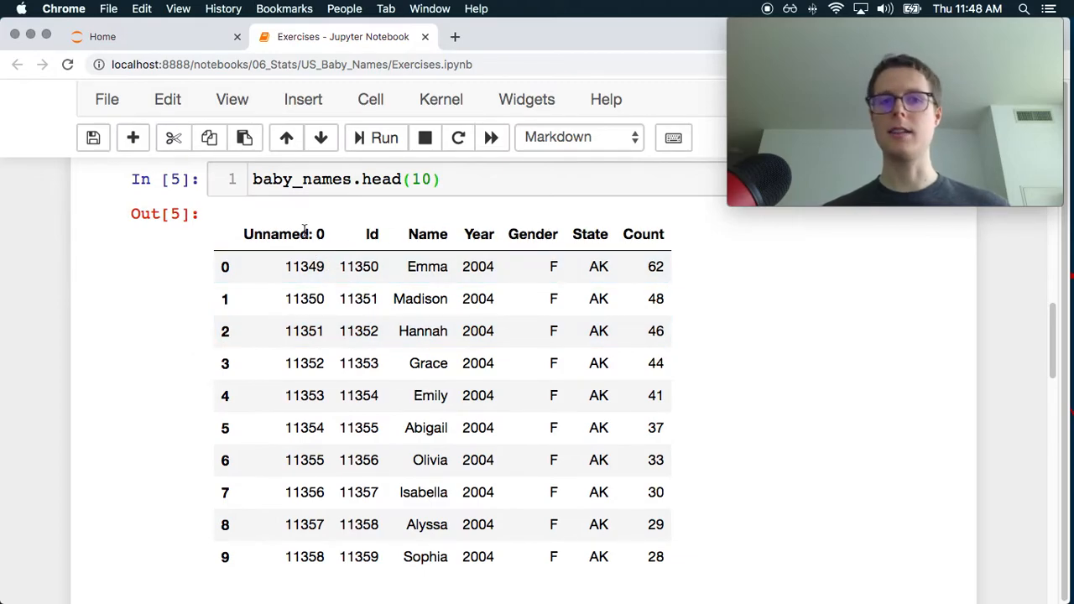
scroll(down, 3)
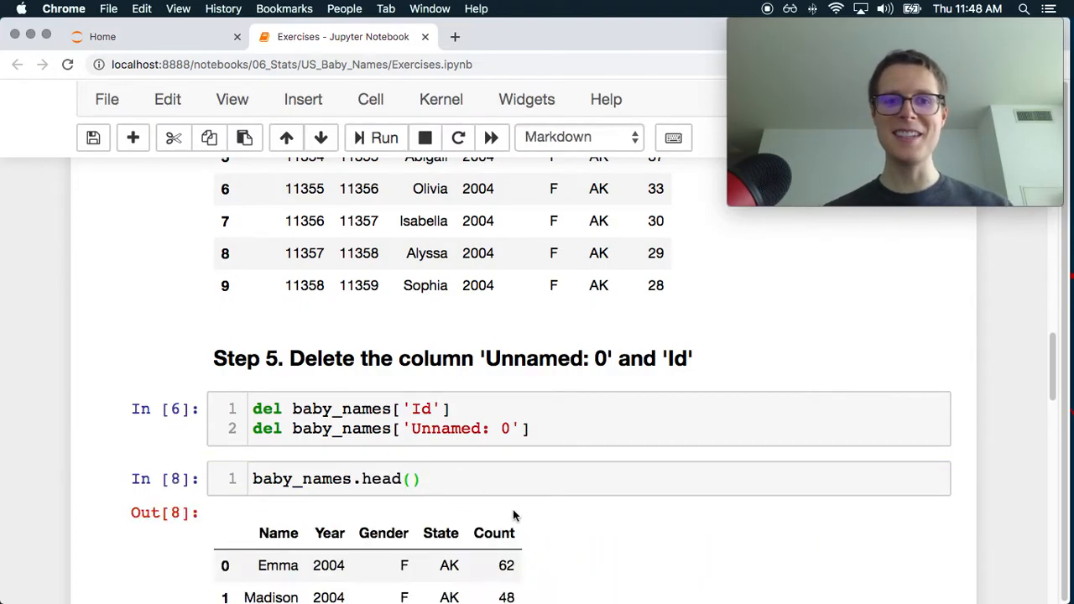
scroll(down, 3)
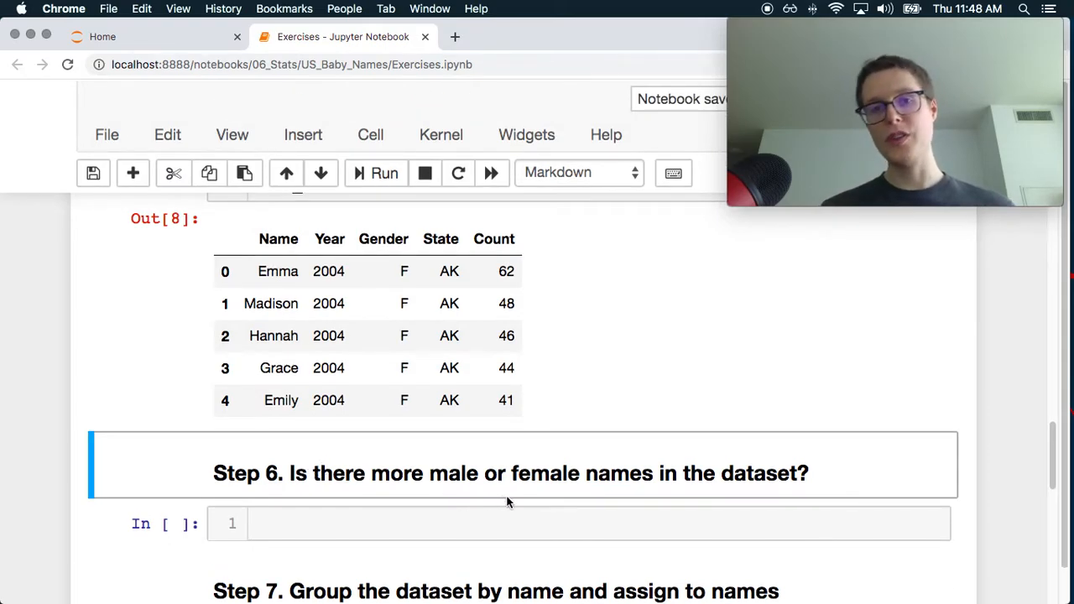
scroll(down, 3)
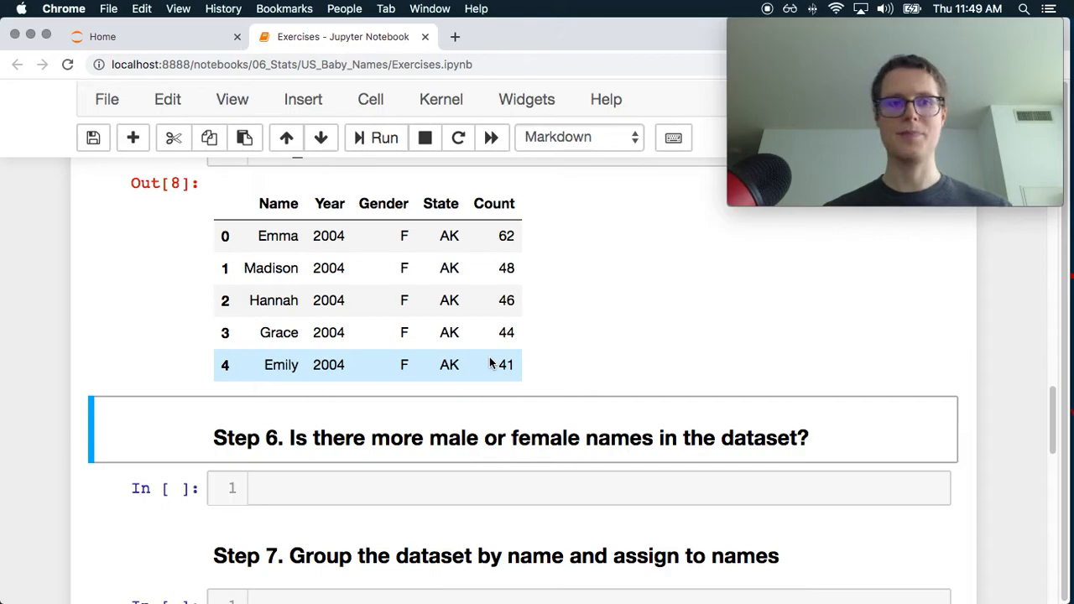
Step: Compute (baby_names.Gender == 'F').mean() in Step 6, giving about 0.5498 female share
click(292, 488)
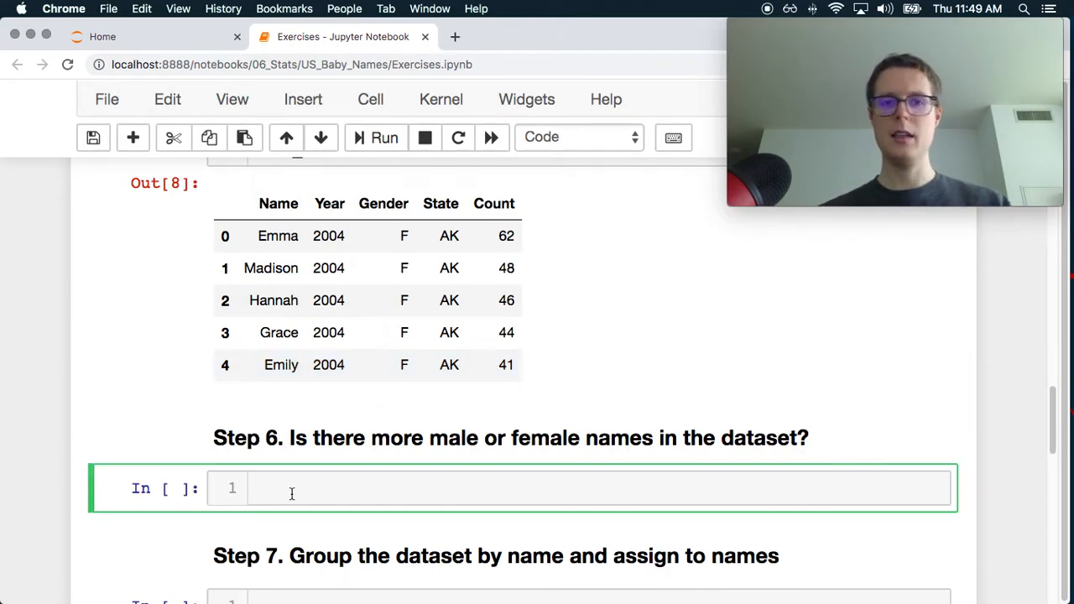
text(baby_names)
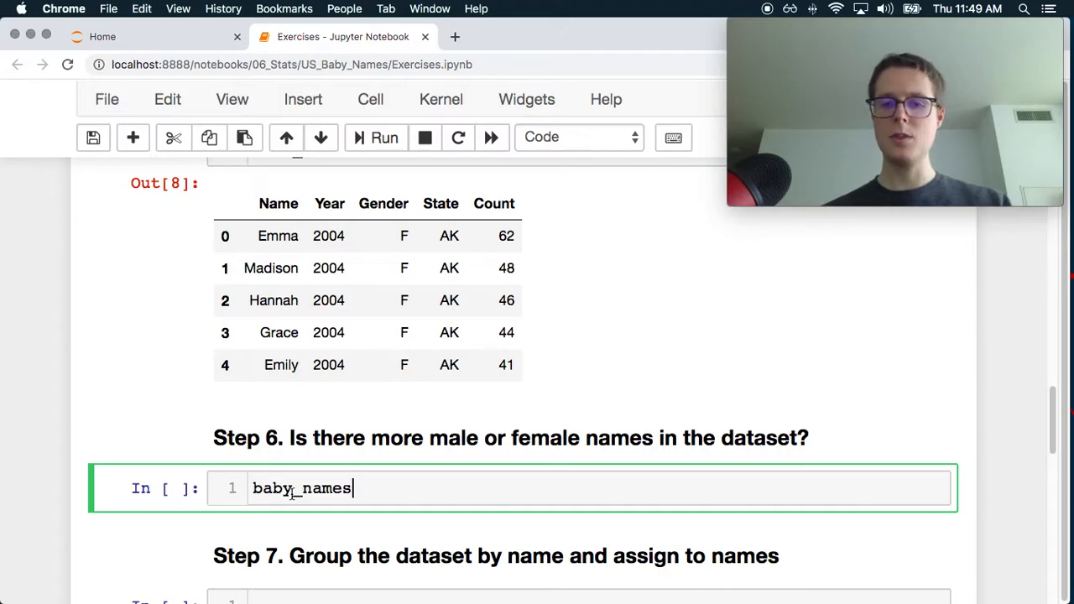
text(.Ge)
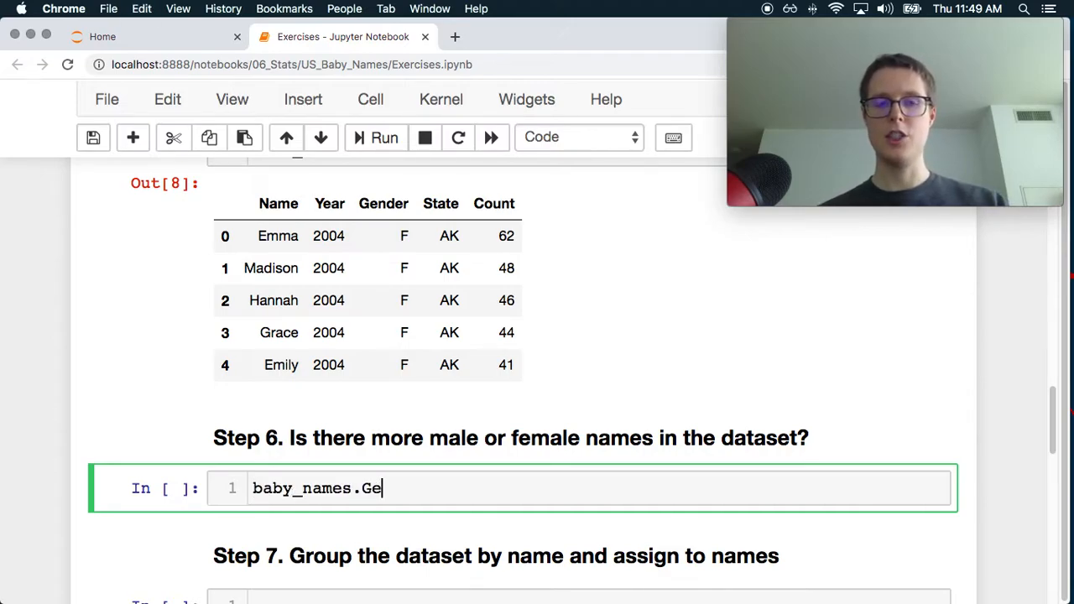
text(nder ==)
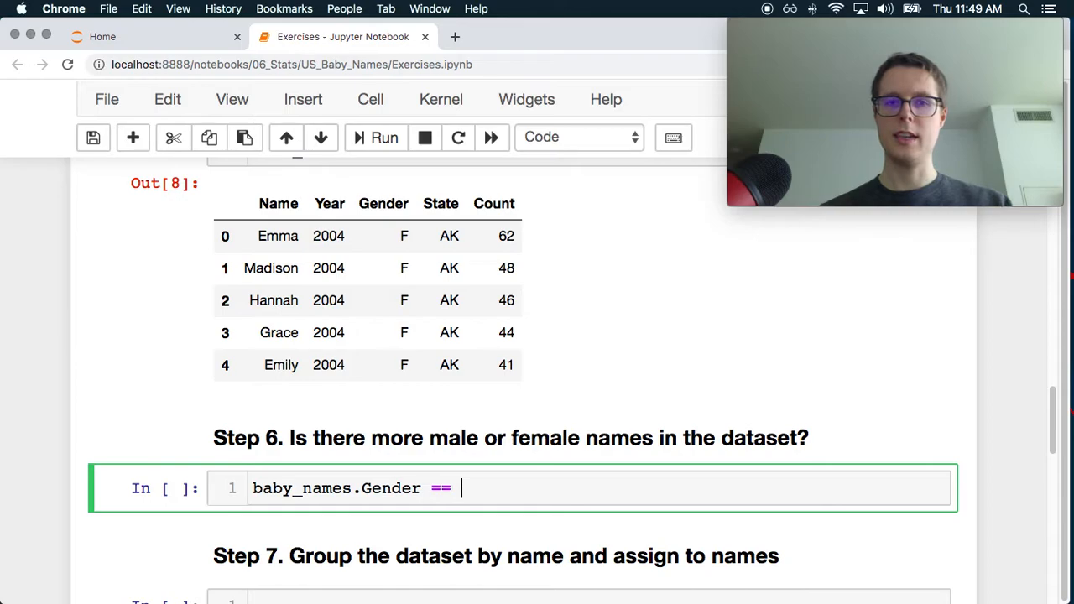
text('M')
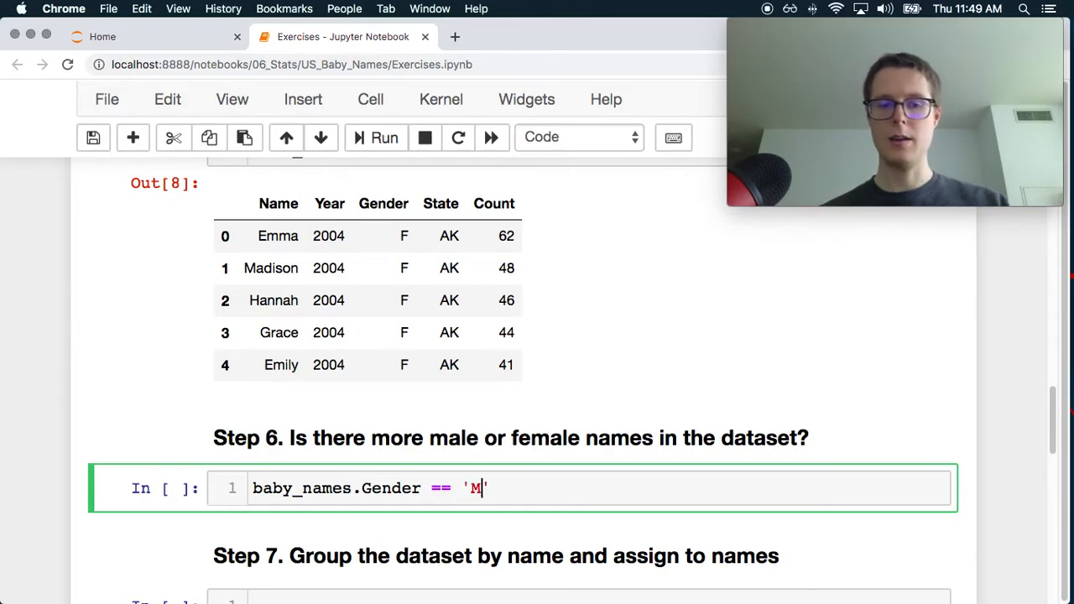
key(Backspace)
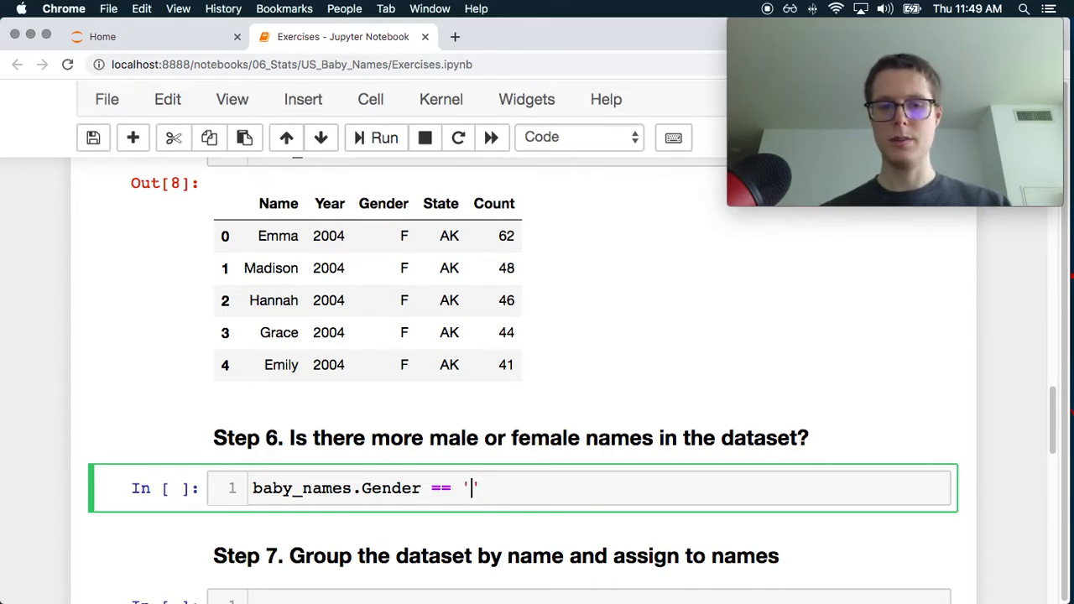
text(F)
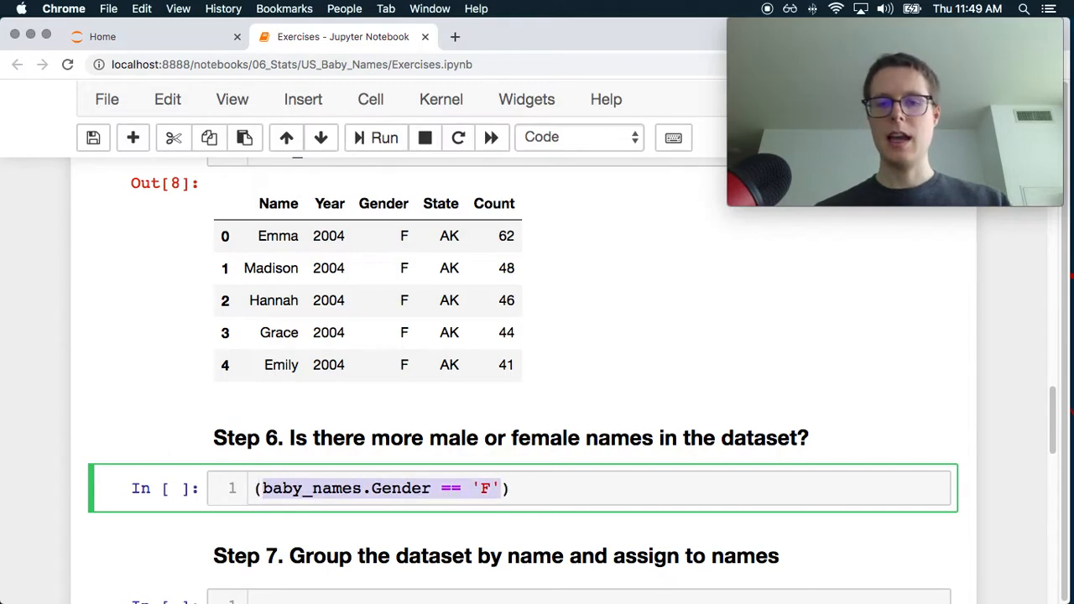
text(.)
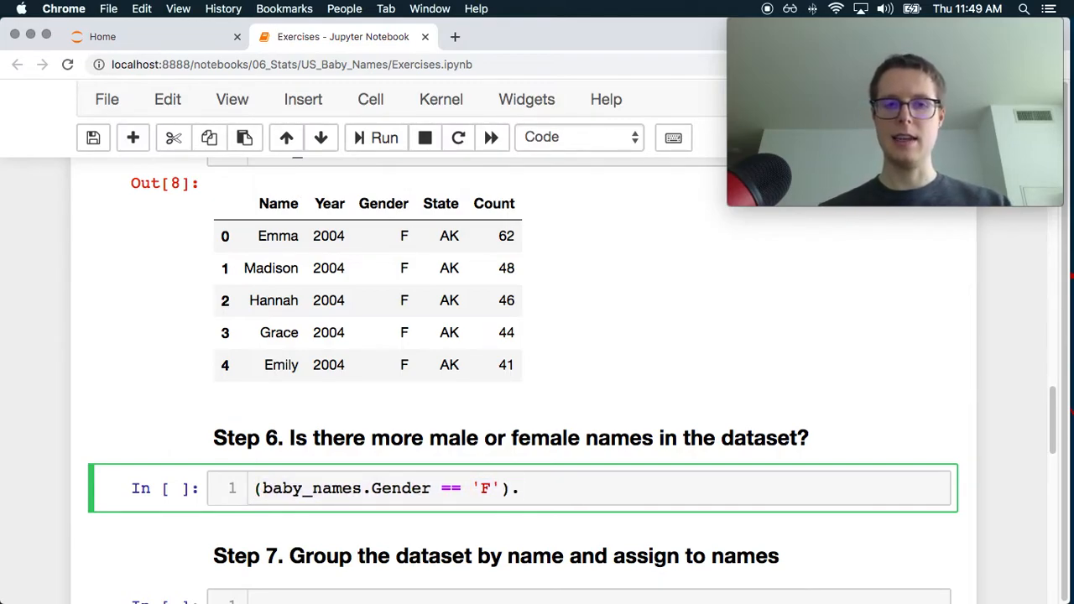
text(.mean())
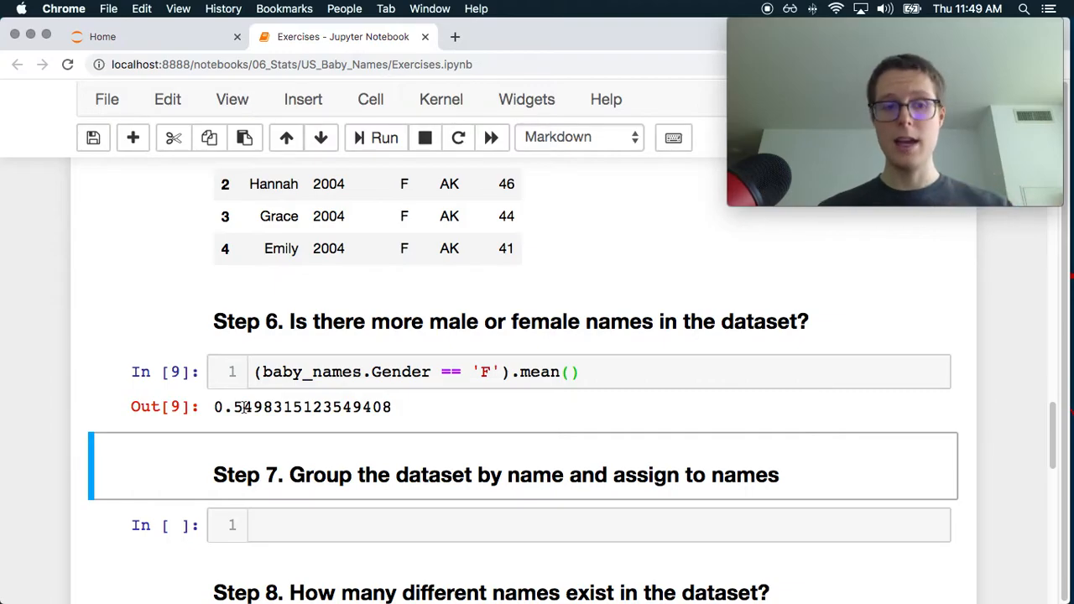
scroll(up, 3)
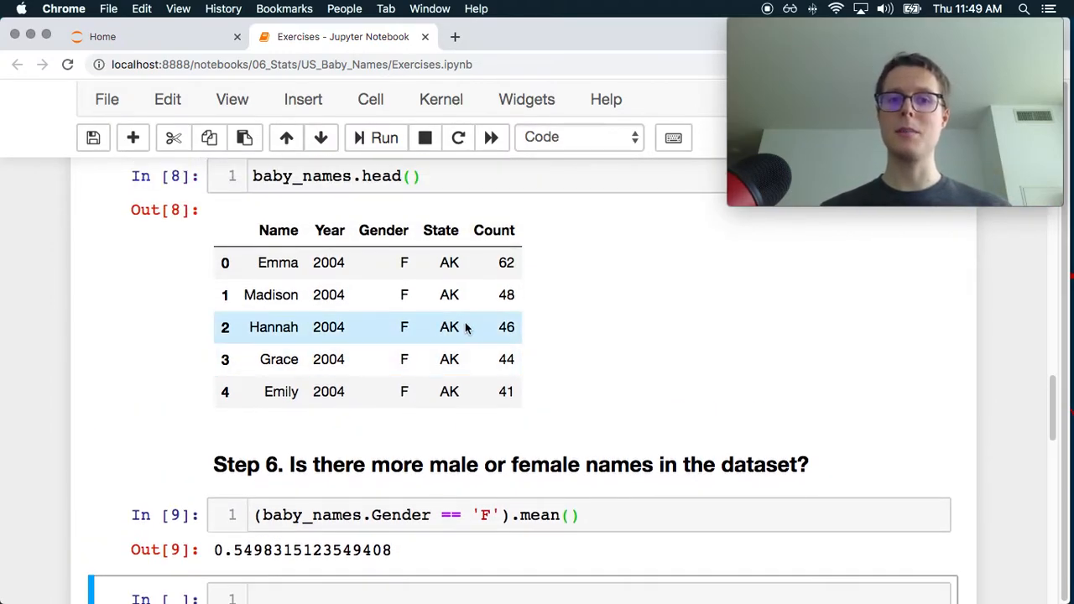
scroll(down, 3)
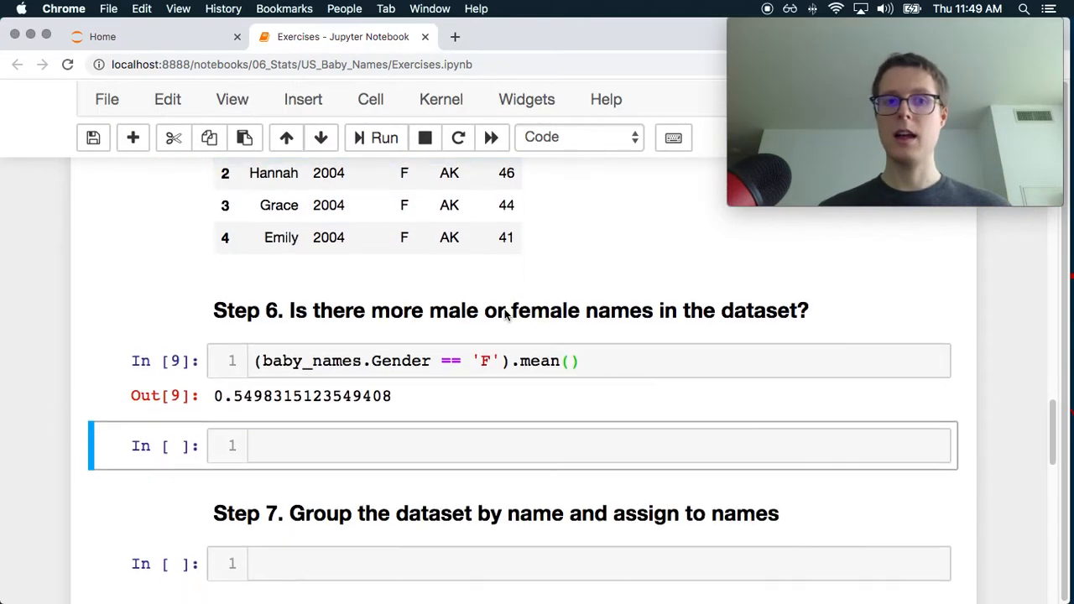
Step: Sum Count per Gender with baby_names.groupby('Gender').agg({'Count': 'sum'}): F 16380293, M 19041199
click(373, 534)
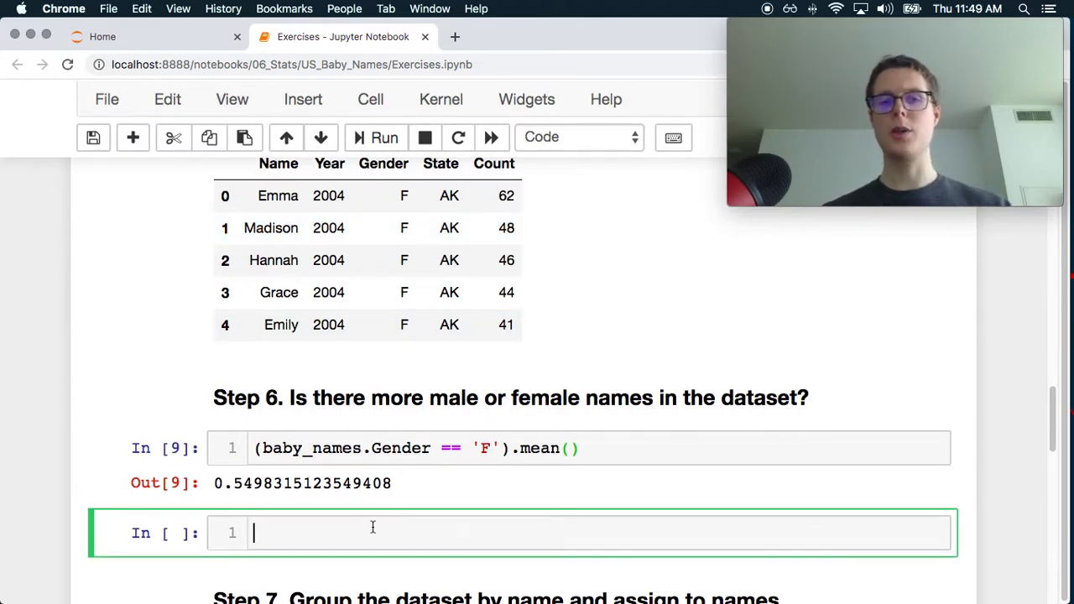
text(baby_names)
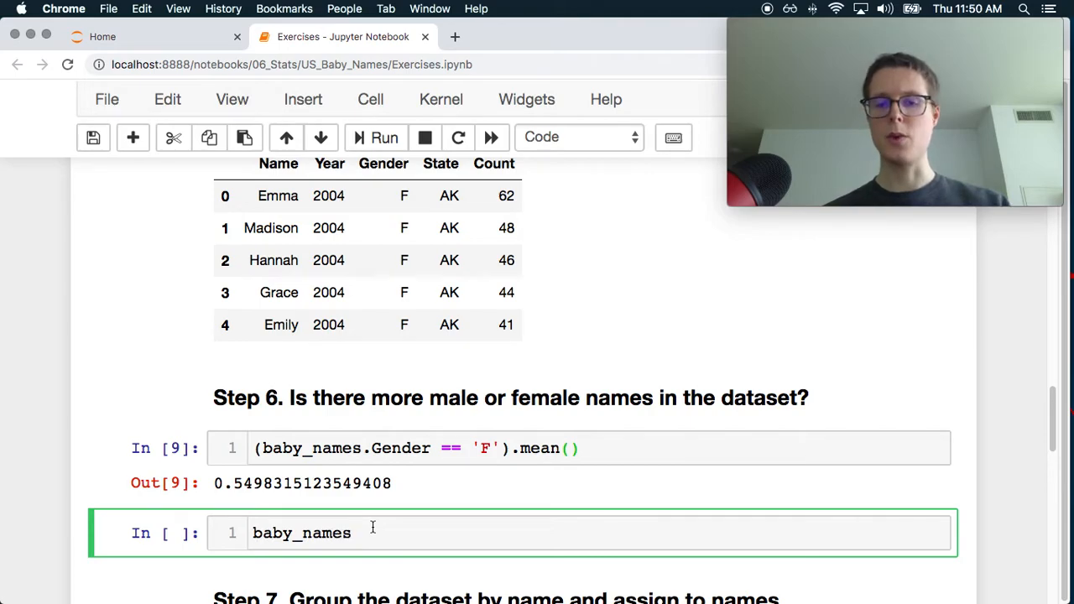
text(.groupby)
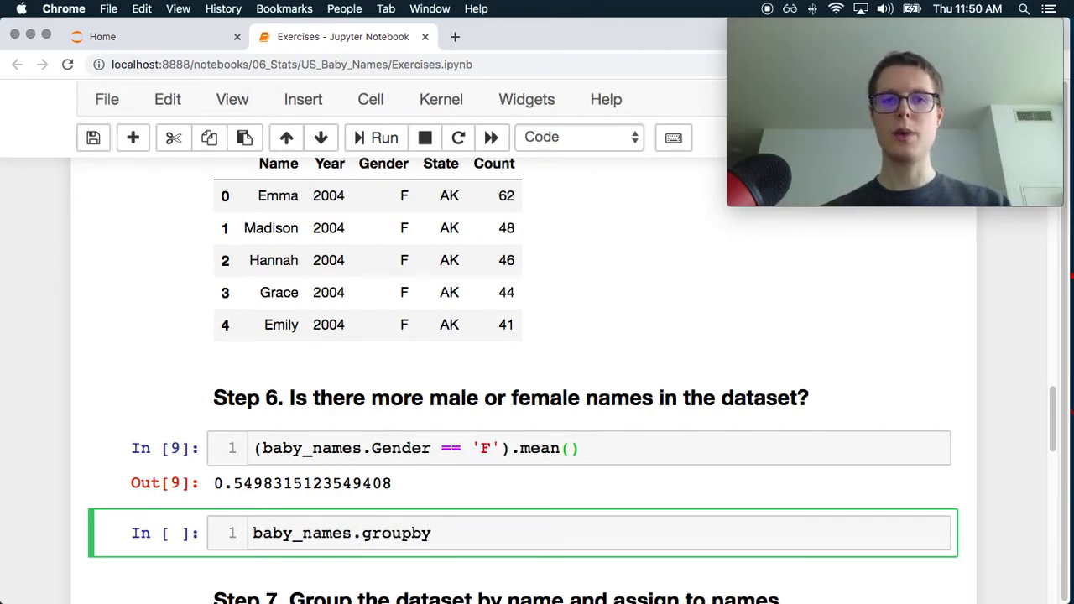
text(())
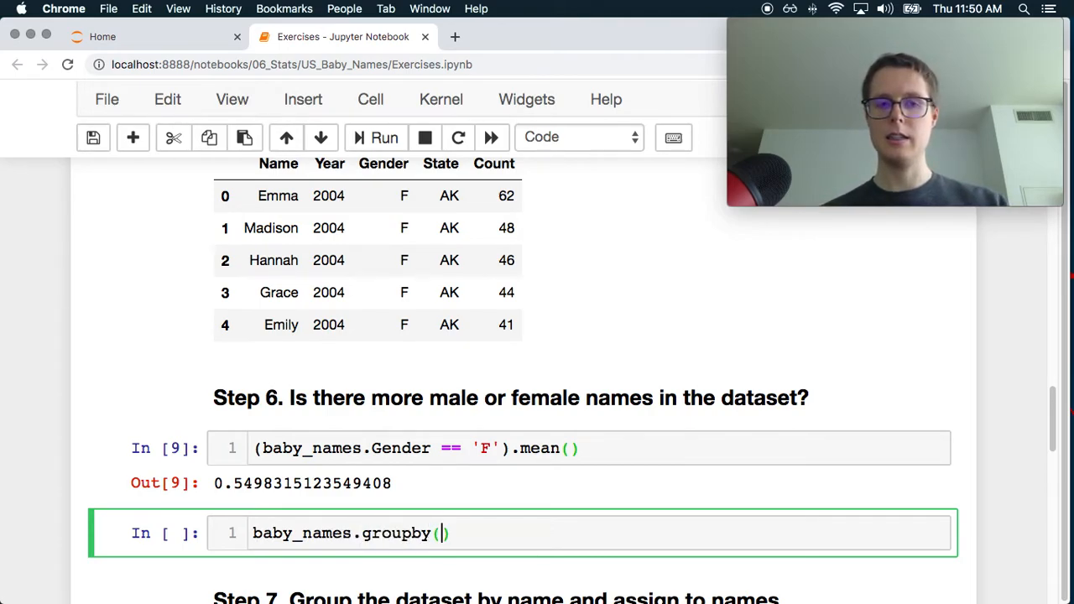
text('Gender')
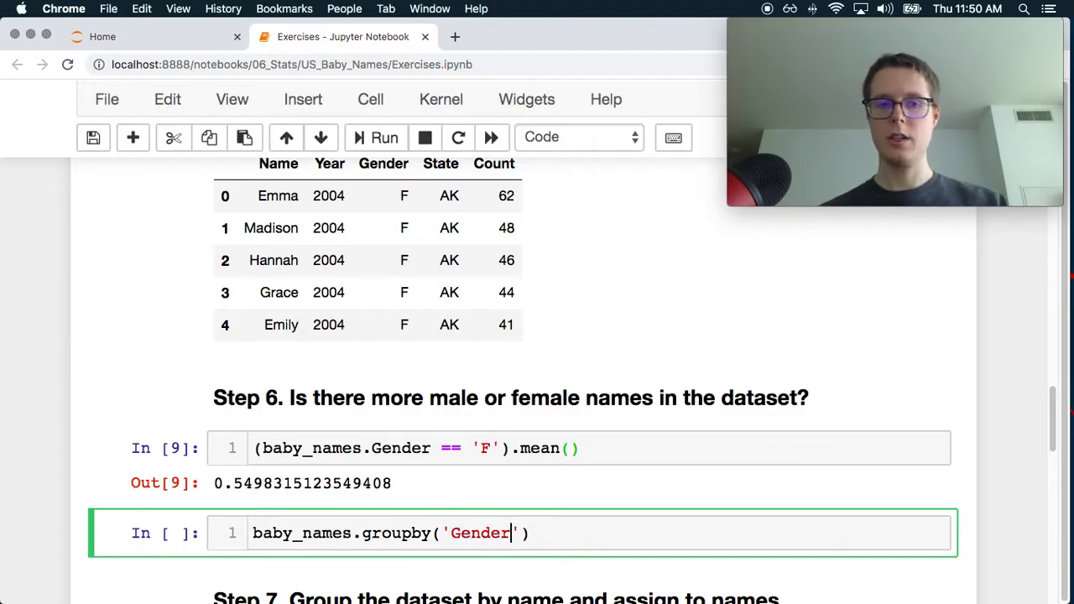
text(.agg()
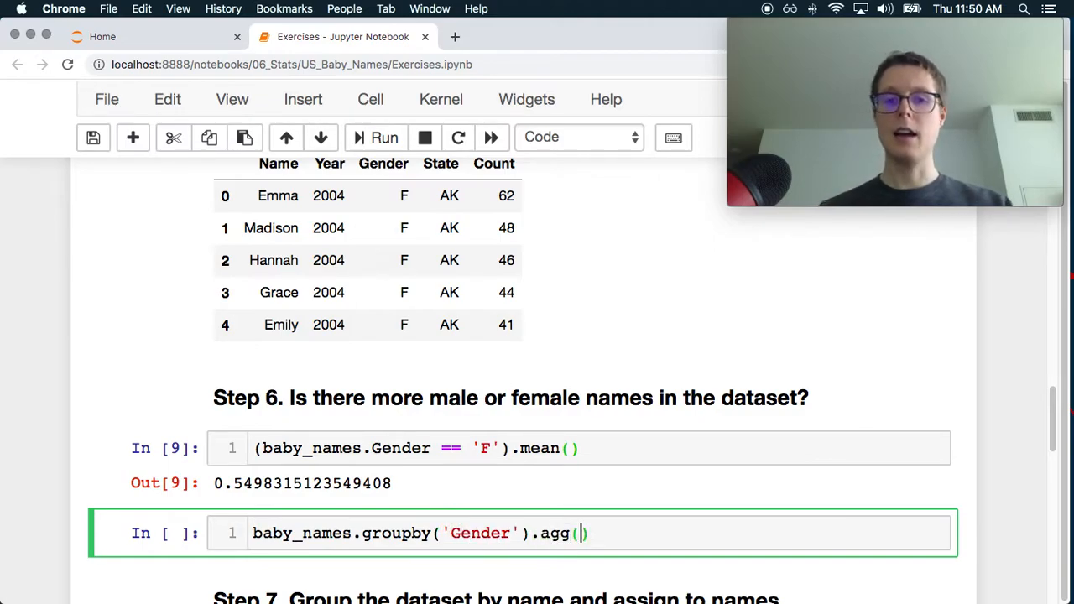
text({)
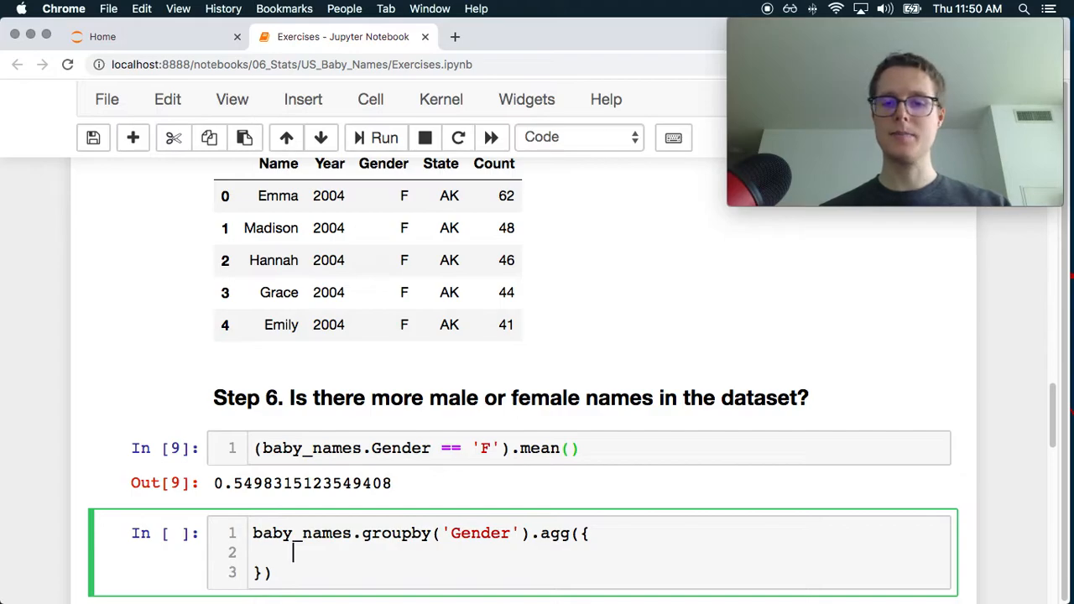
text('Count')
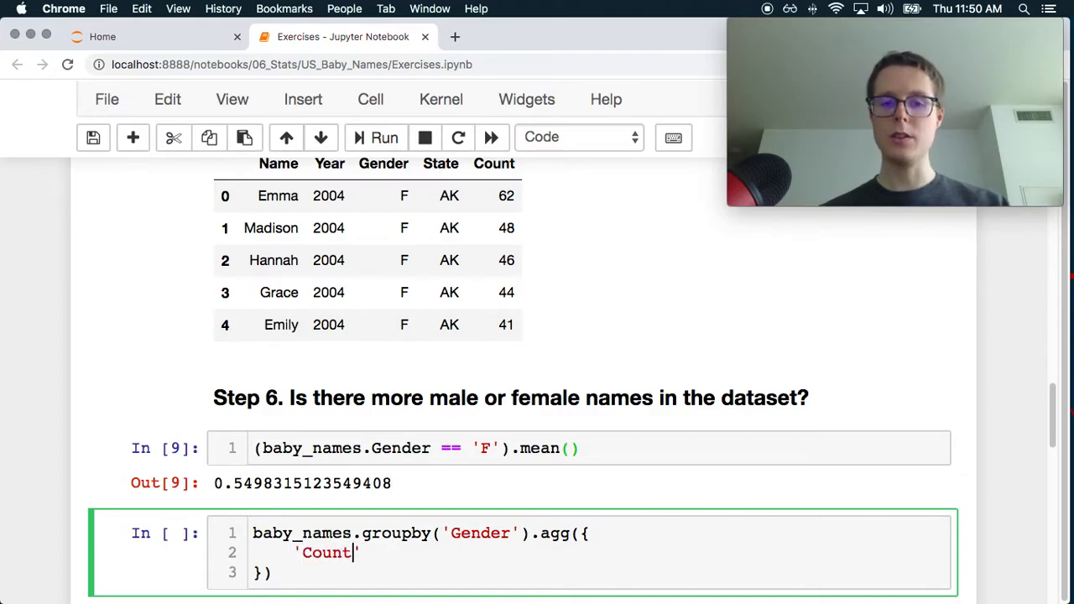
text(:)
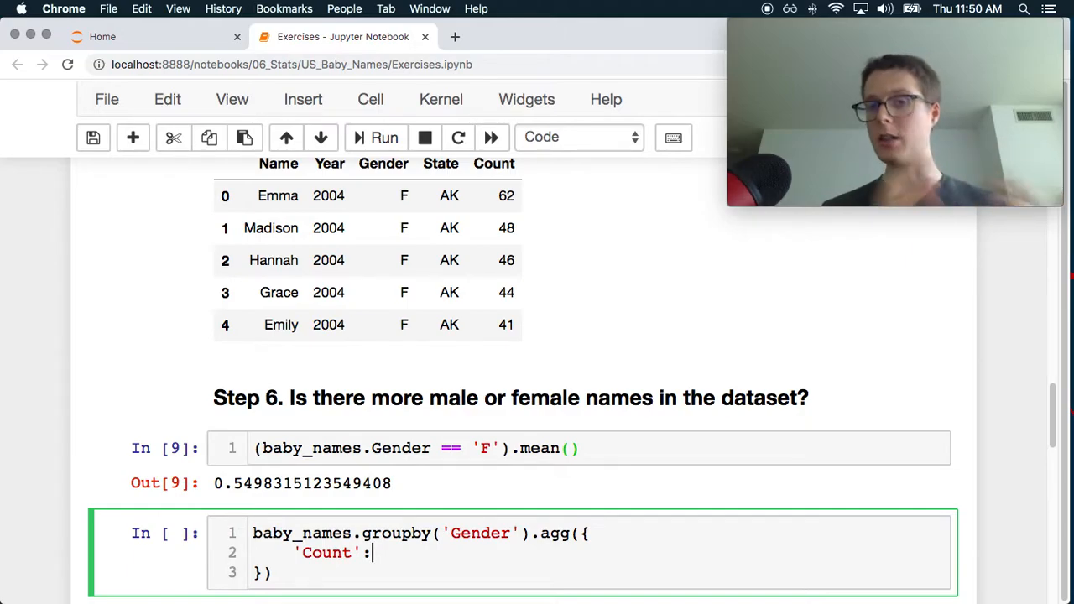
text(')
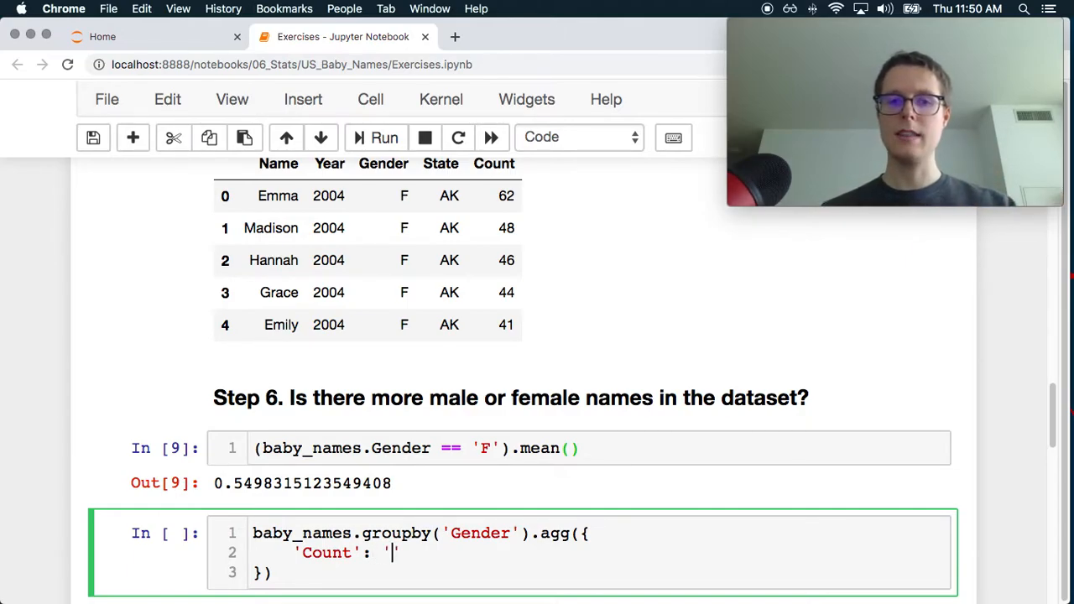
text(sum)
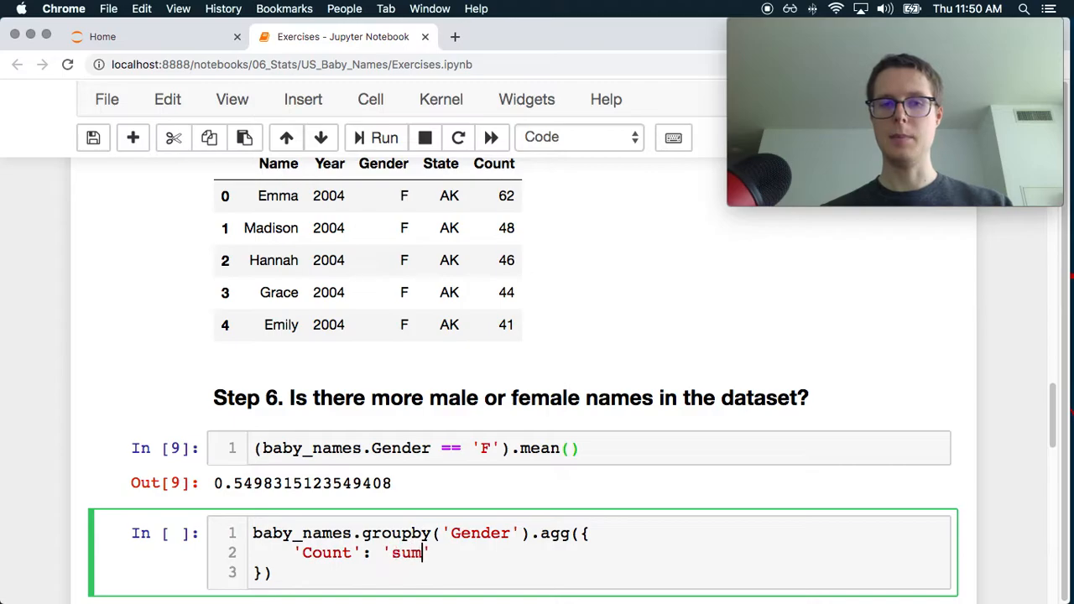
click(382, 138)
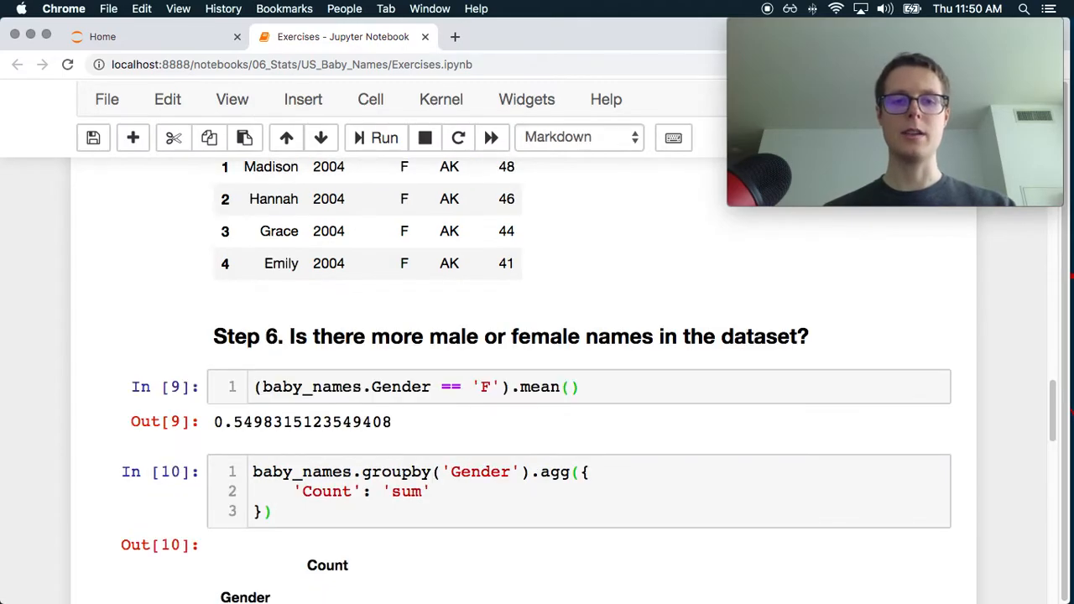
scroll(down, 3)
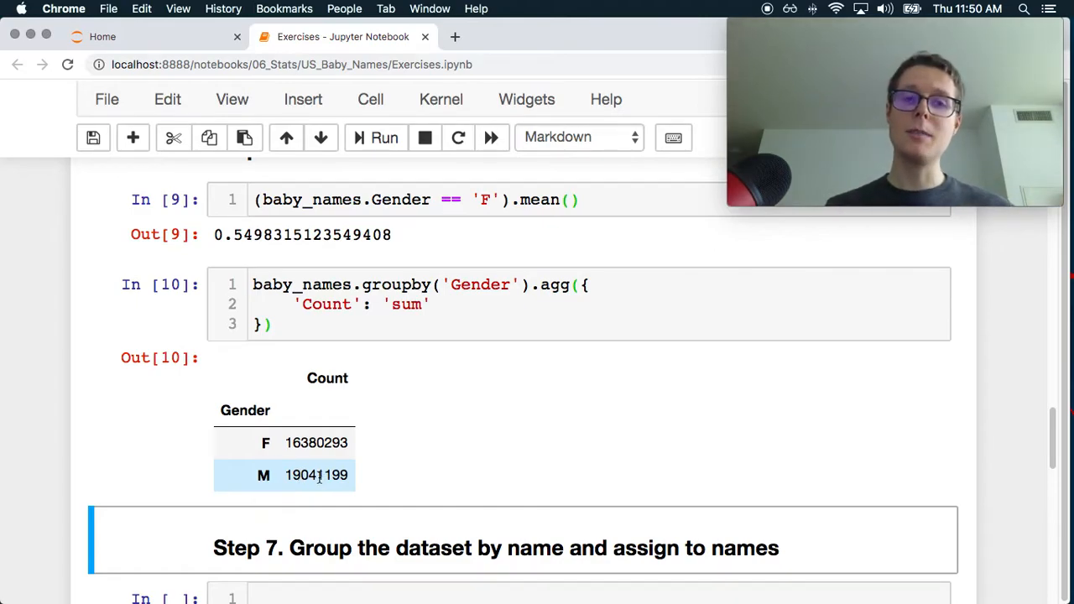
scroll(up, 3)
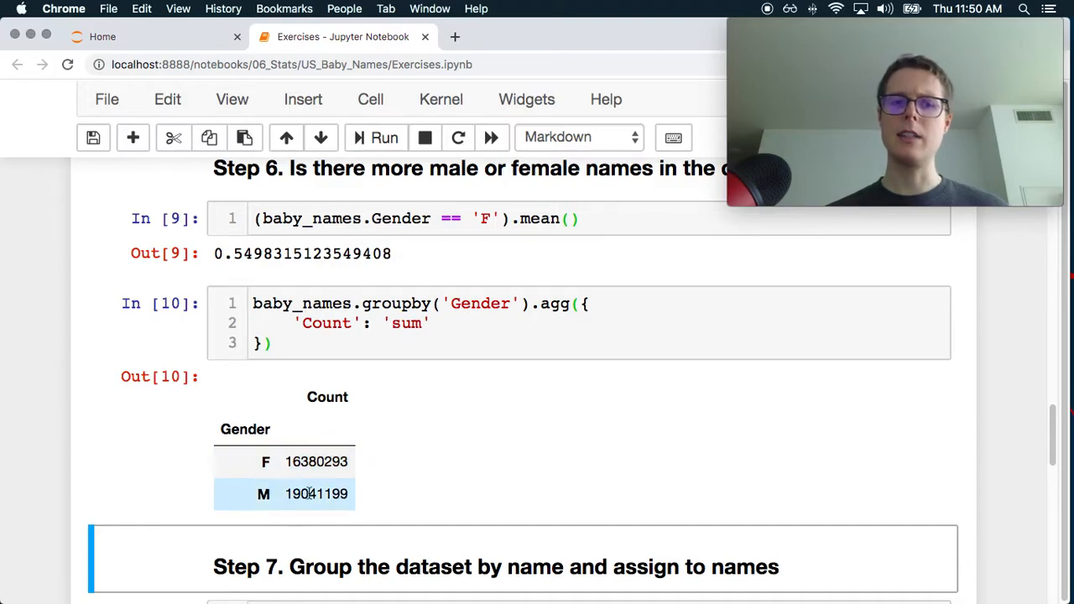
mouse_move(359, 473)
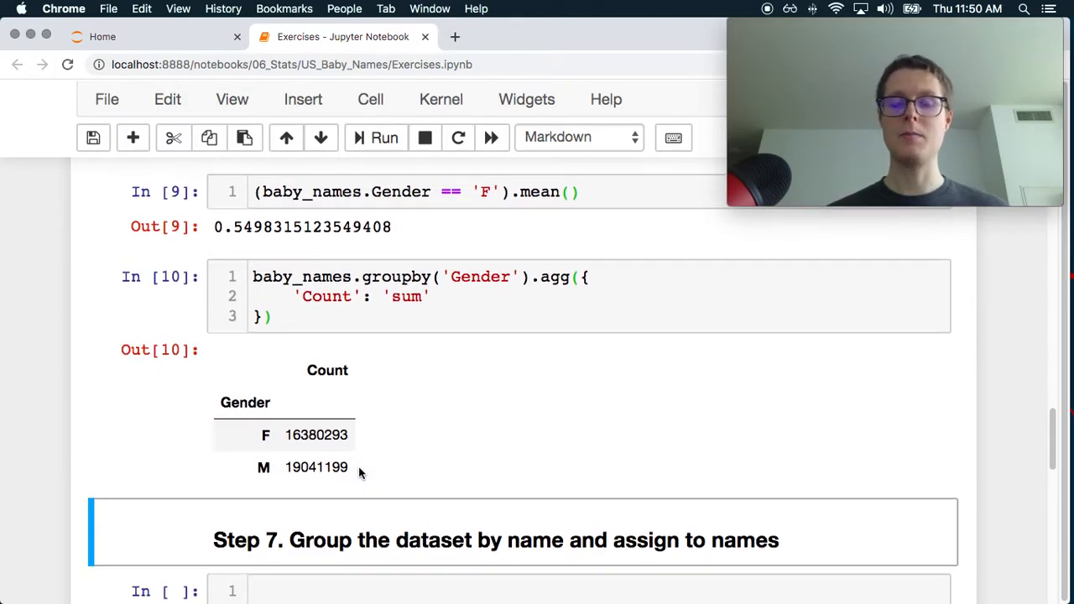
scroll(down, 3)
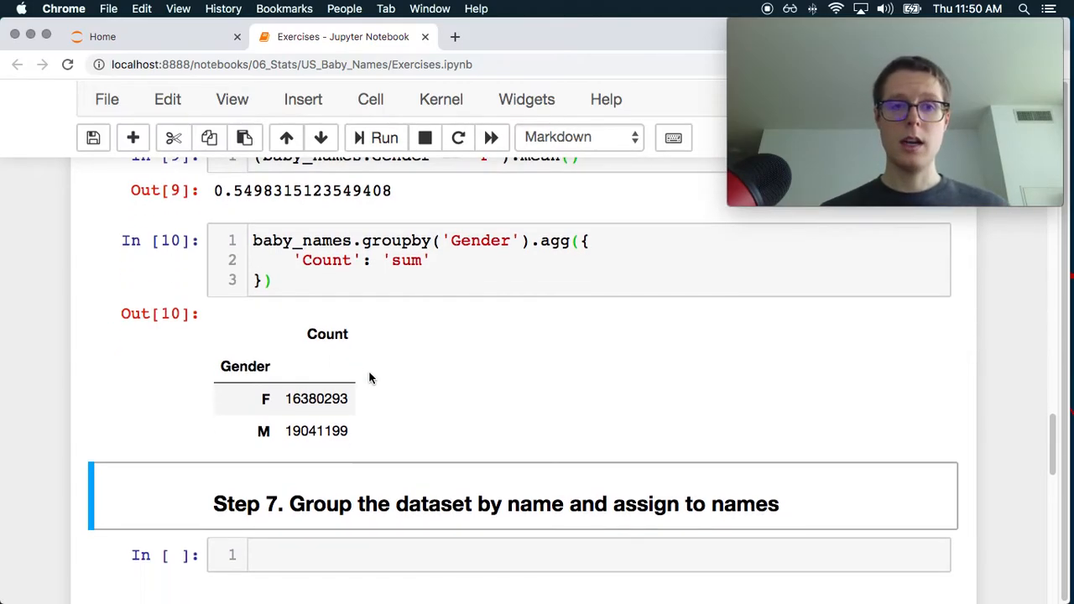
Step: Divide the gender sums by baby_names.Count.sum() after trying count() variants, giving F 0.462439 and M 0.537561
click(294, 286)
text( /)
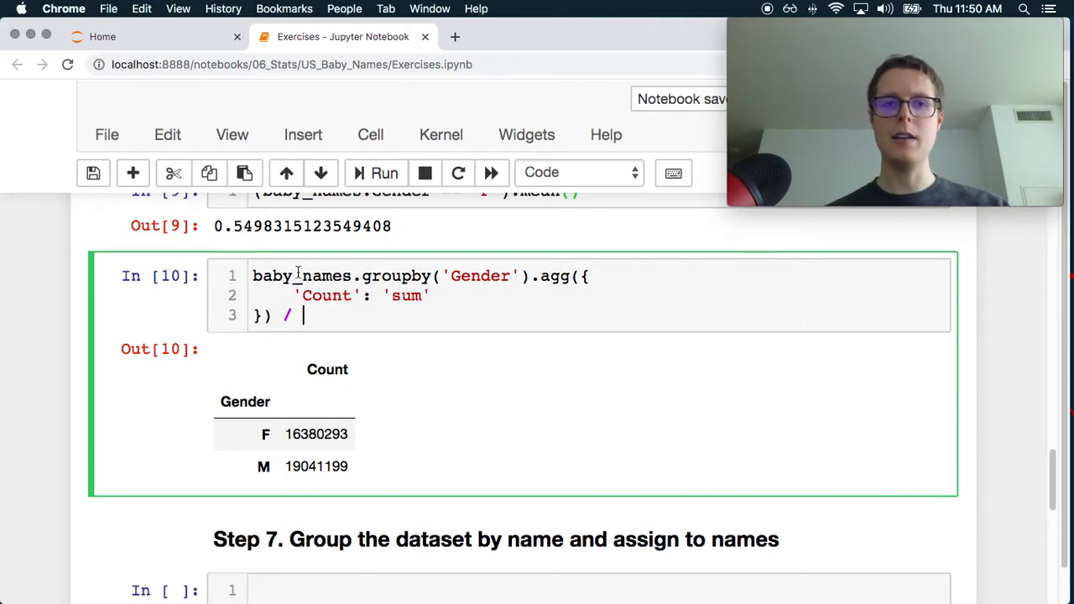
text(baby_names)
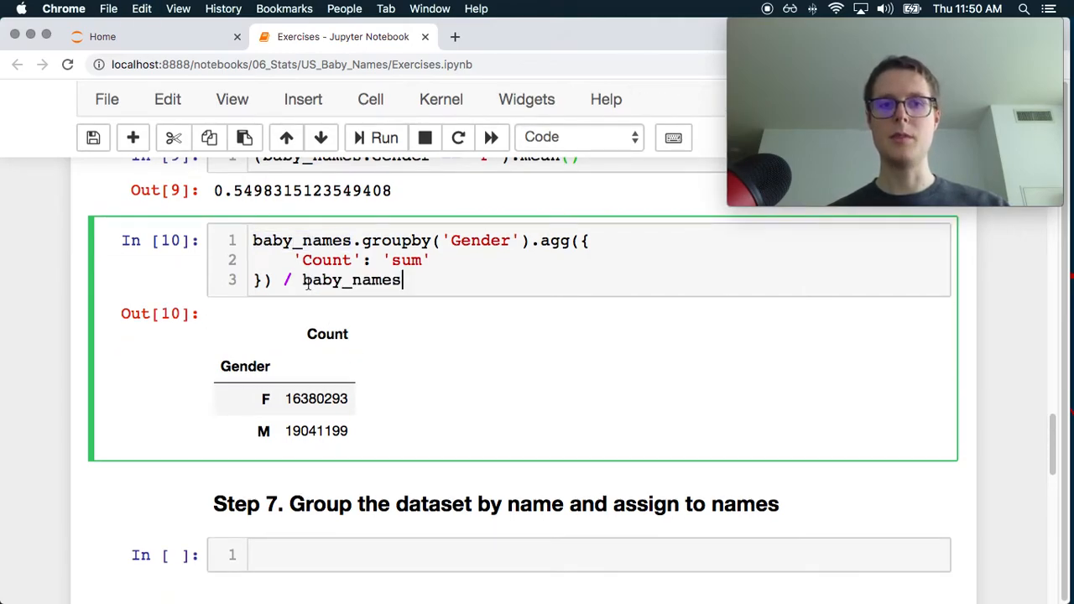
text(.)
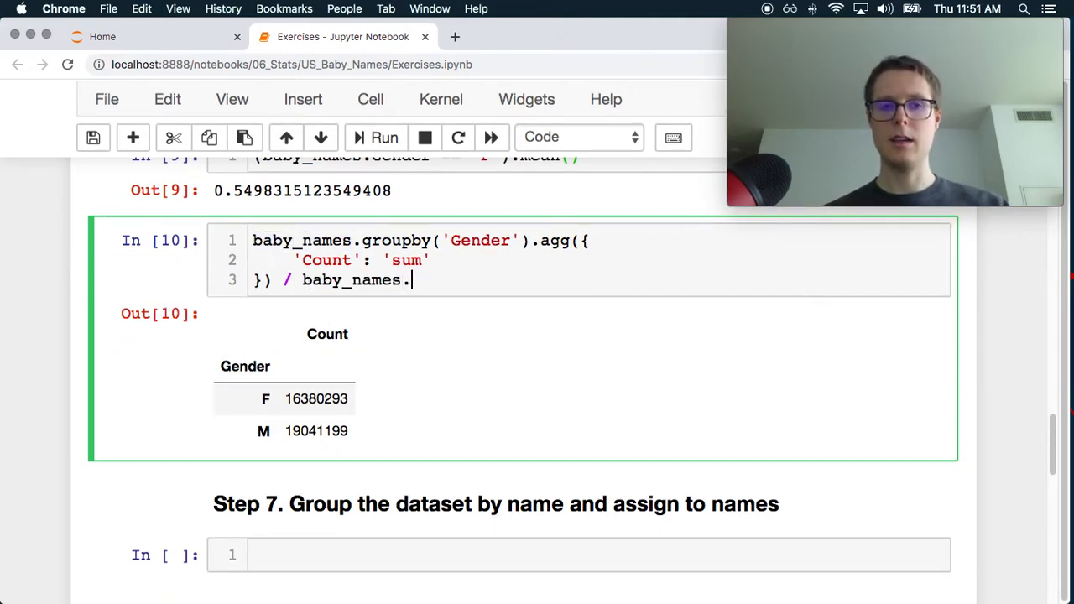
text(count)
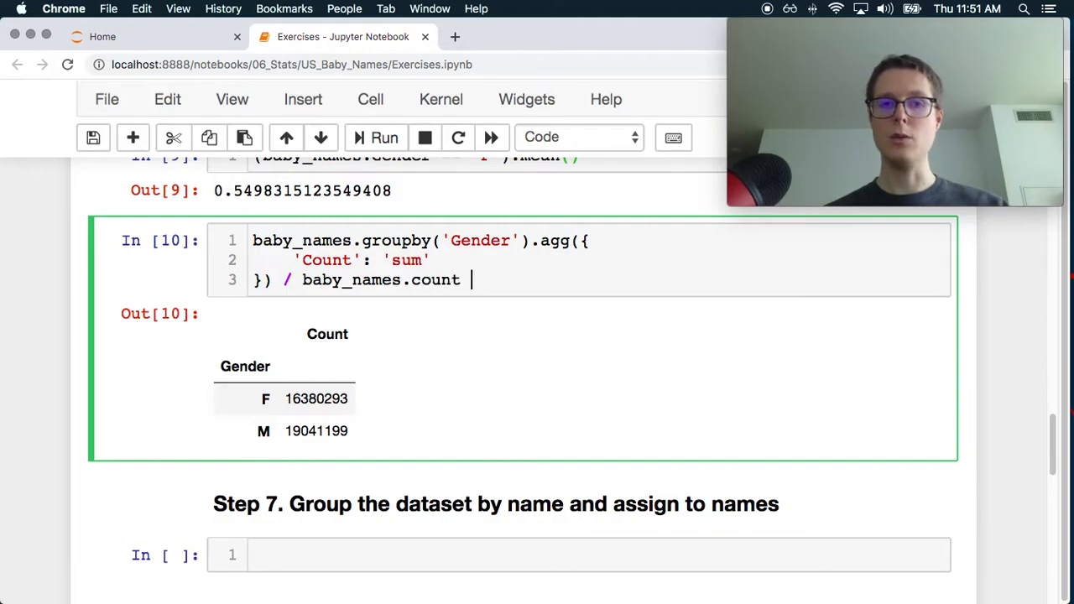
click(382, 137)
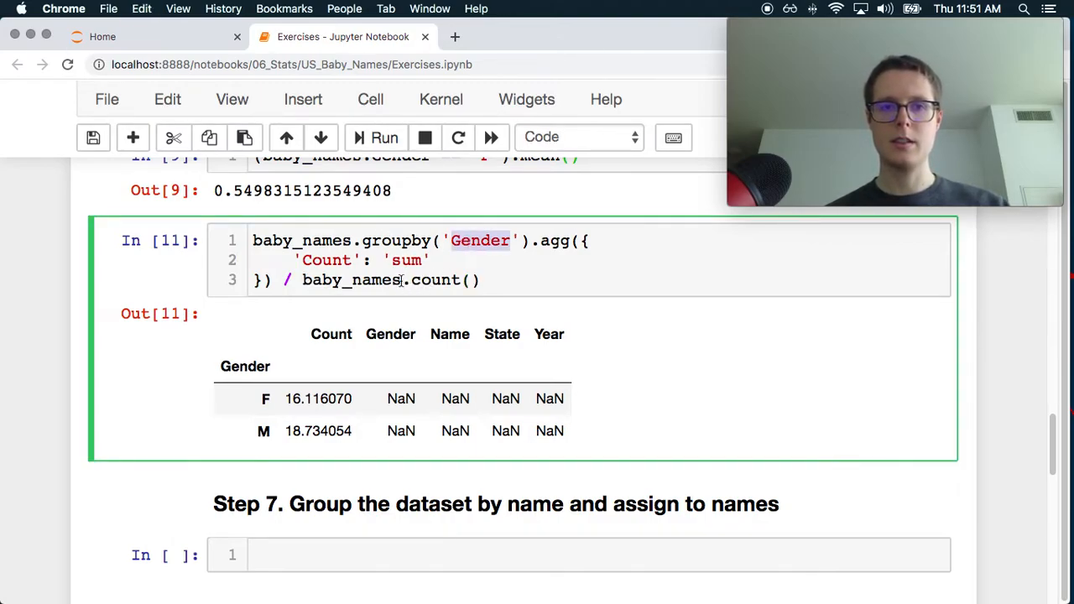
click(383, 137)
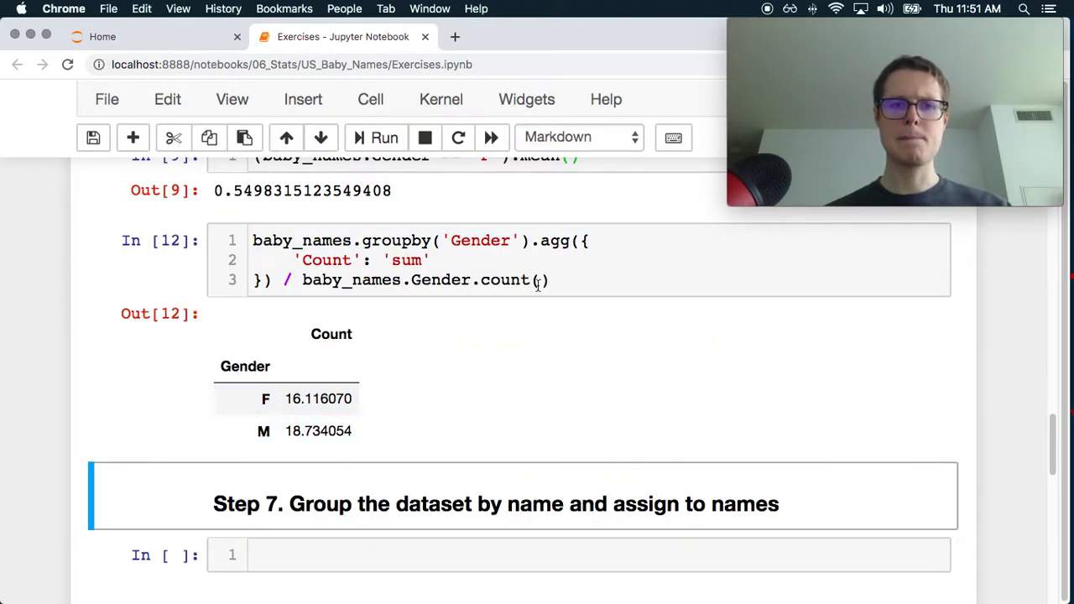
scroll(up, 3)
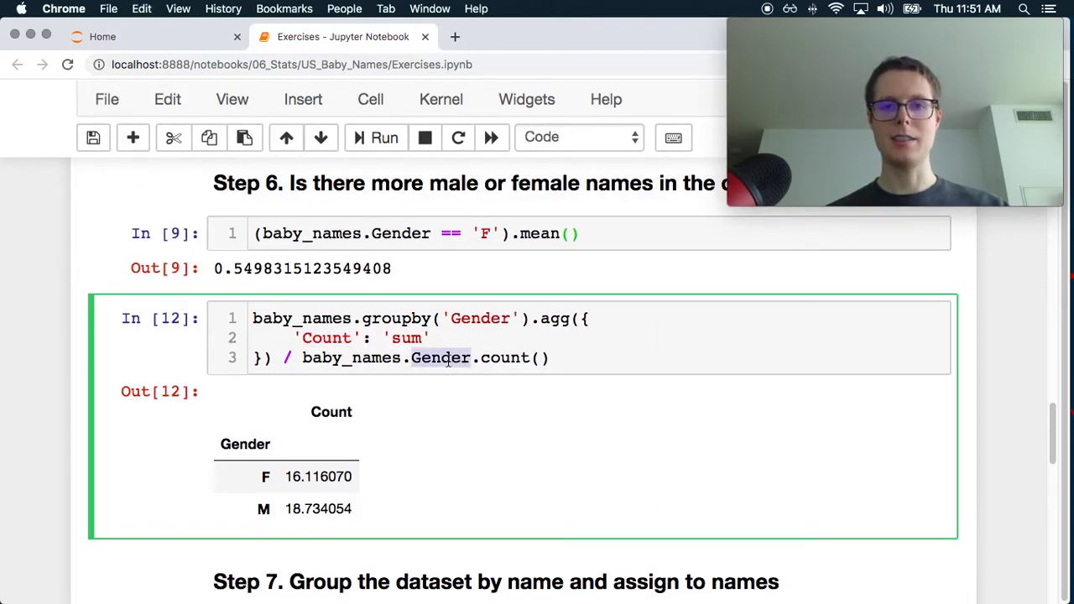
click(382, 137)
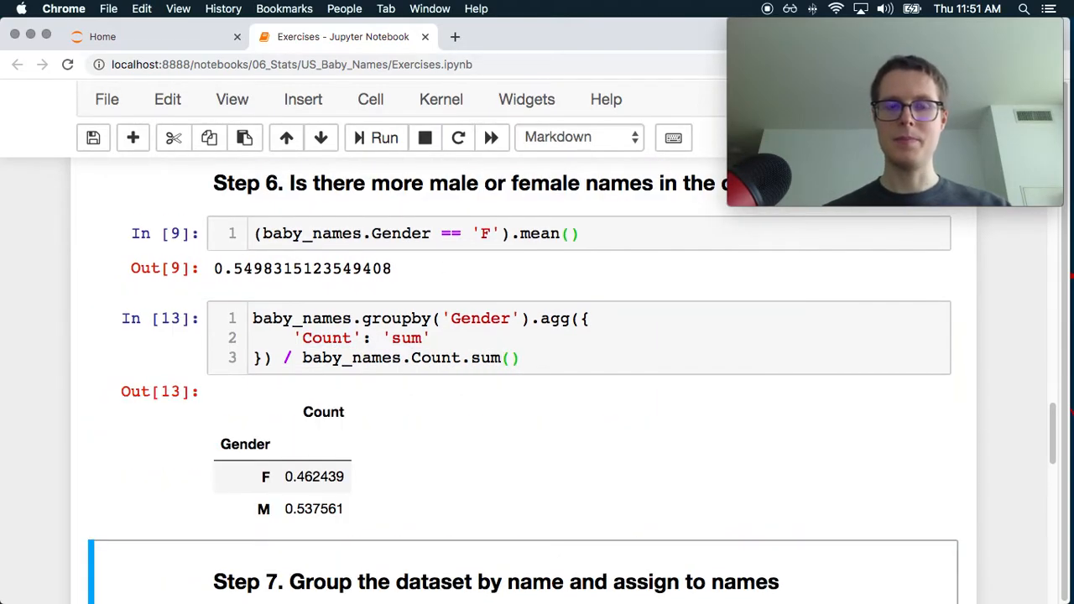
scroll(down, 3)
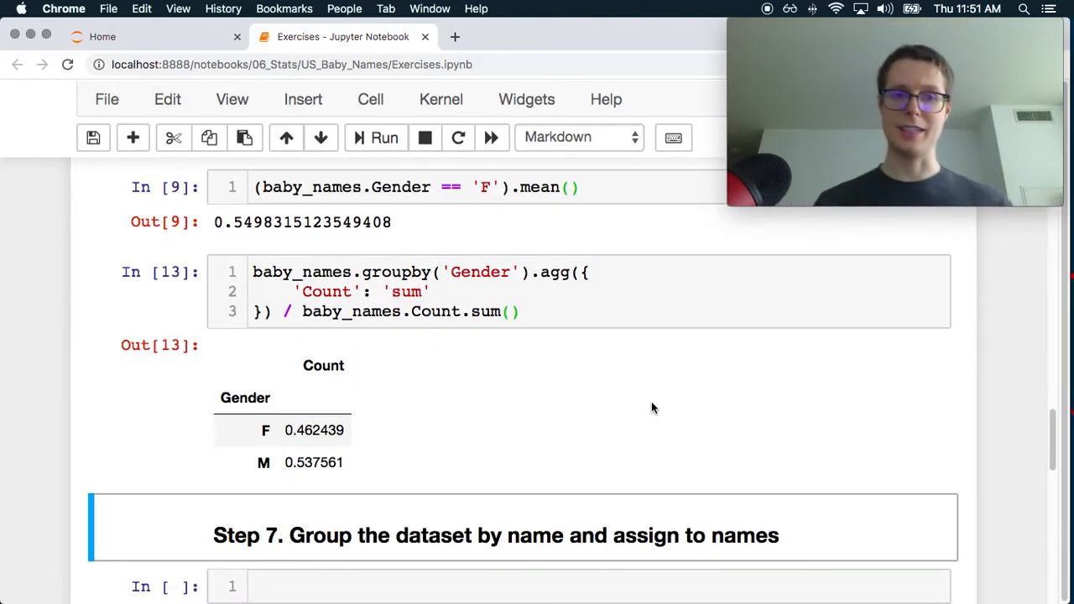
Step: Assign names = baby_names.groupby('Name') in the Step 7 cell and run it
scroll(down, 3)
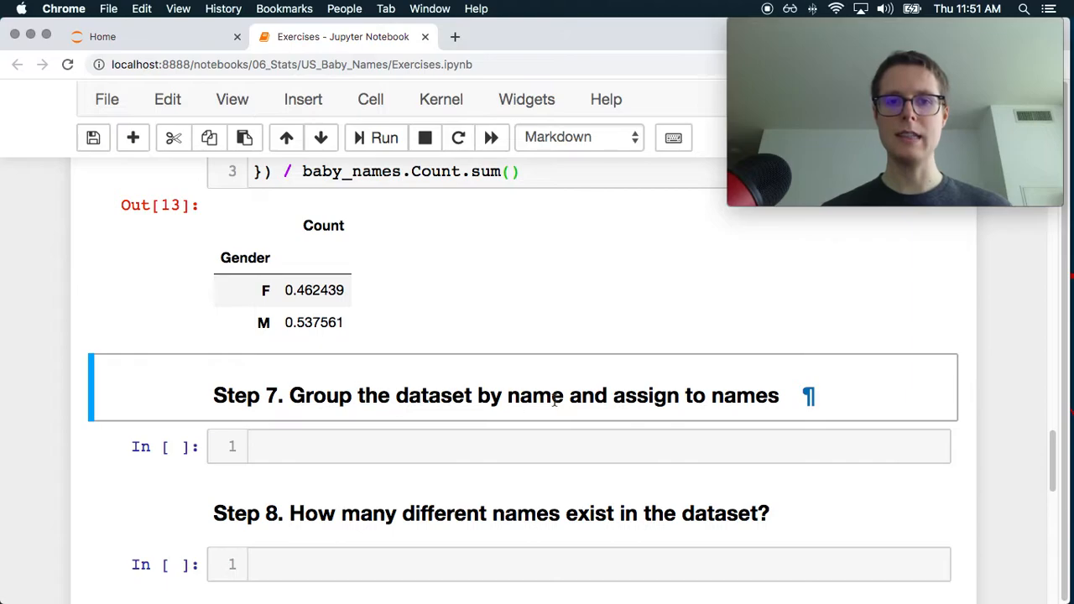
scroll(up, 3)
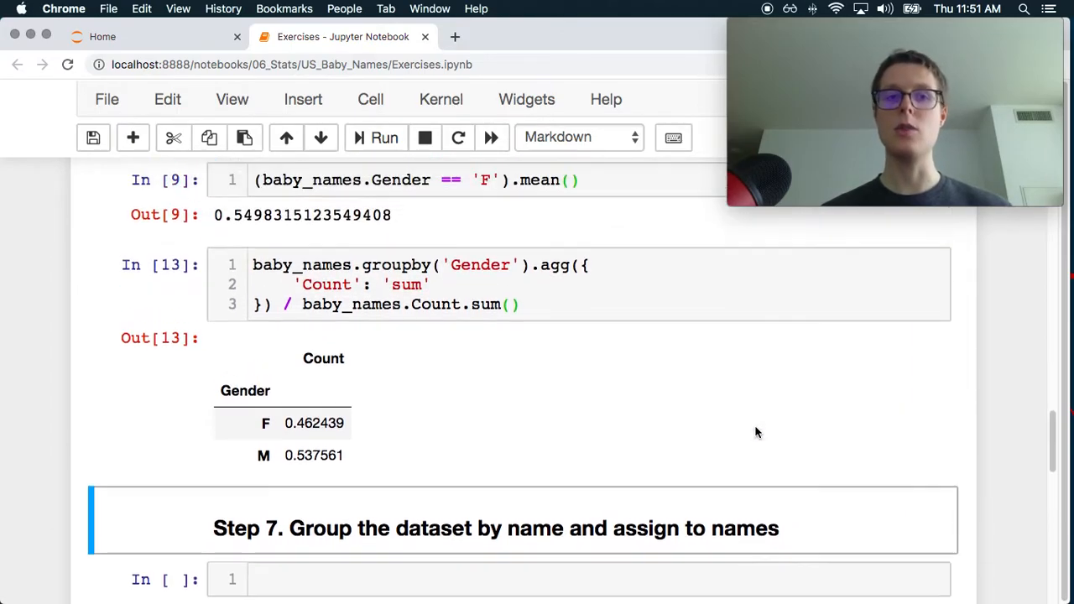
click(529, 265)
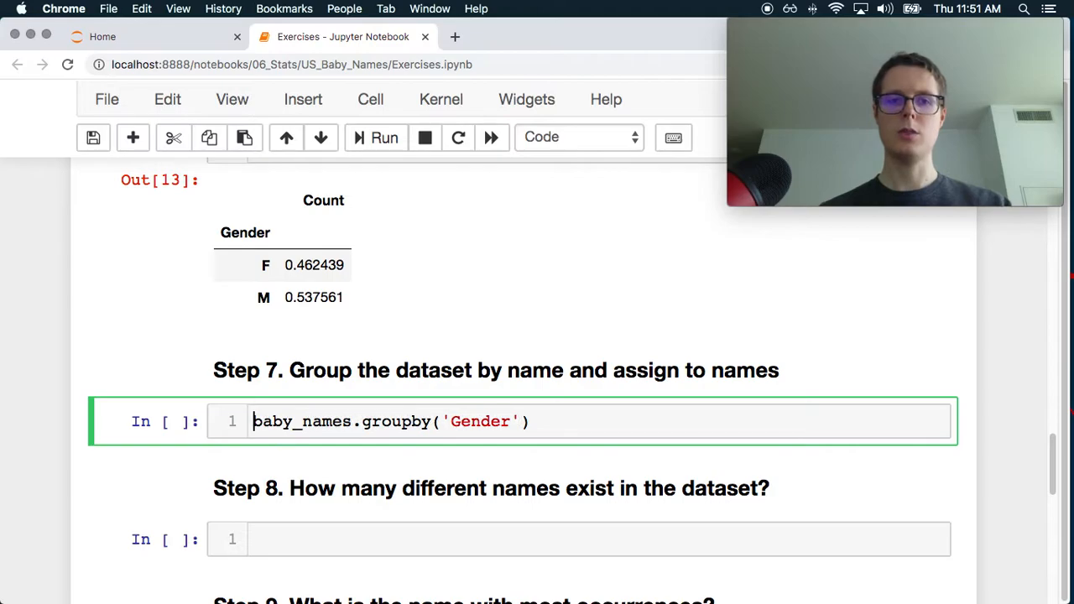
text(n)
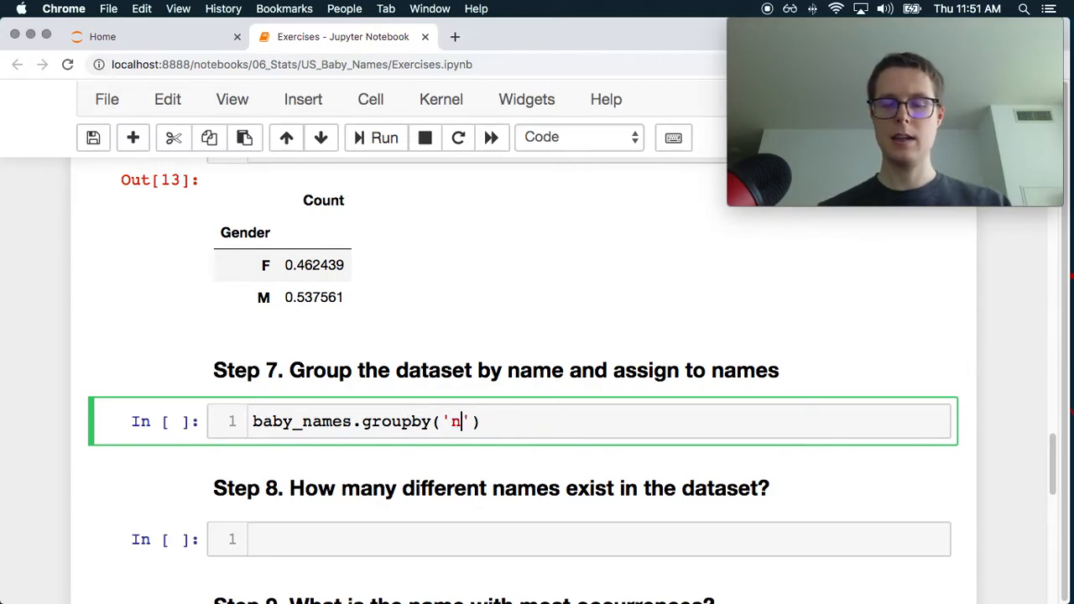
scroll(up, 3)
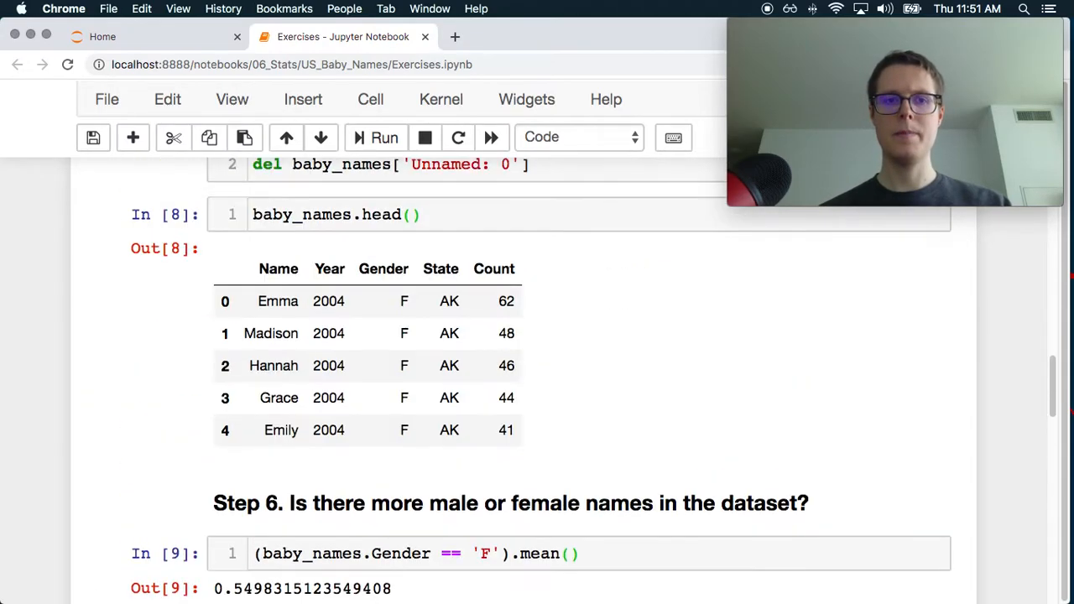
scroll(down, 3)
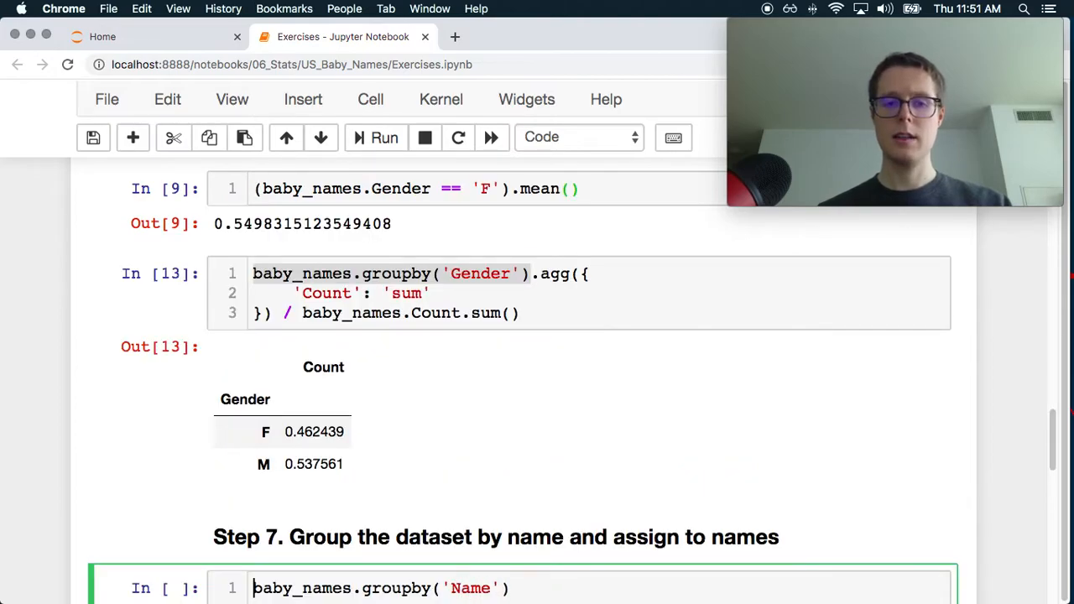
click(383, 138)
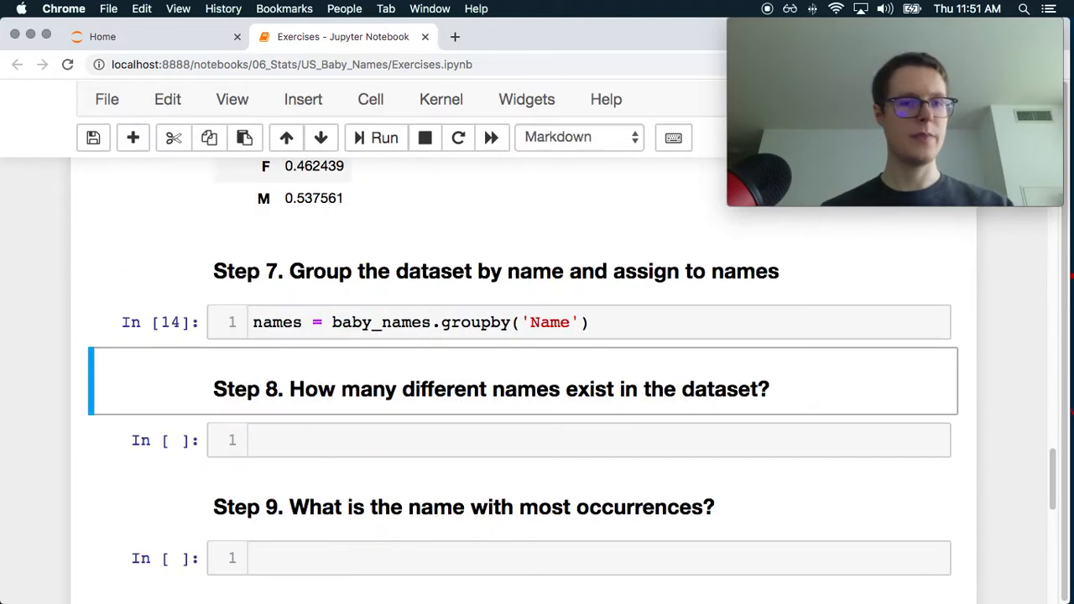
Step: Run baby_names.Name.nunique() in Step 8, reporting 17632 different names
scroll(down, 3)
text(baby_names)
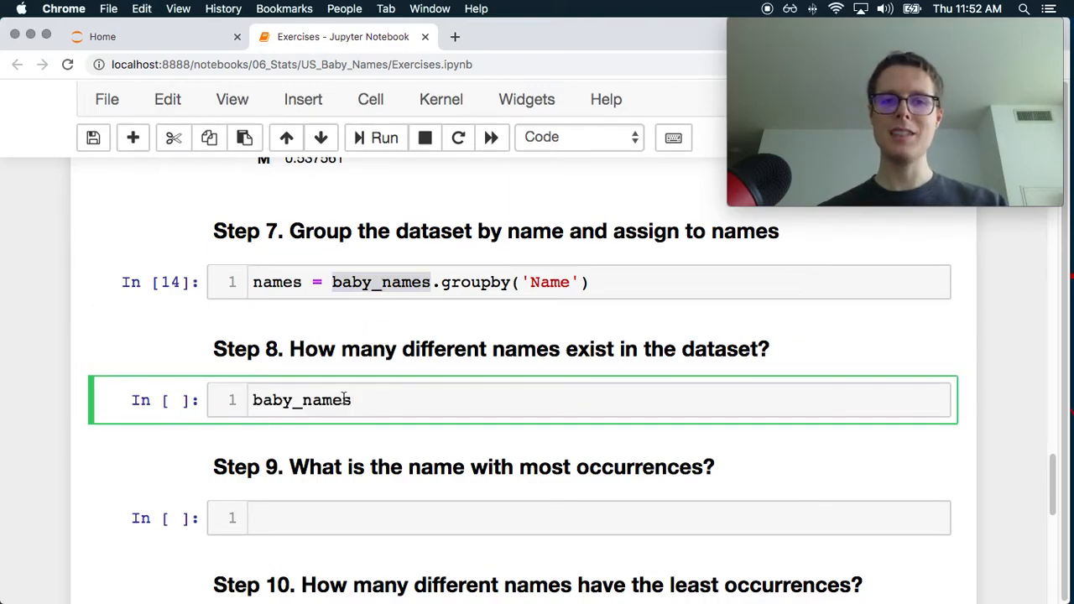
text(.Nam)
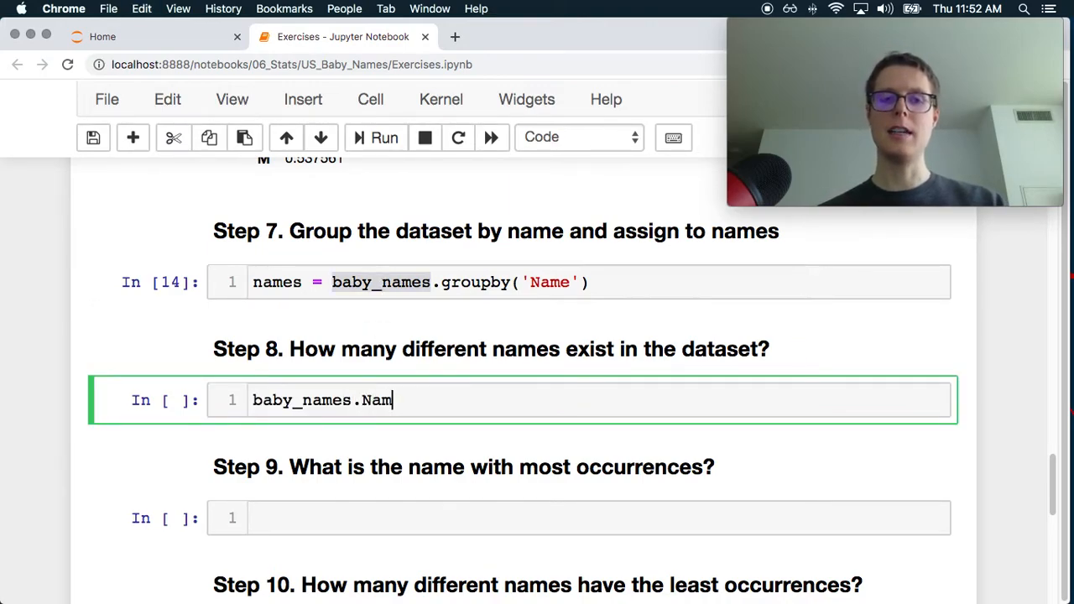
text(e.nu)
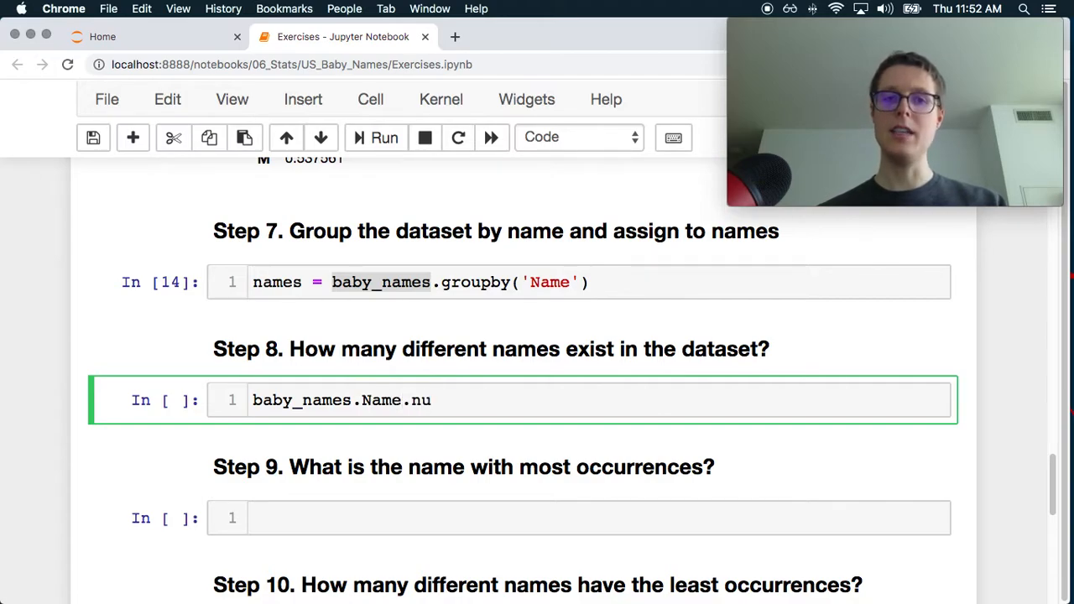
click(383, 138)
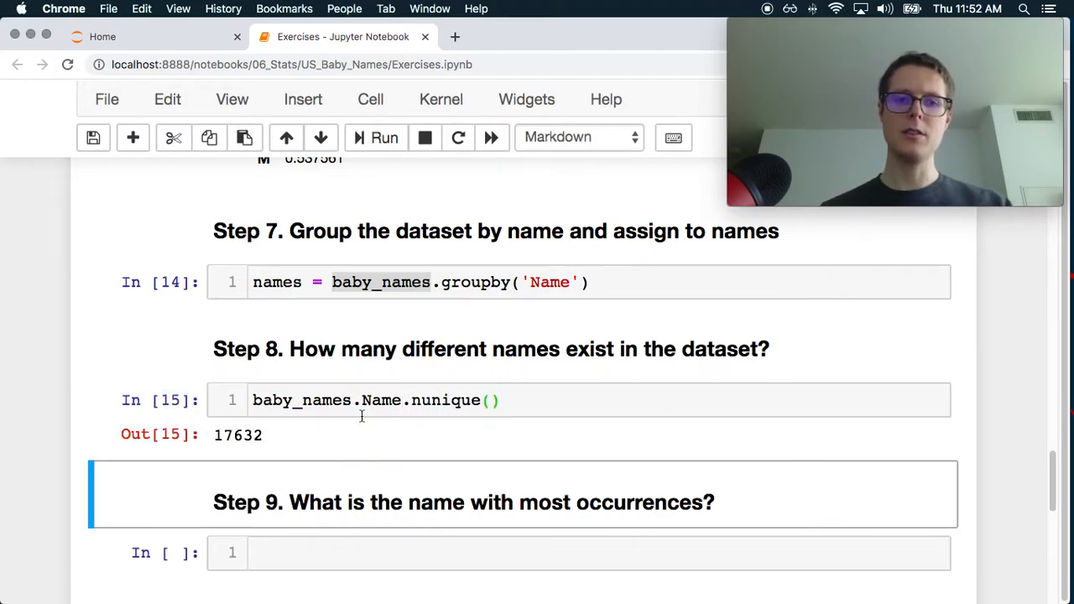
mouse_move(400, 484)
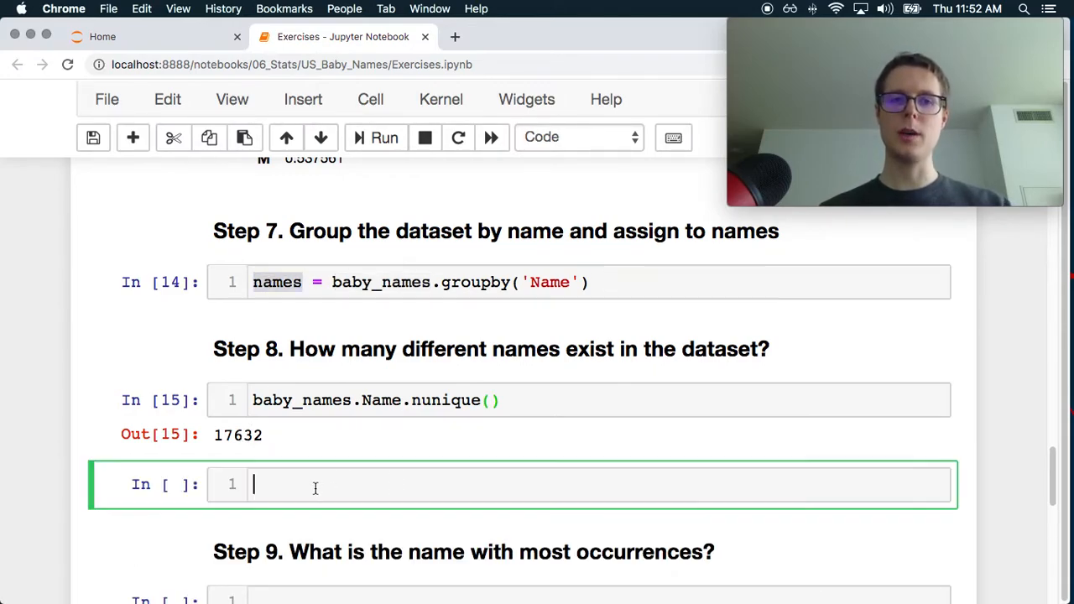
Step: Start names.count() in a cell below Step 8, interrupt the kernel, and clear the cell
text(names)
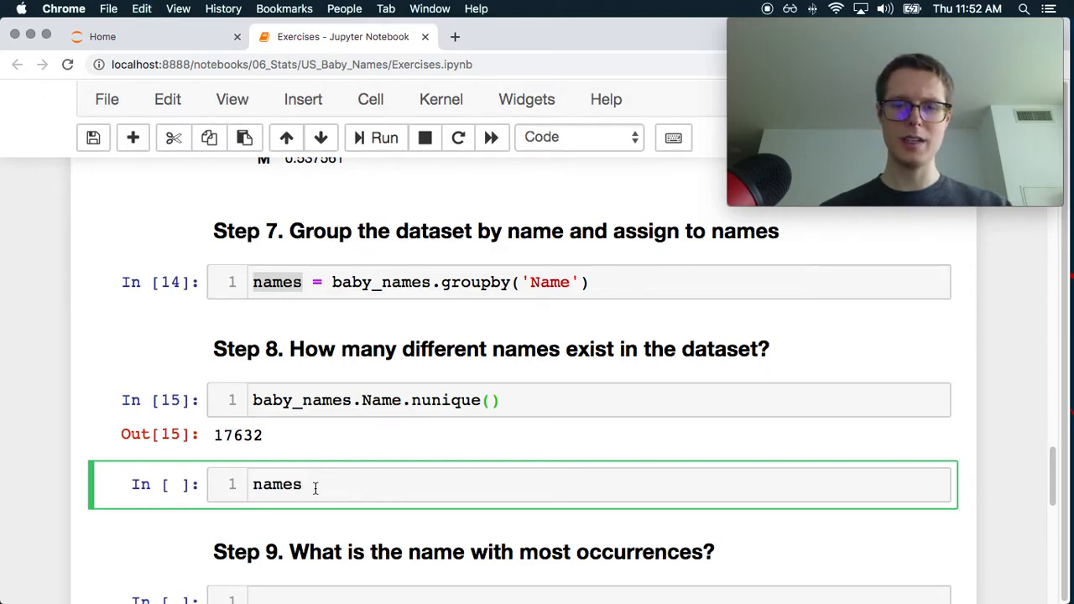
text(.count()
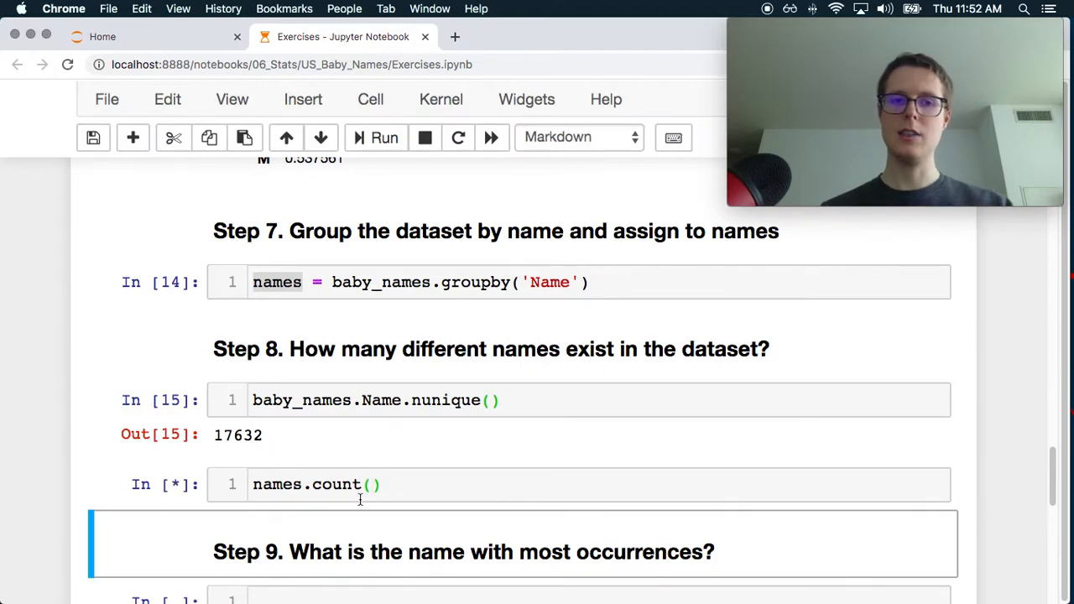
click(335, 484)
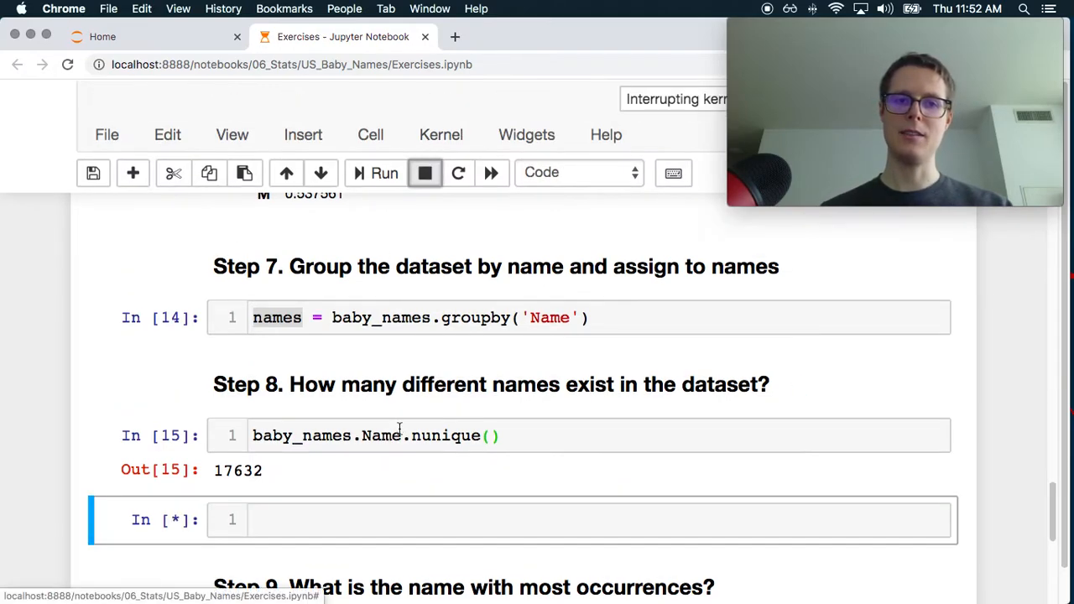
scroll(down, 3)
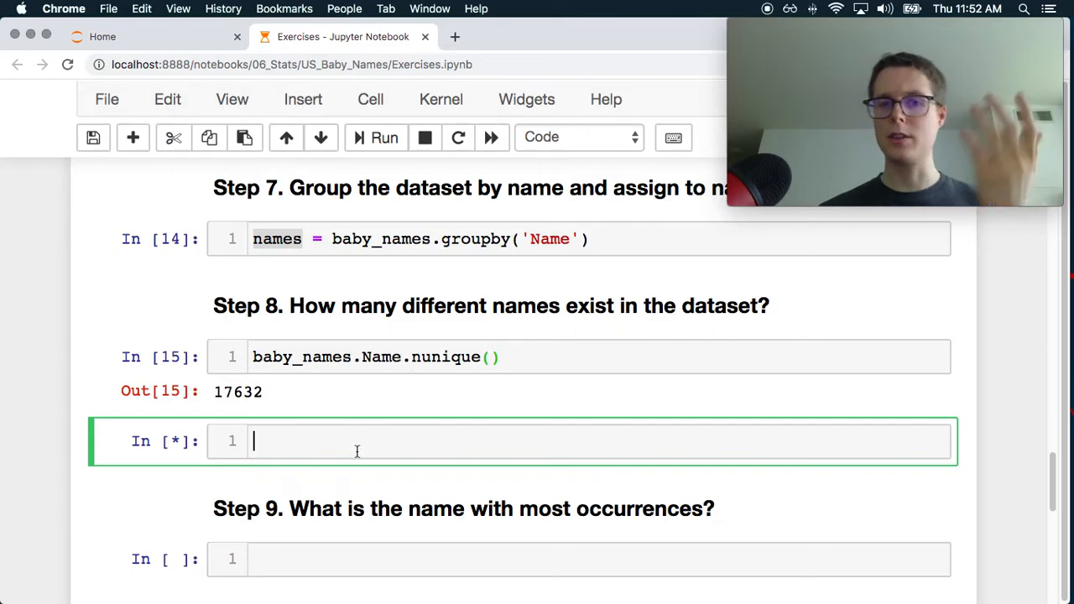
scroll(down, 3)
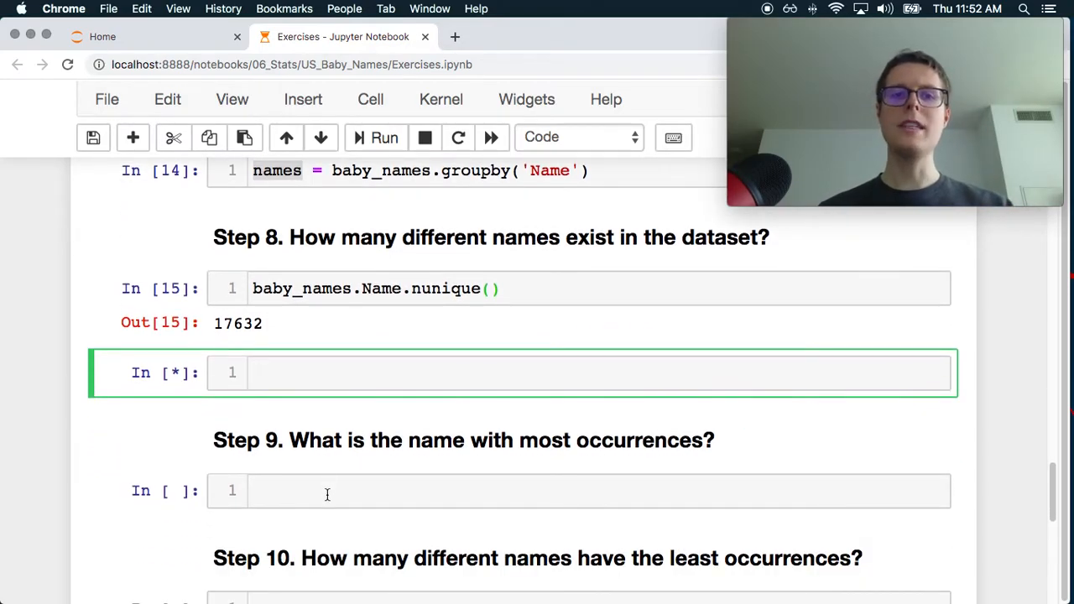
Step: Run names.Count.sum() in the Step 9 cell to get per-name totals like Aaden 3426
click(327, 490)
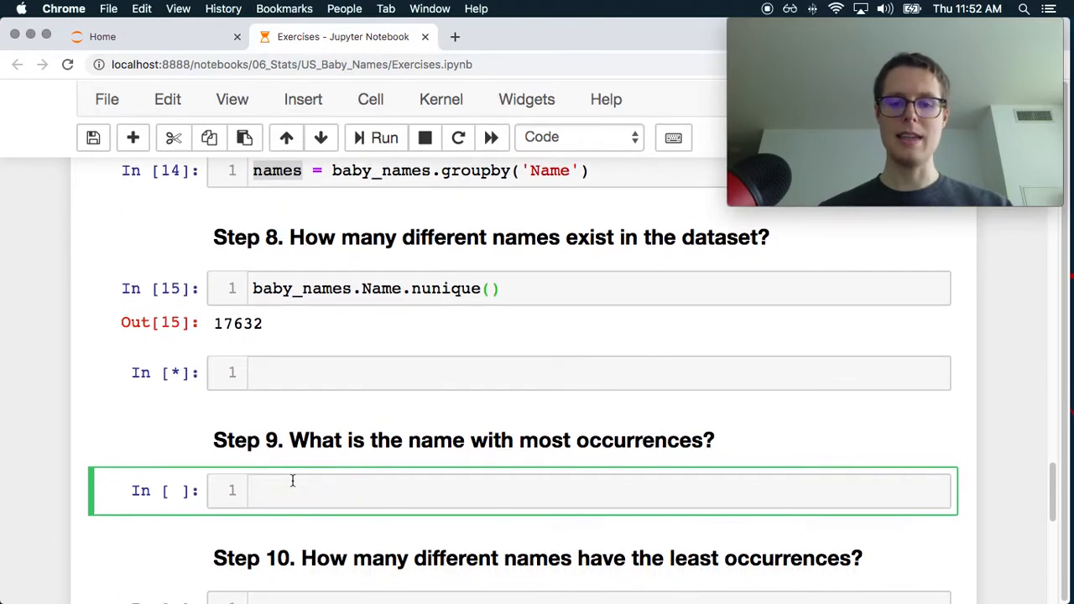
text(names.)
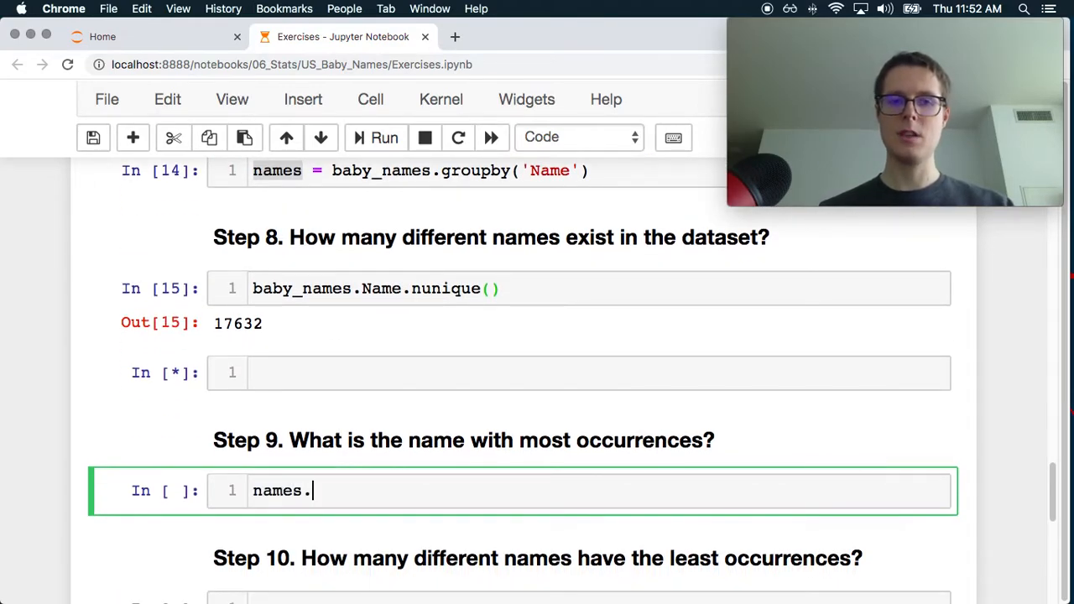
key(Backspace)
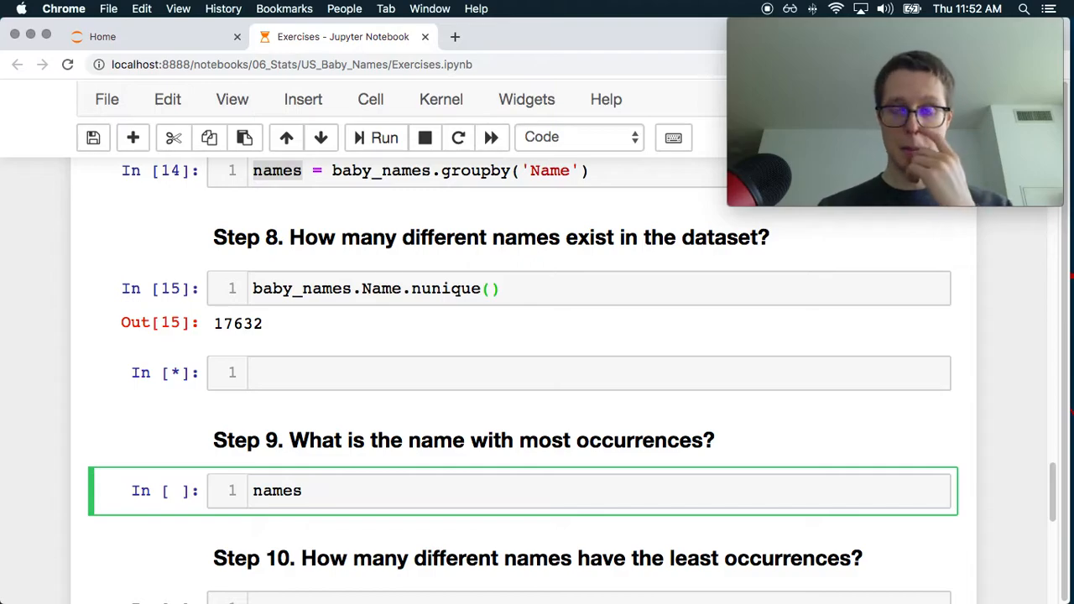
click(302, 490)
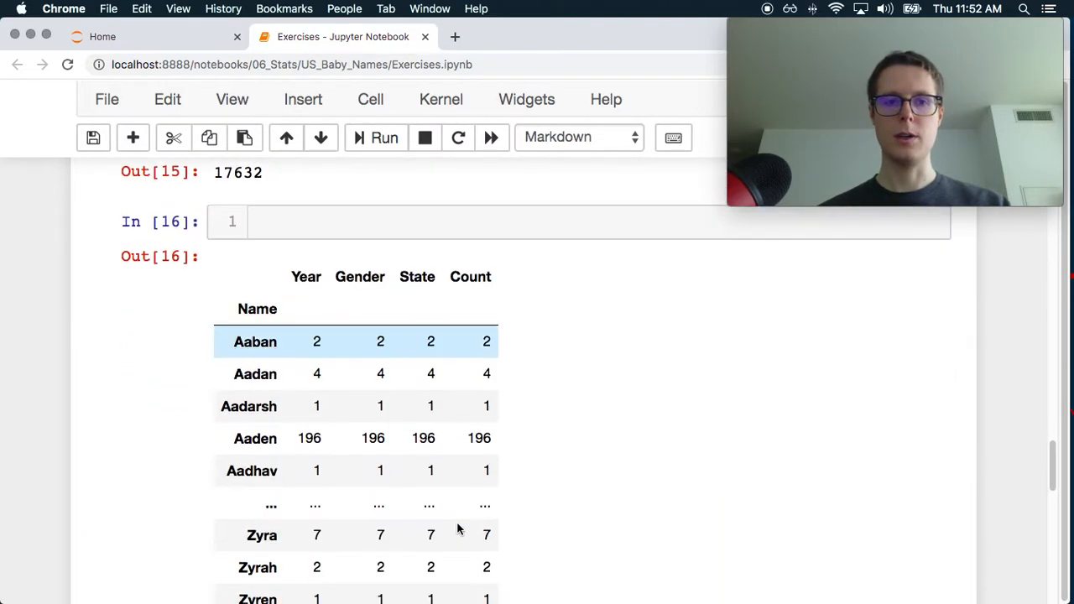
scroll(down, 3)
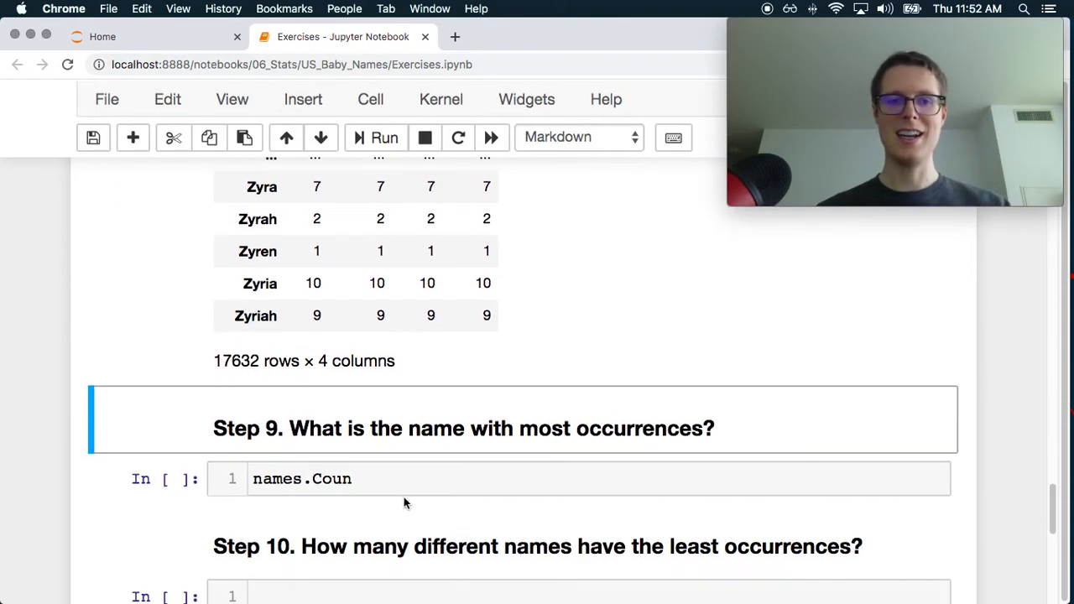
text(t)
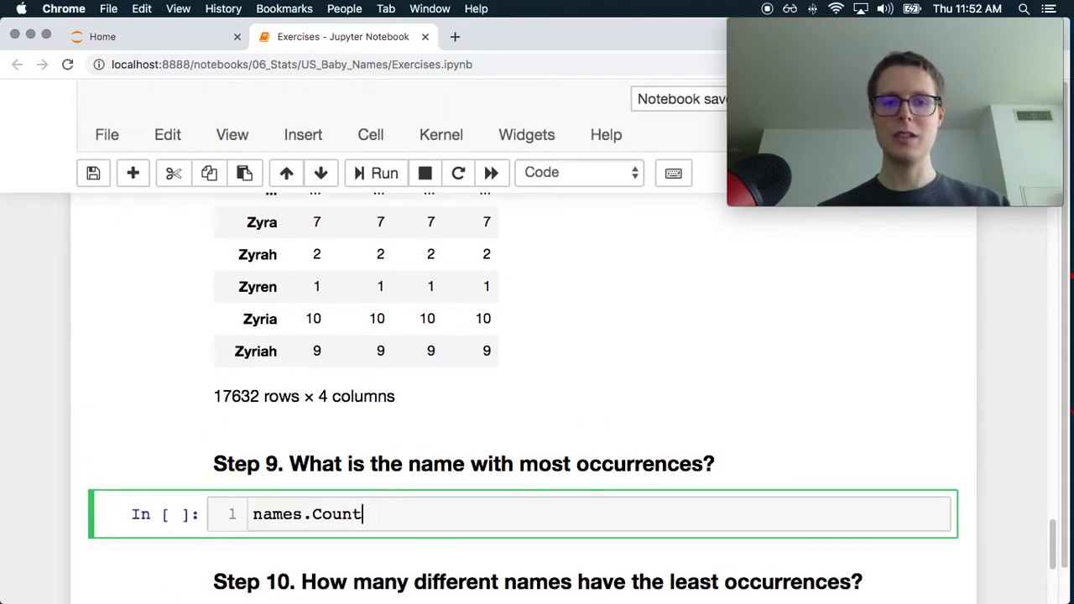
text(.sum)
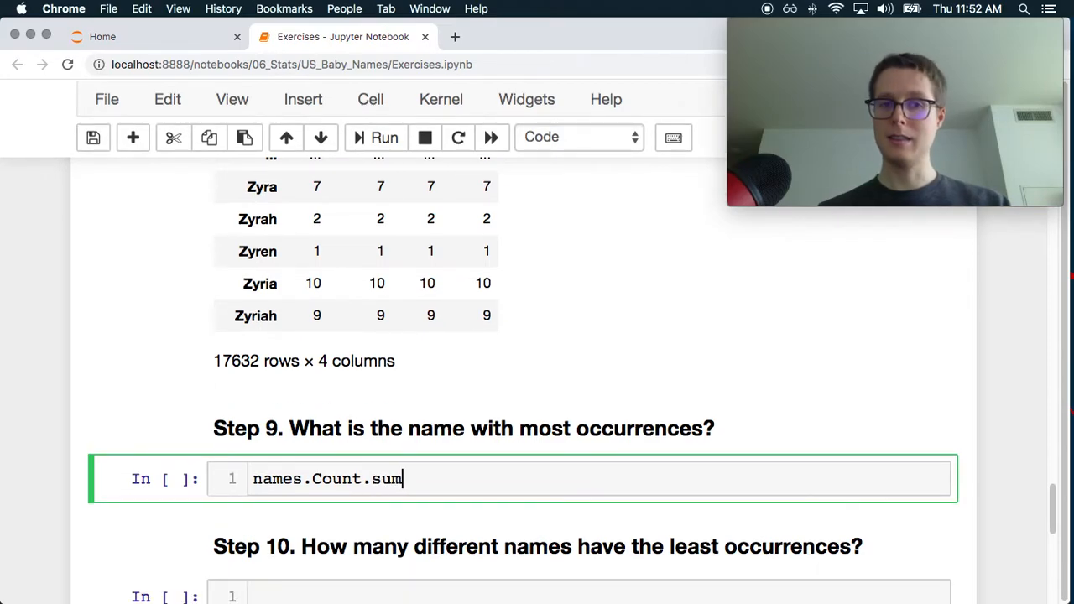
click(376, 137)
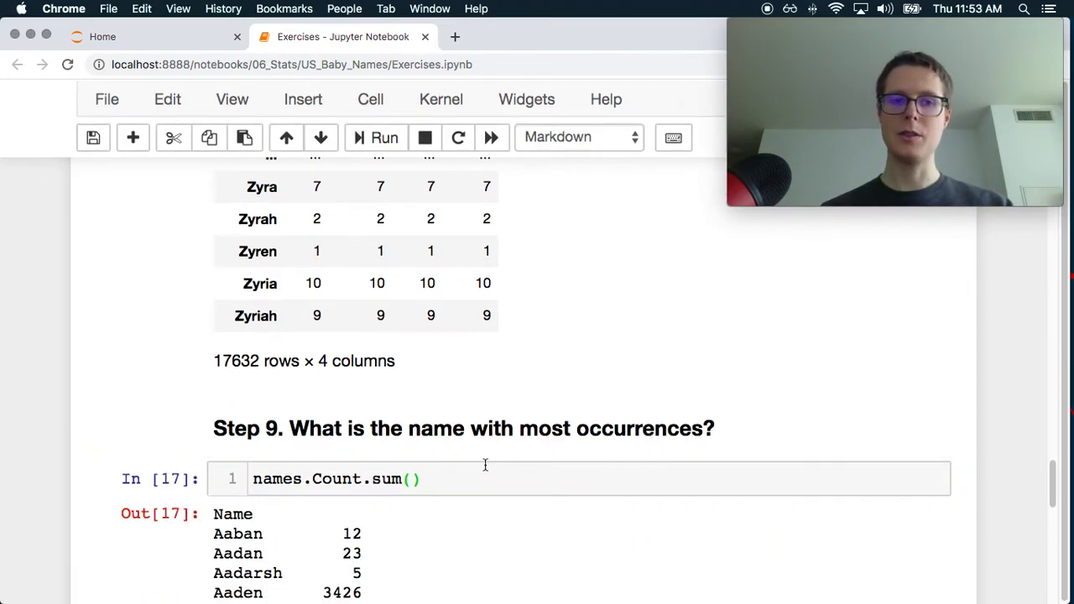
click(420, 302)
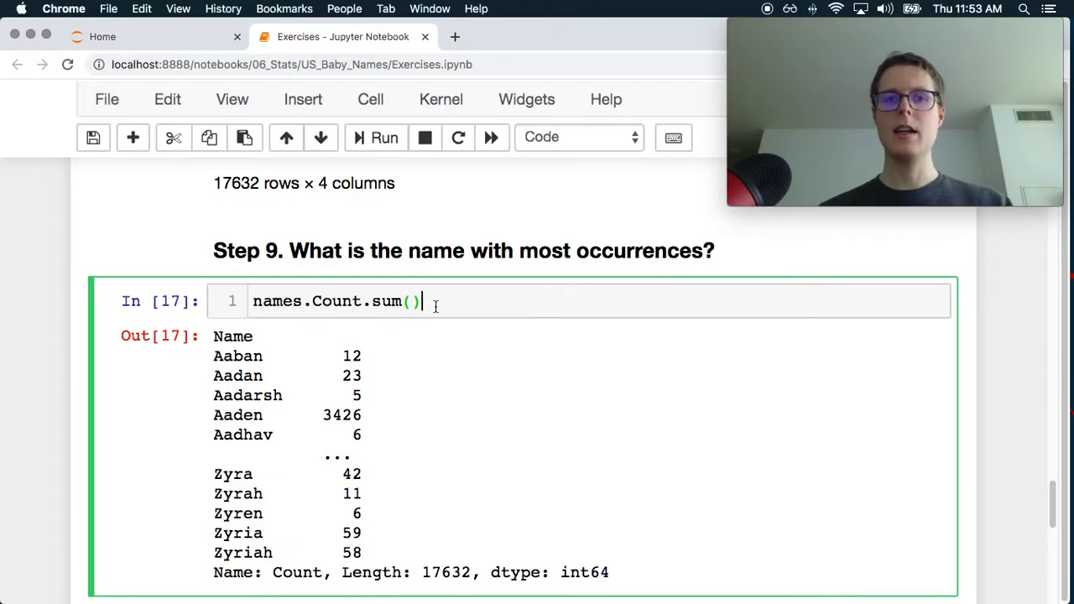
text(.)
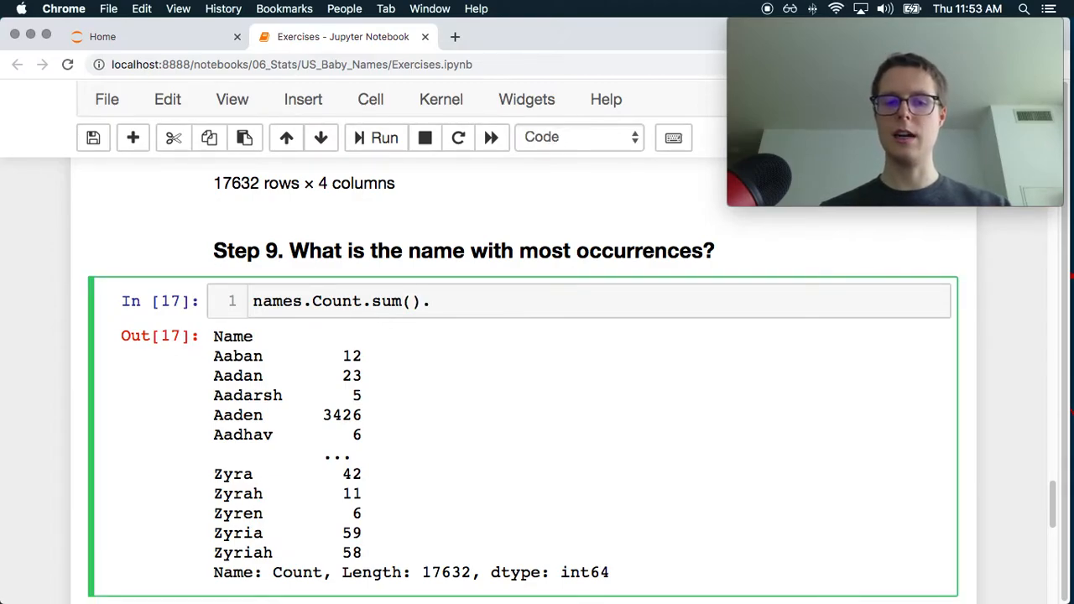
text(so)
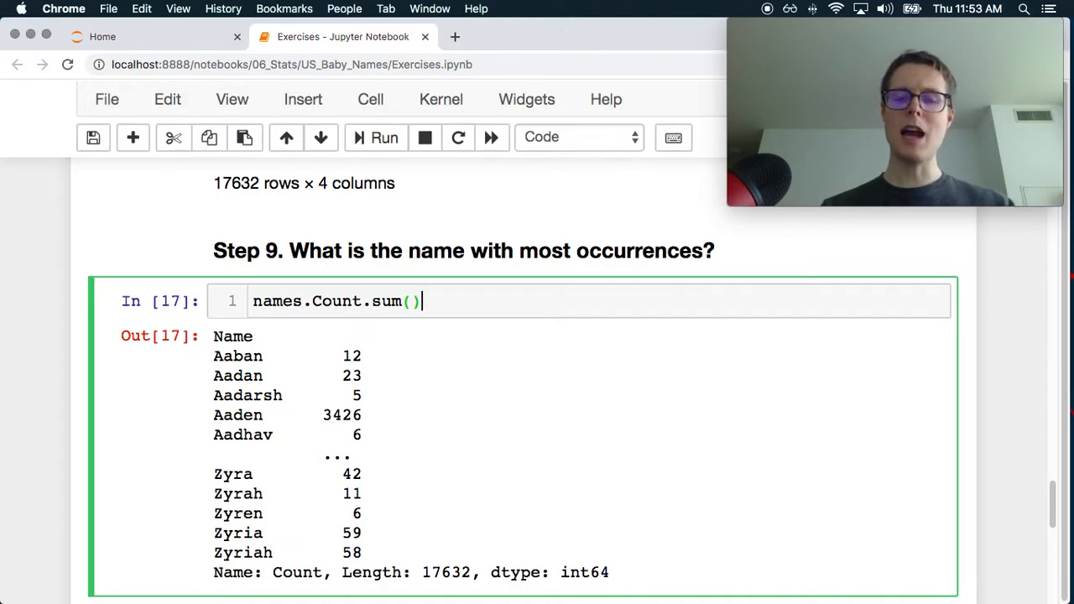
key(Backspace)
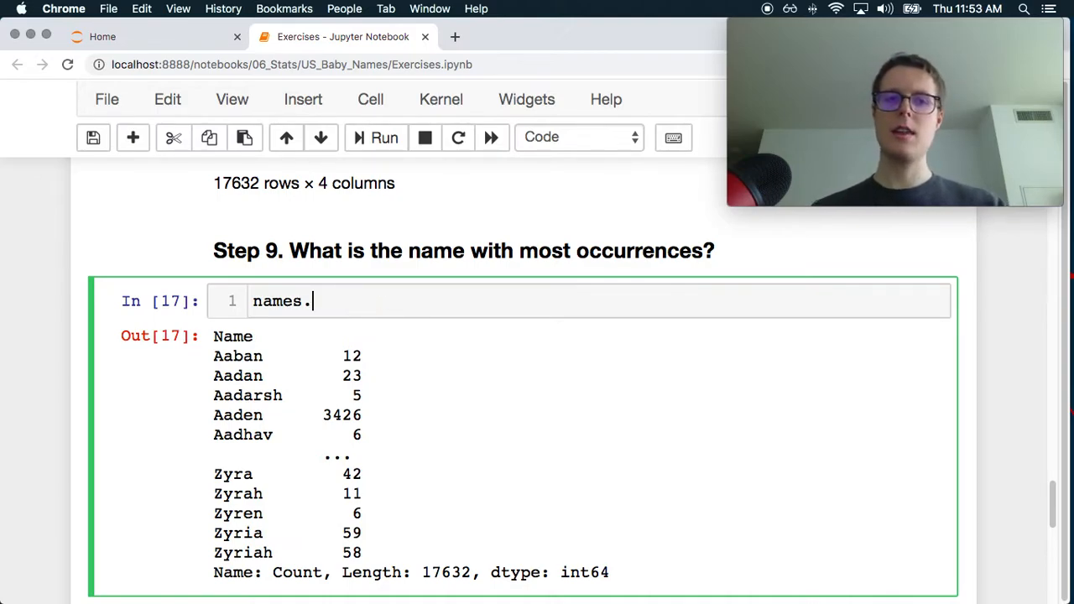
text(agg()
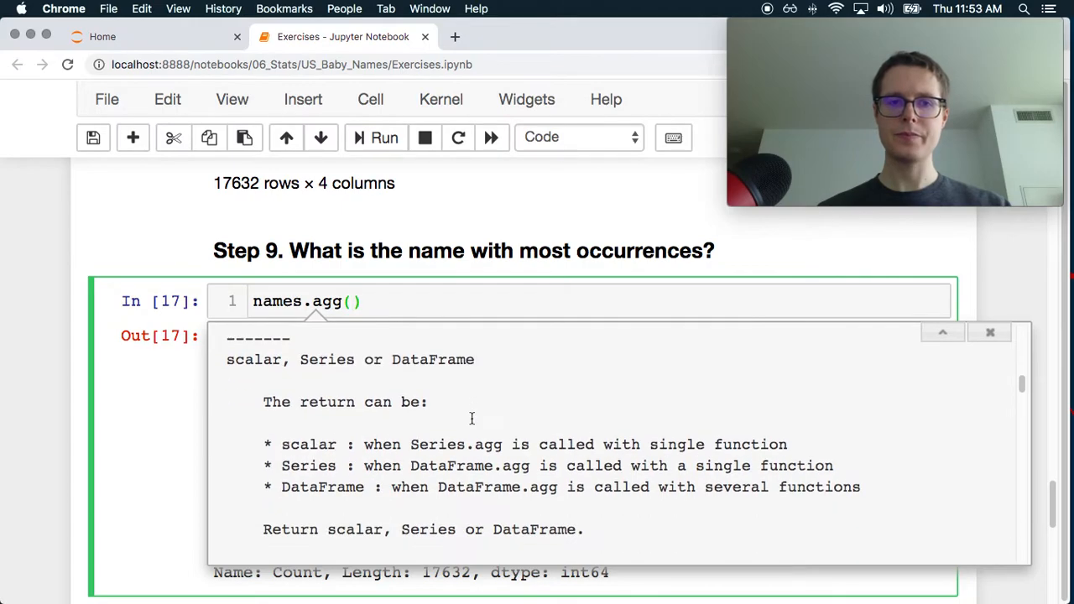
scroll(up, 3)
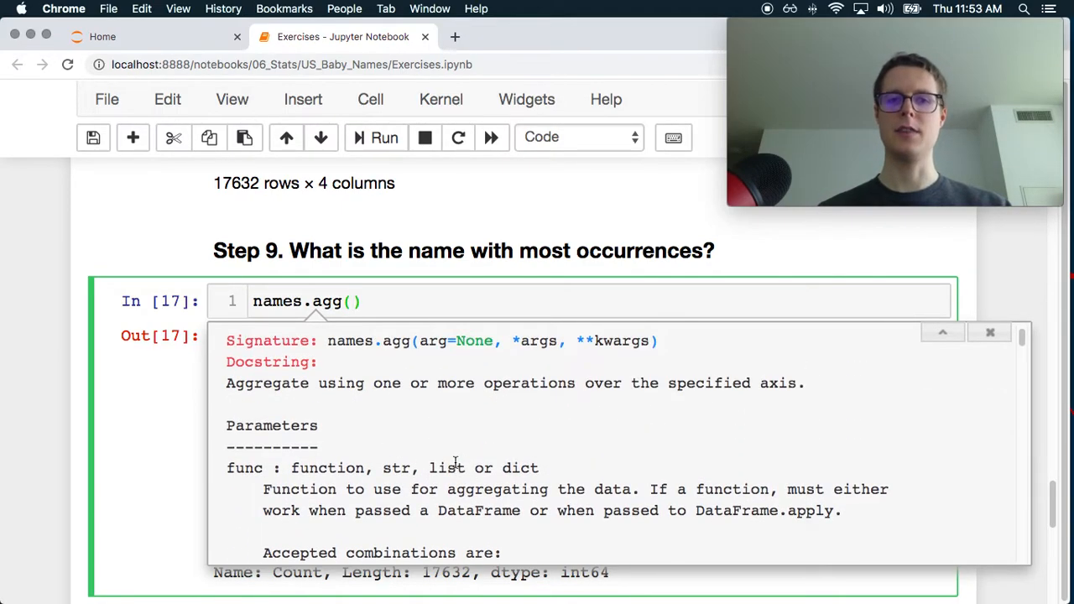
scroll(down, 3)
text(Count.sum)
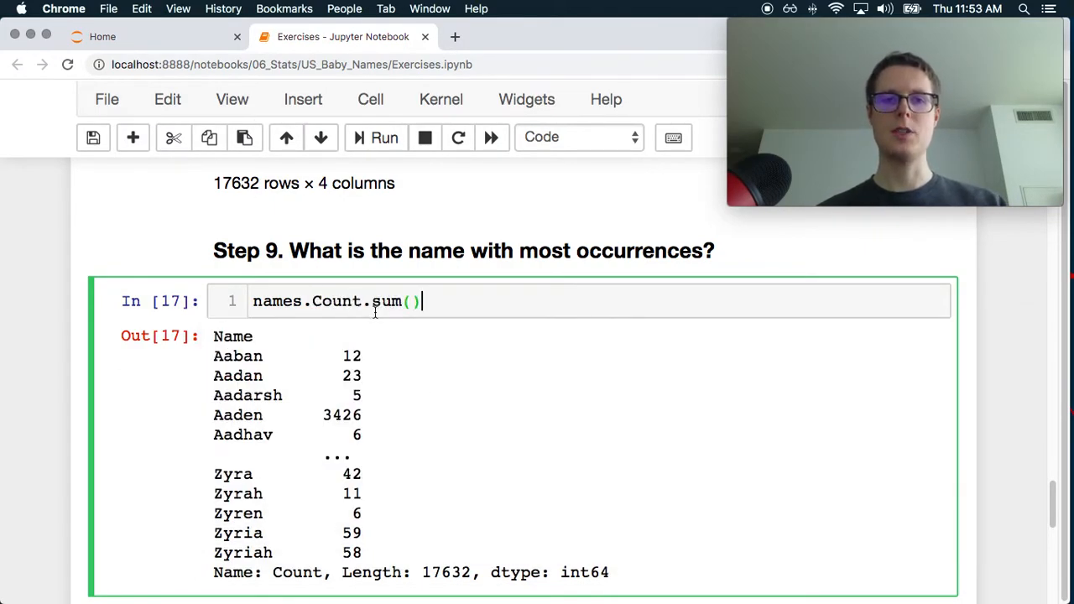
Step: Sort the Step 9 name totals with sort_values(ascending=False), putting Jacob at 242874 on top
text(.va)
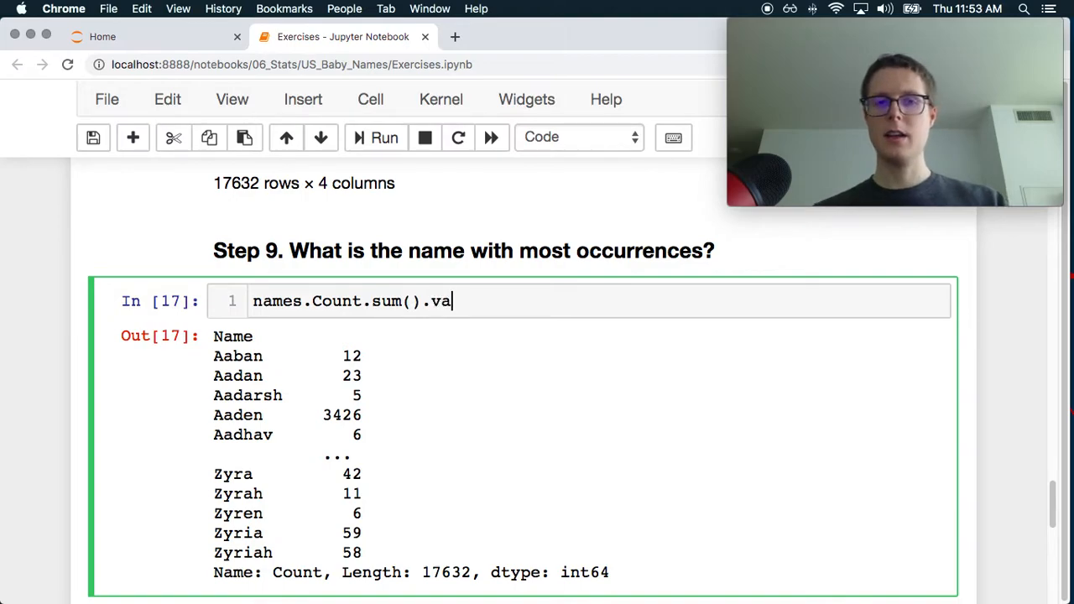
text(lue)
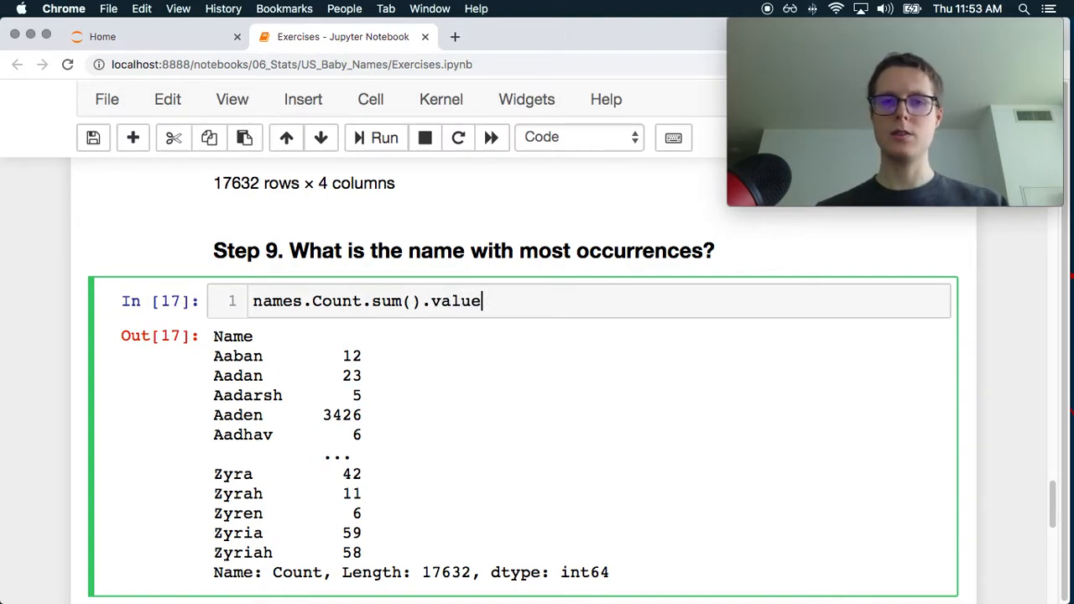
text(sort_val)
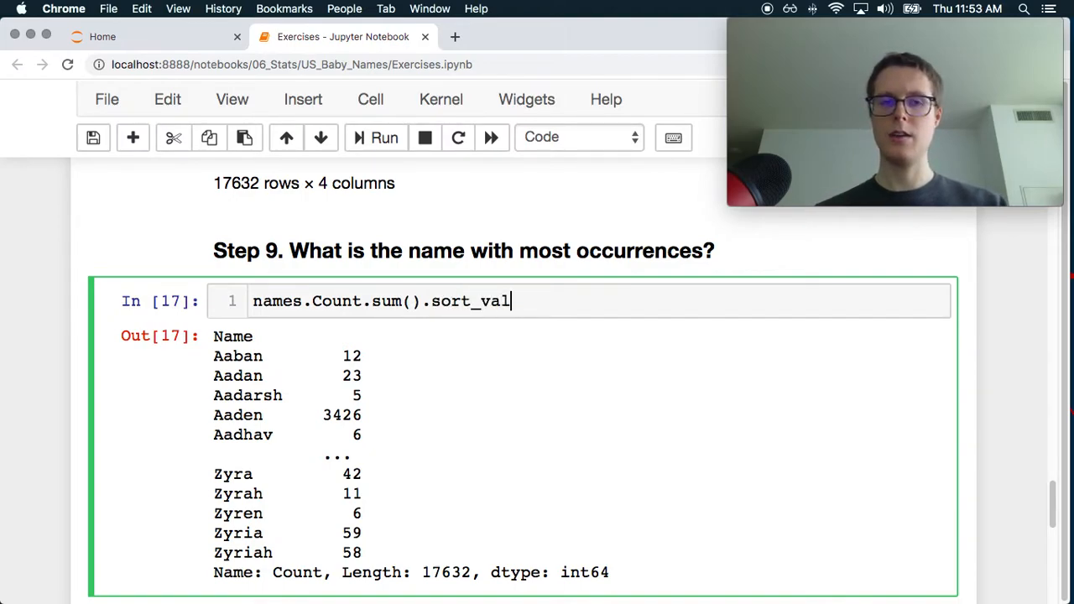
text(ues()
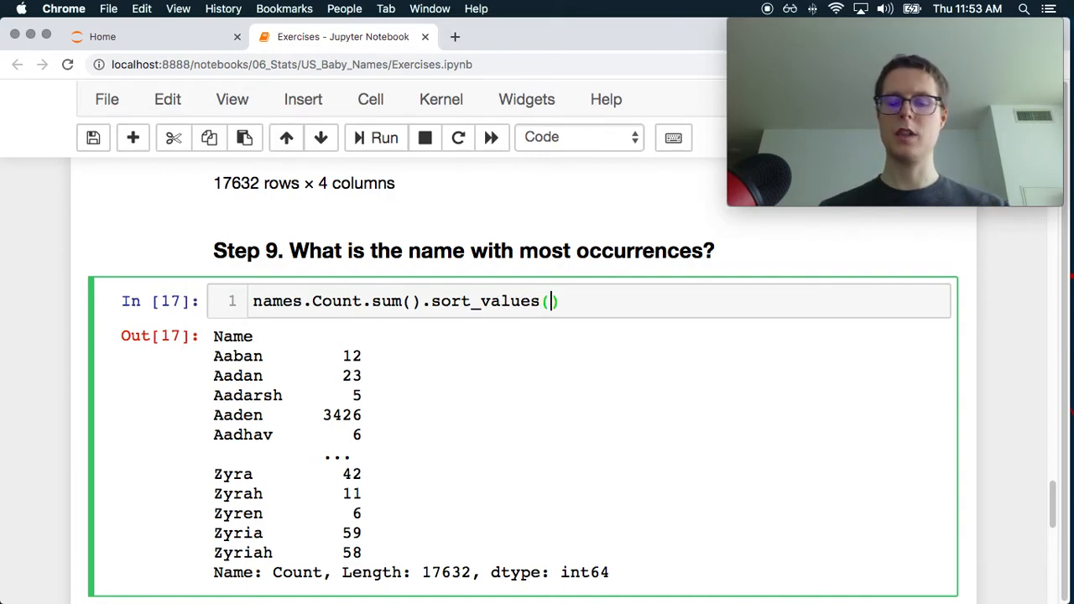
text(a)
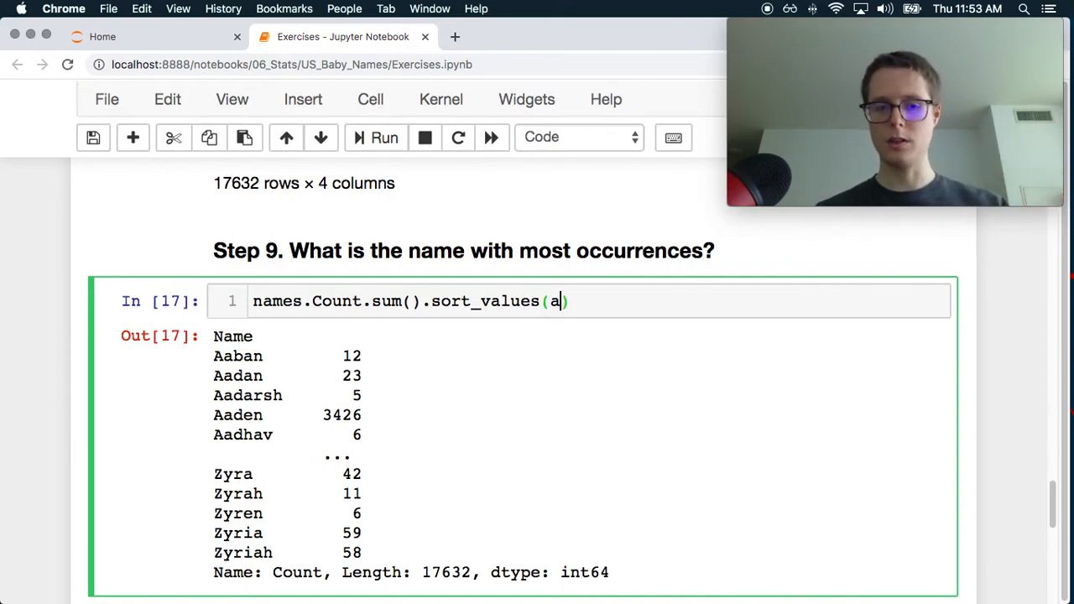
text(scending)
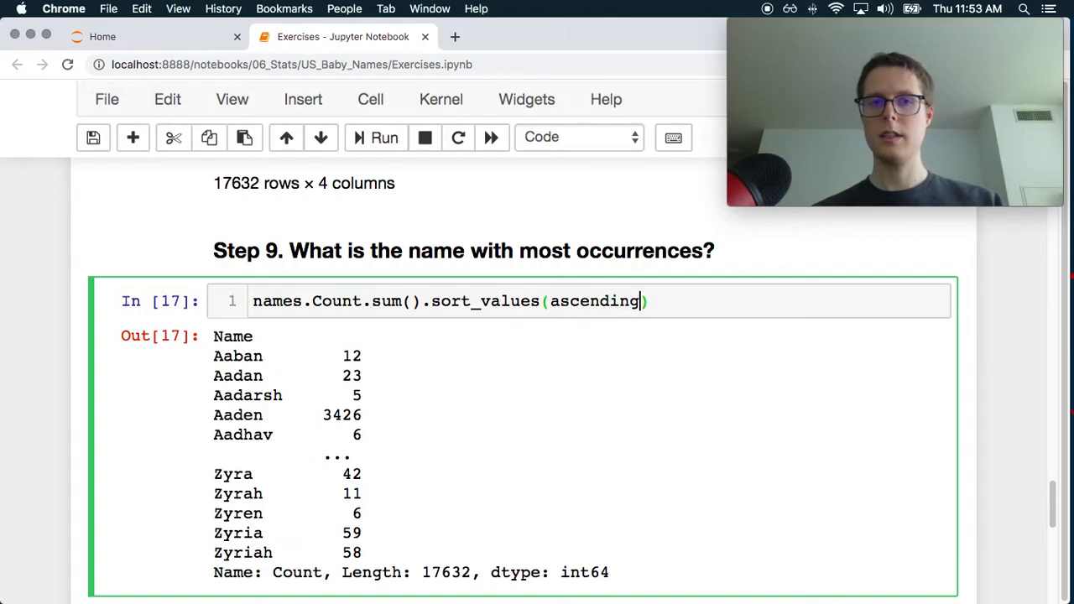
text(=False)
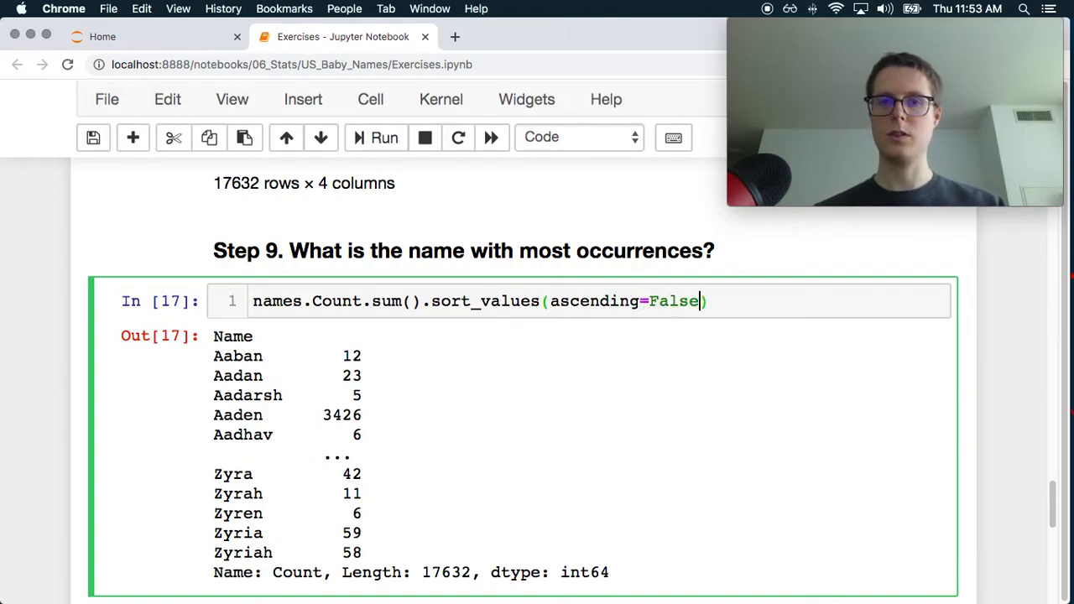
click(383, 137)
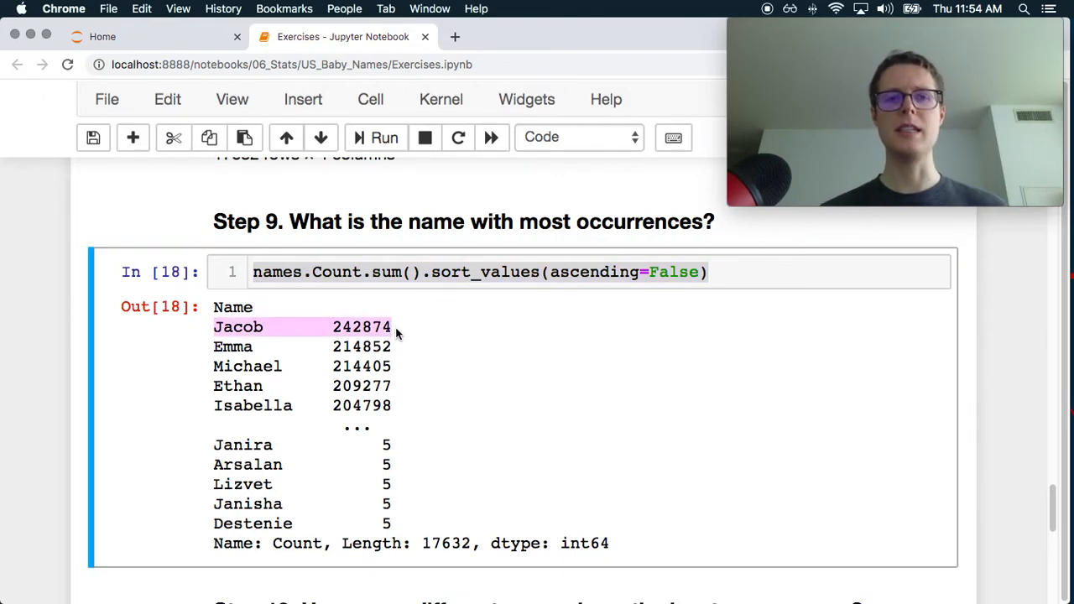
scroll(down, 3)
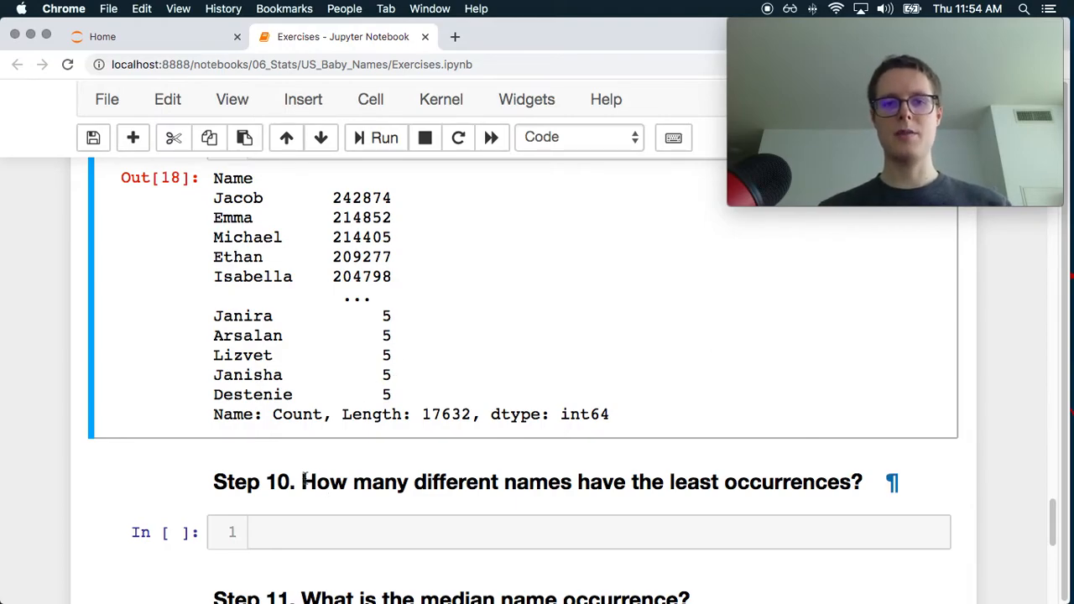
scroll(up, 3)
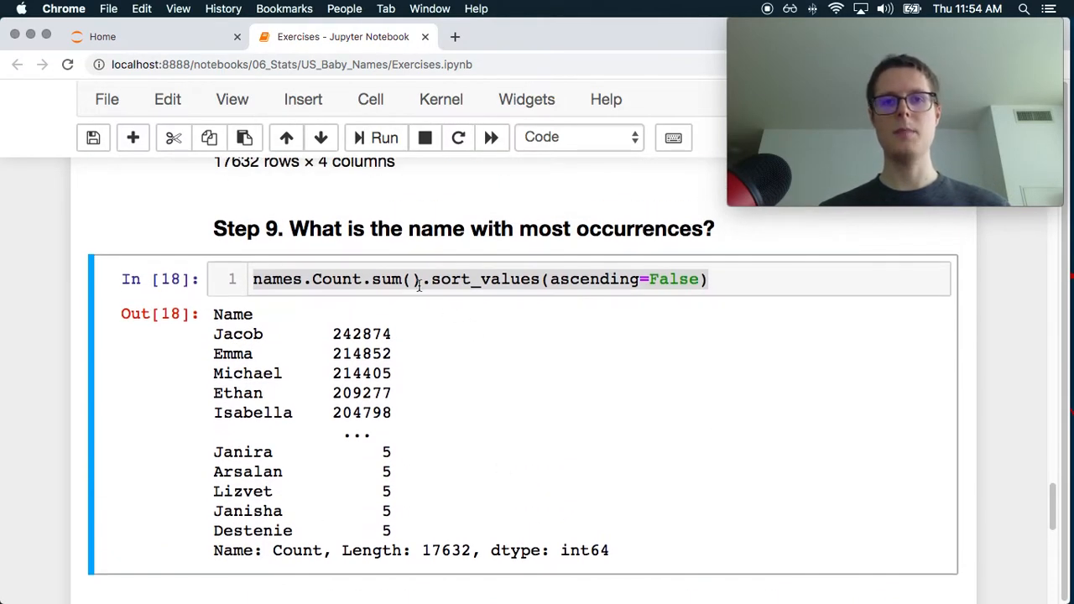
scroll(down, 3)
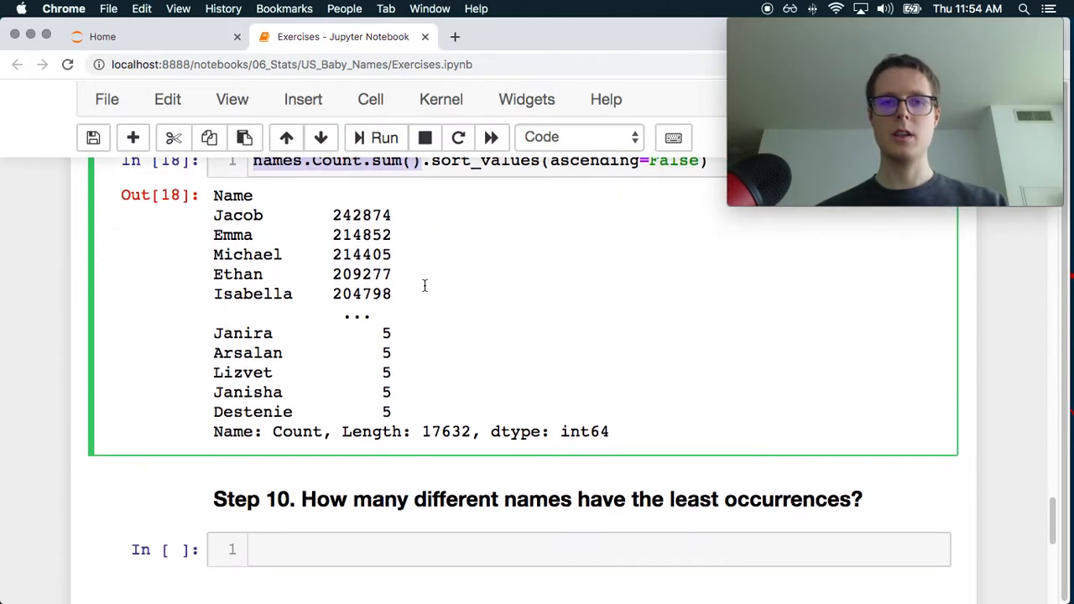
Step: Run (names.Count.sum() == 5).sum() in Step 10, giving 2578 names with five occurrences
text(names.Count.sum() =)
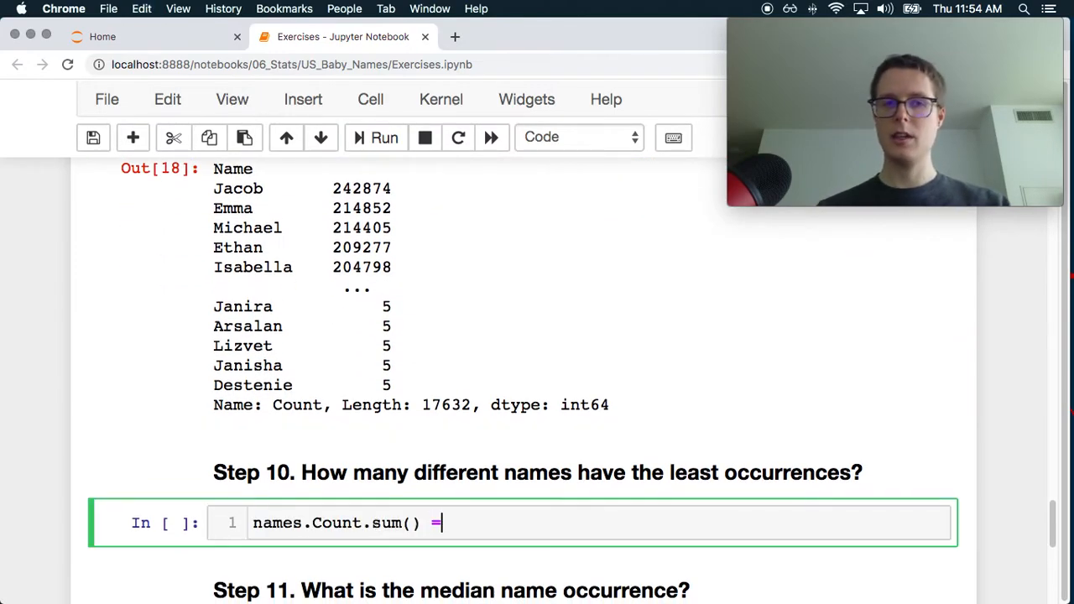
text(= 5))
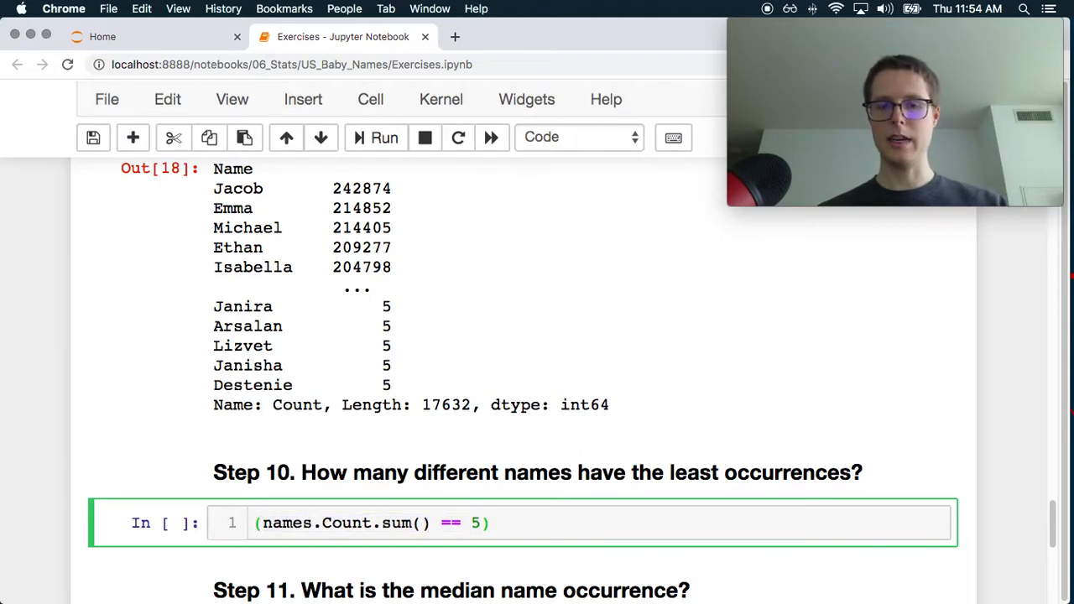
text(.)
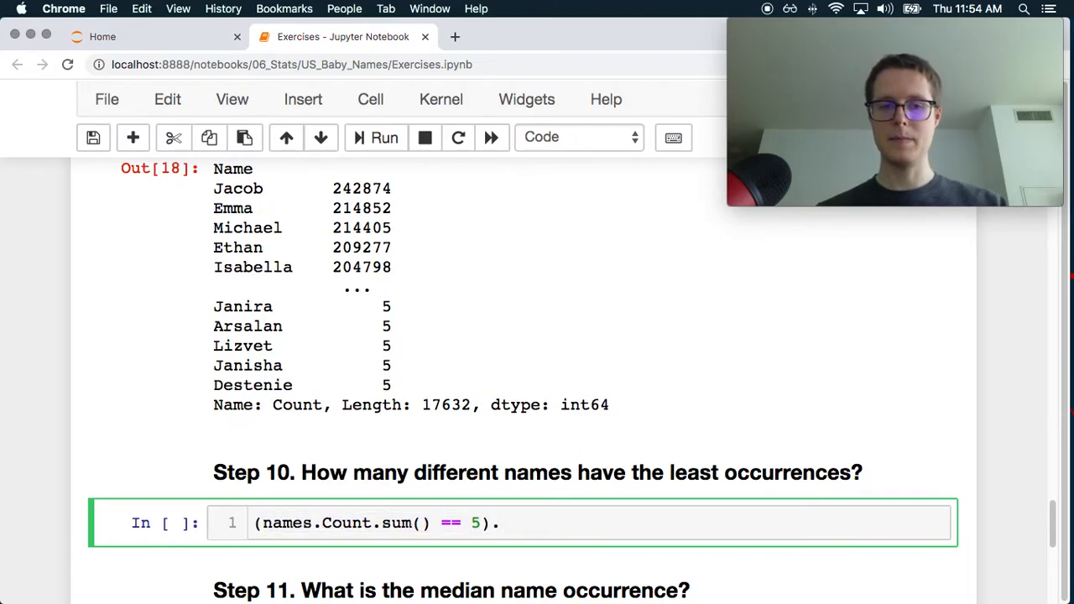
click(384, 138)
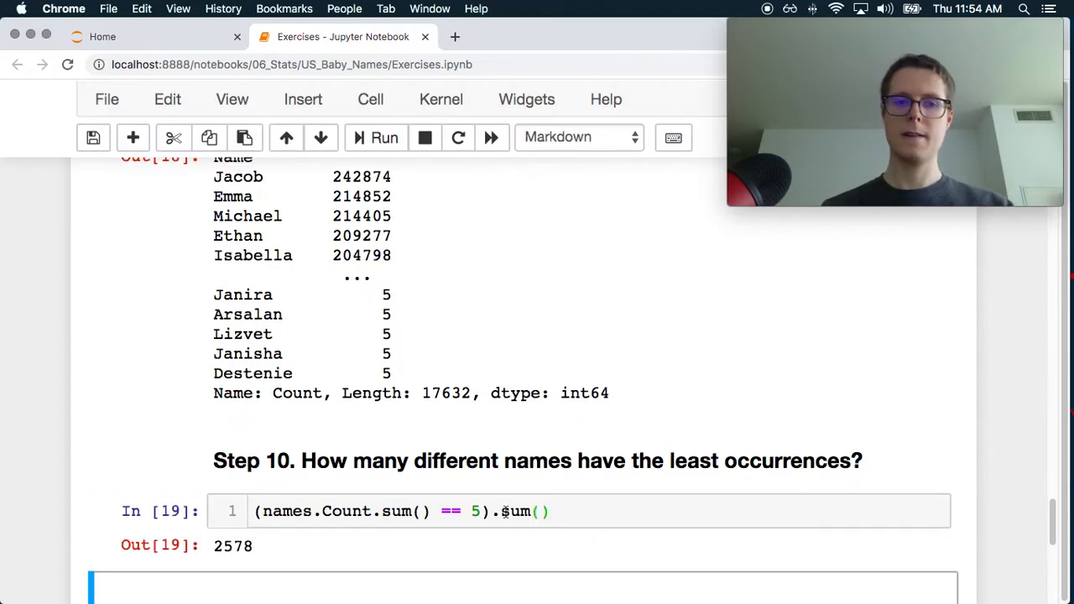
scroll(down, 3)
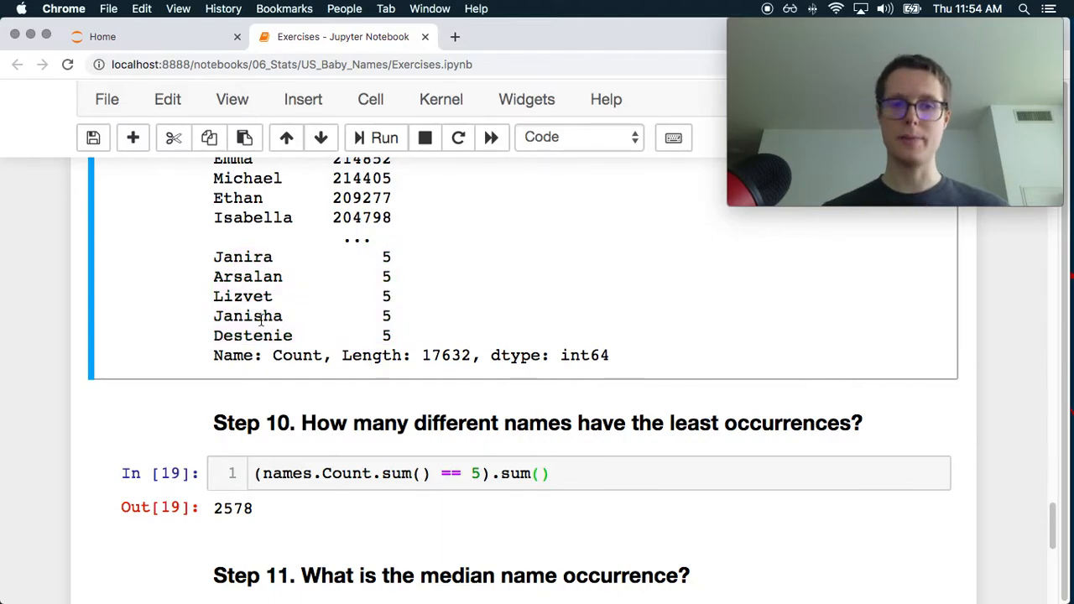
Step: Enter names.Count.sum() in Step 11 and review earlier outputs, highlighting Arsalan among 5-count names
scroll(down, 3)
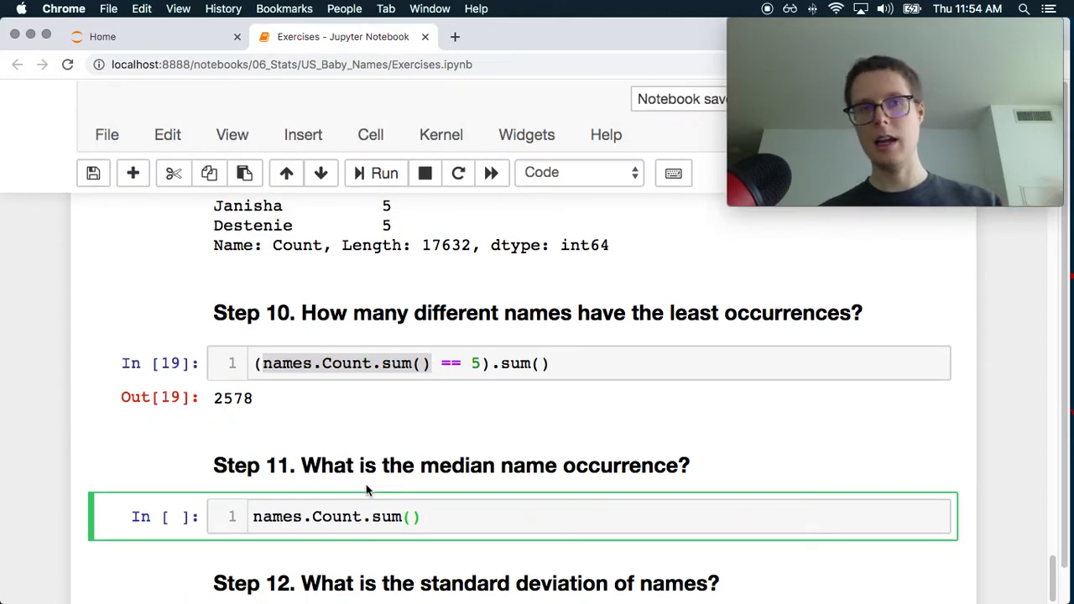
scroll(up, 3)
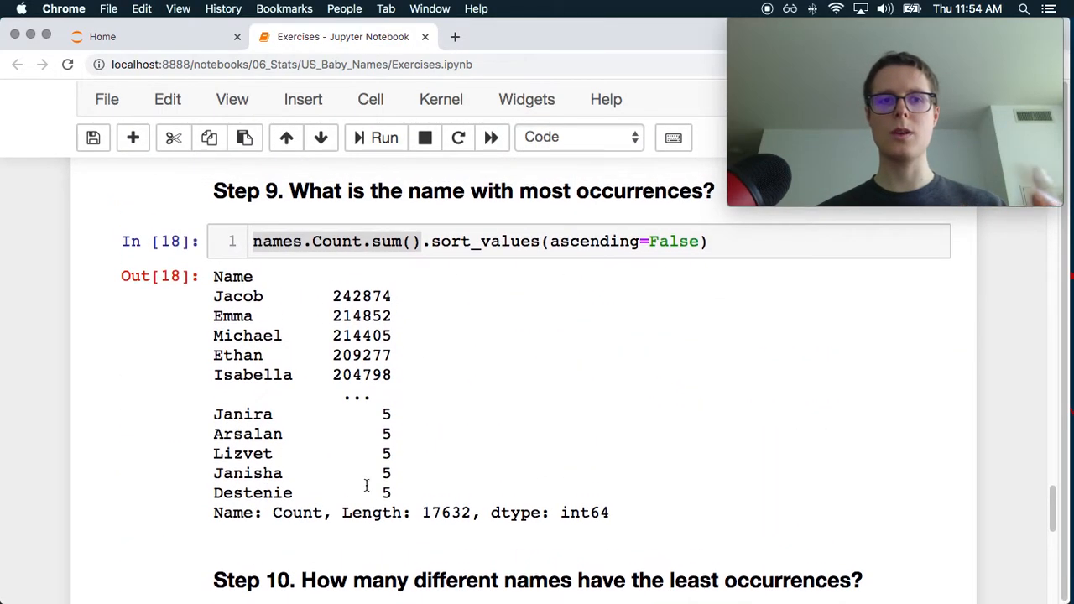
scroll(up, 3)
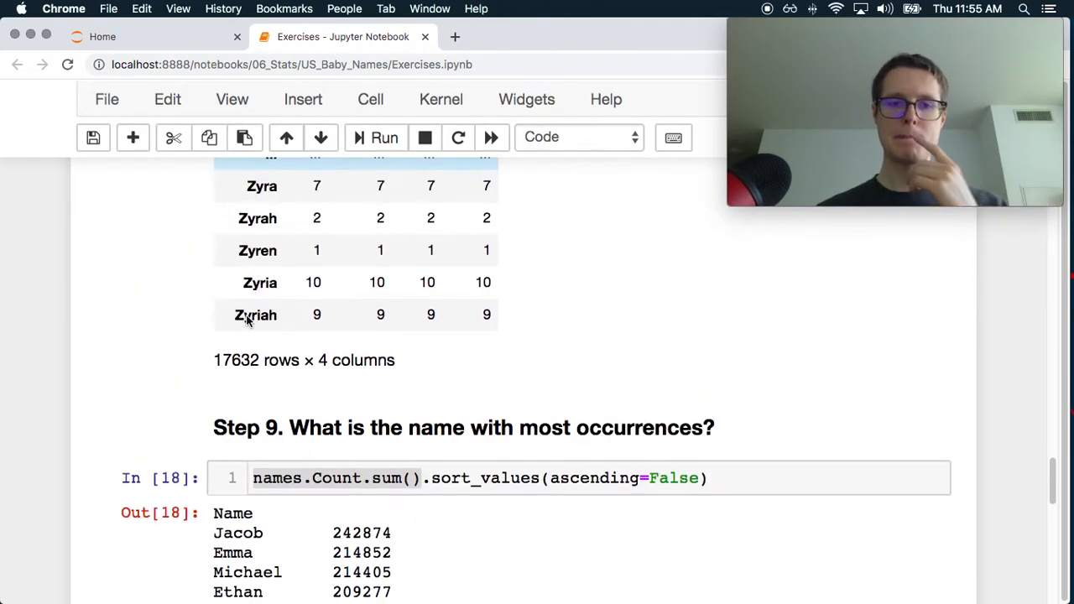
scroll(up, 3)
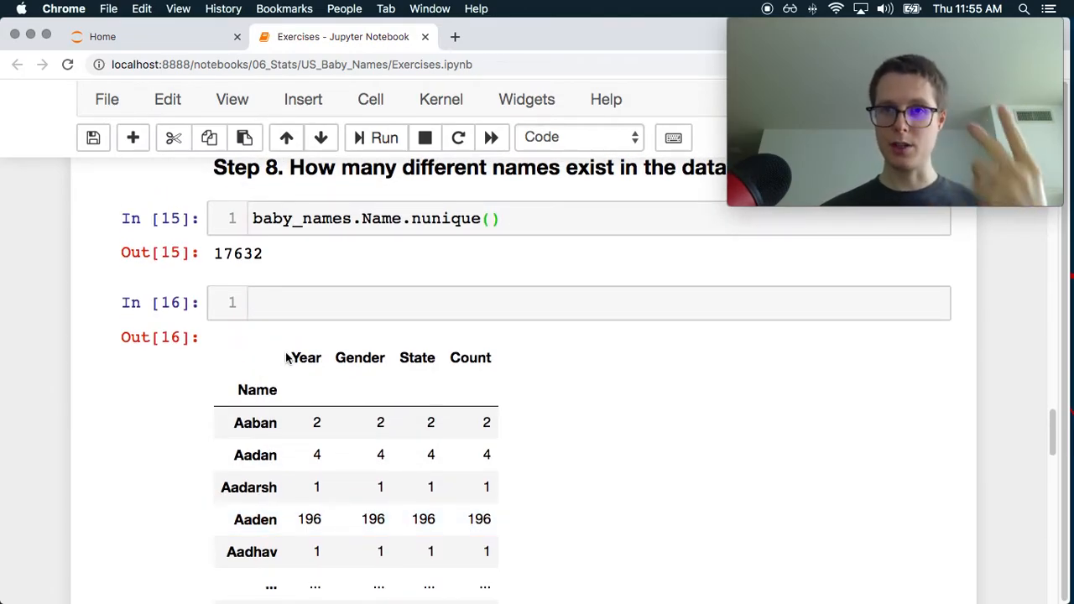
scroll(down, 3)
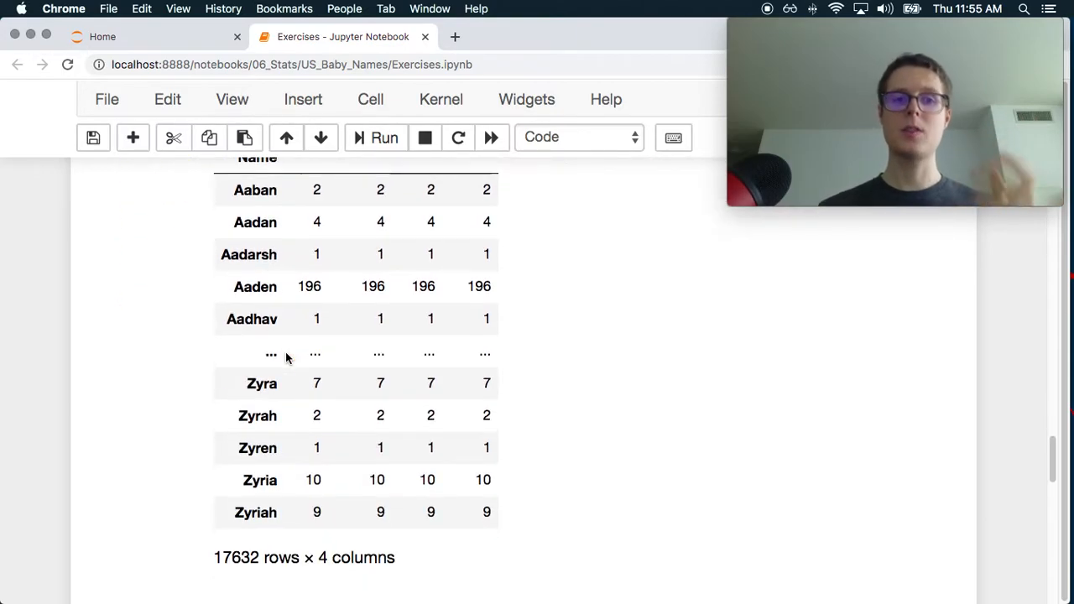
scroll(down, 3)
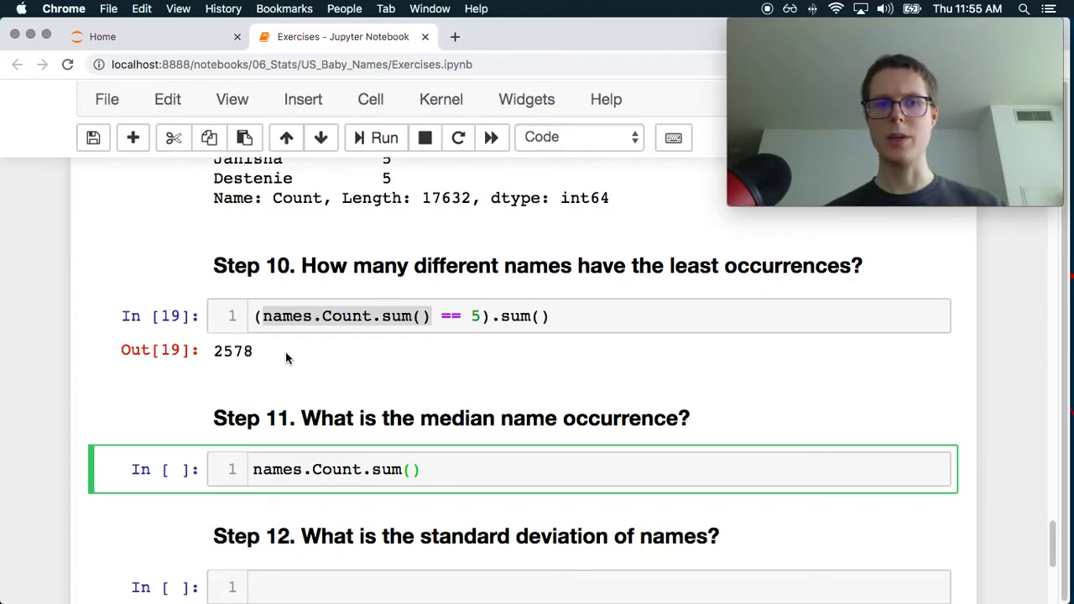
scroll(up, 3)
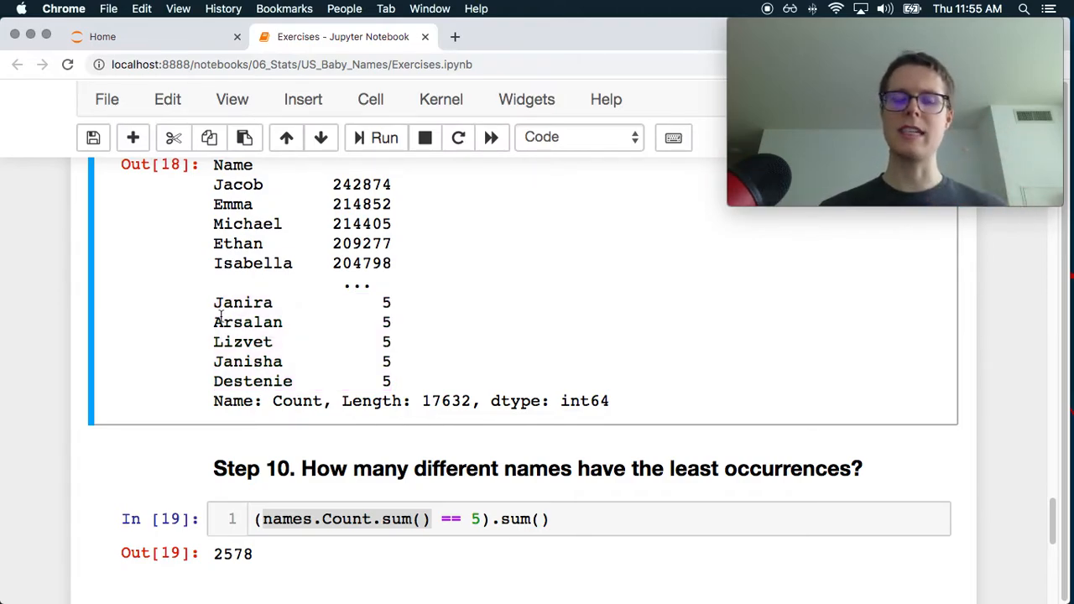
double_click(248, 322)
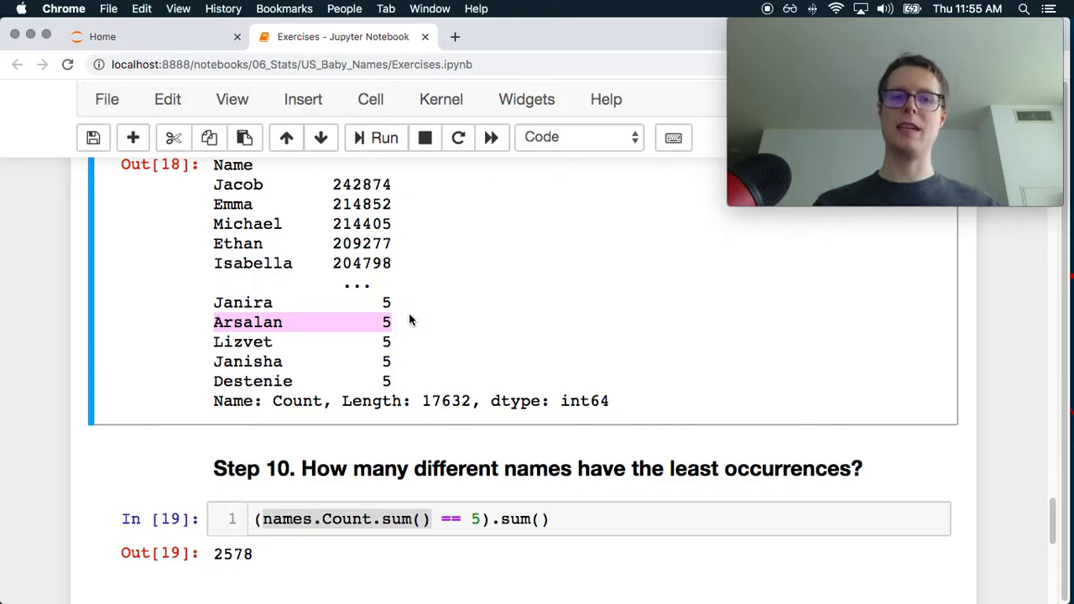
scroll(down, 3)
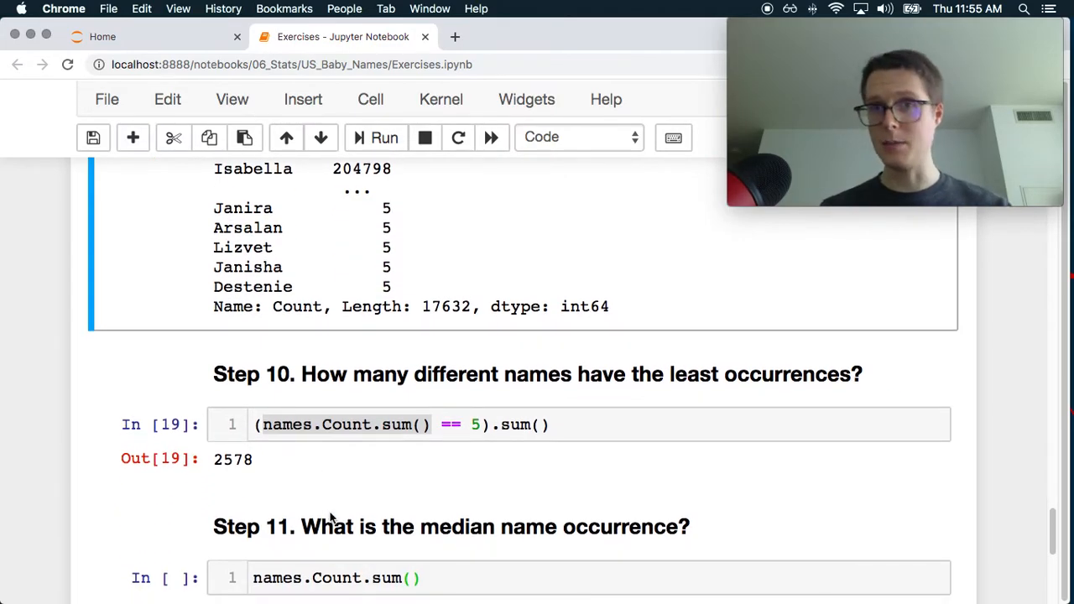
scroll(down, 3)
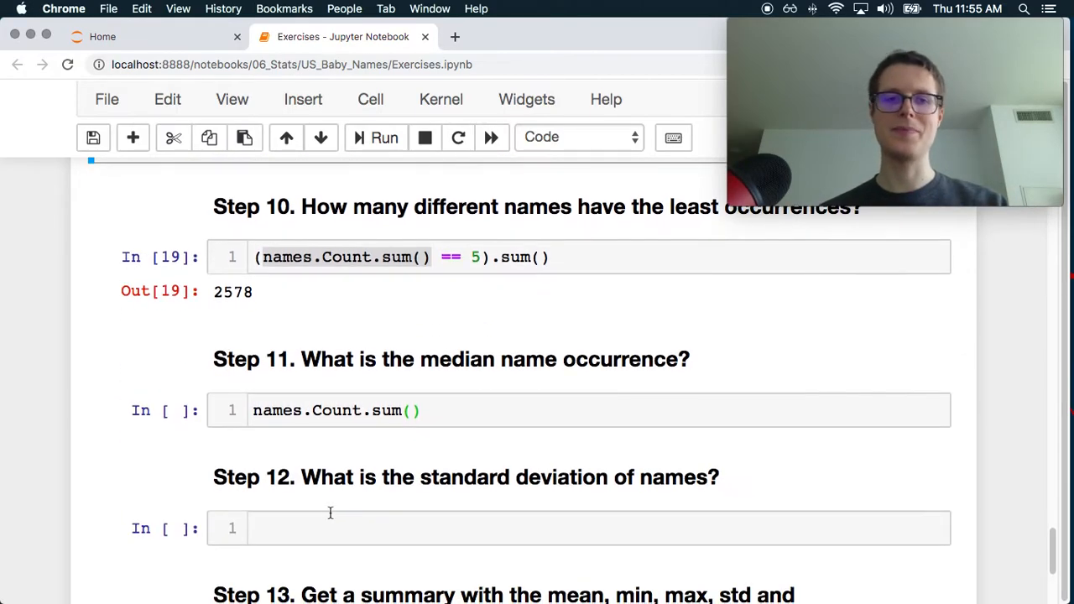
Step: Compute the median name total 49.0 with .median() in Step 11, after an .idmedian() AttributeError detour
scroll(down, 3)
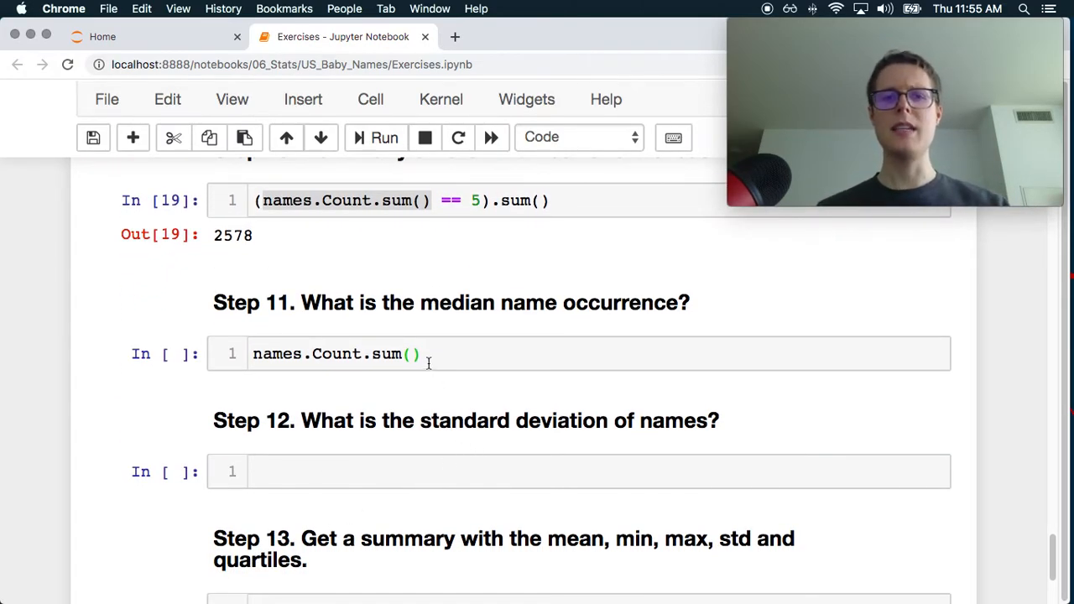
text(.edian()
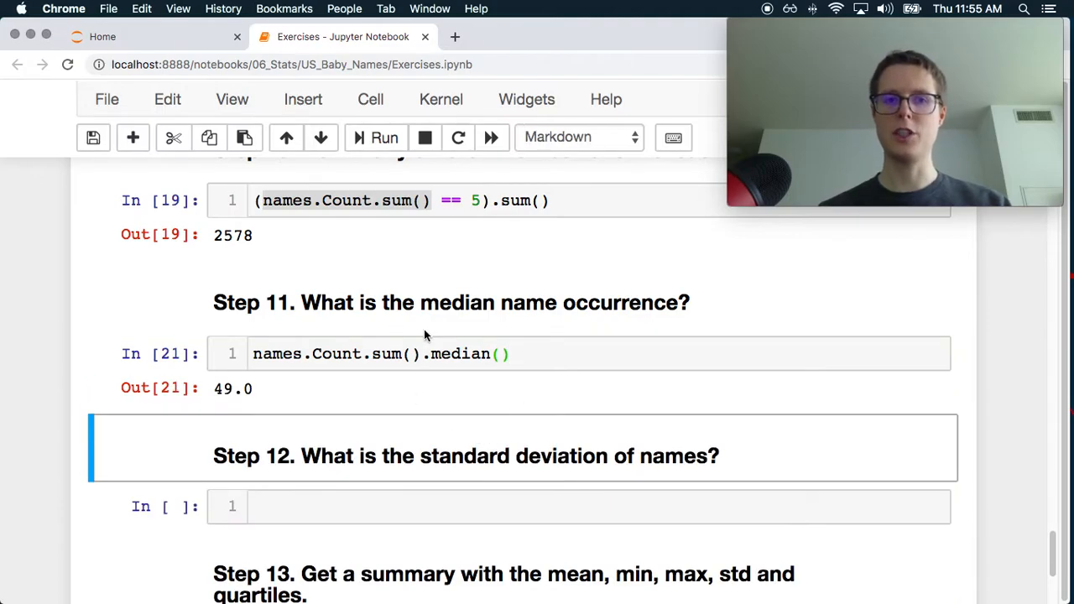
mouse_move(458, 386)
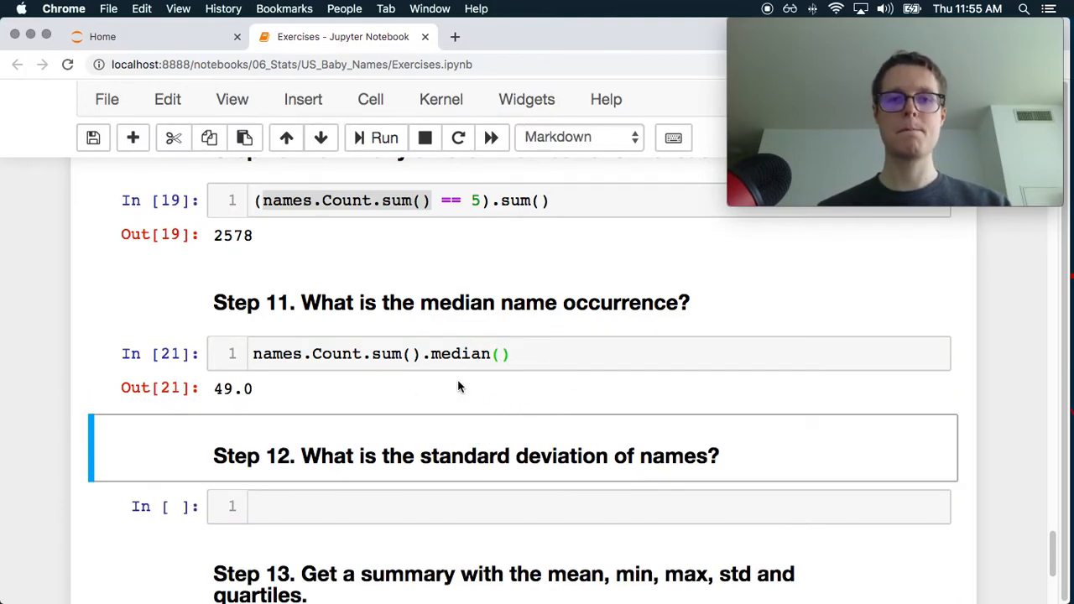
click(520, 353)
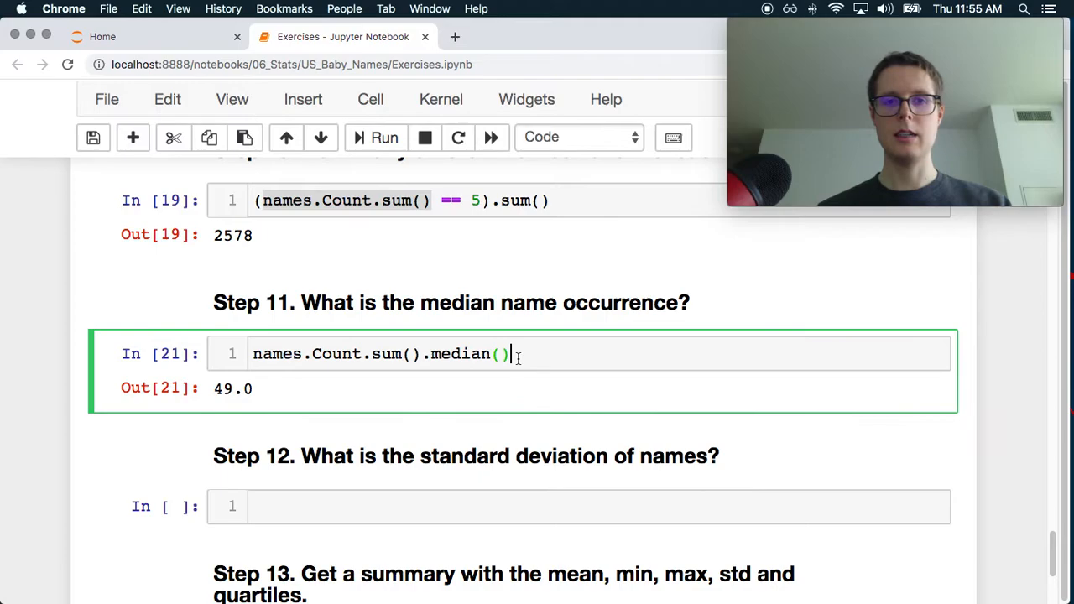
text(id)
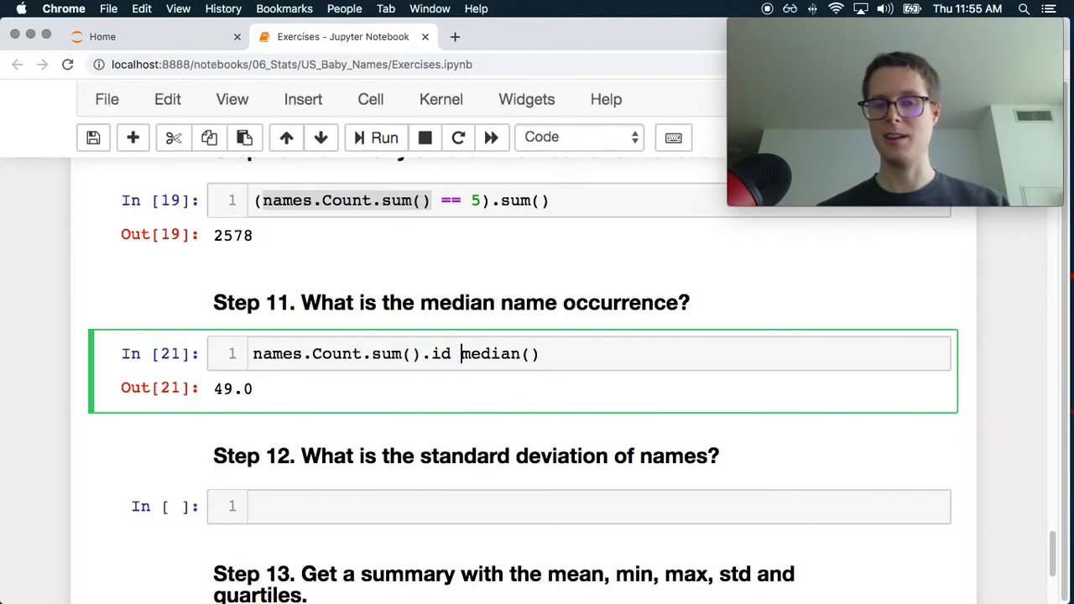
click(383, 138)
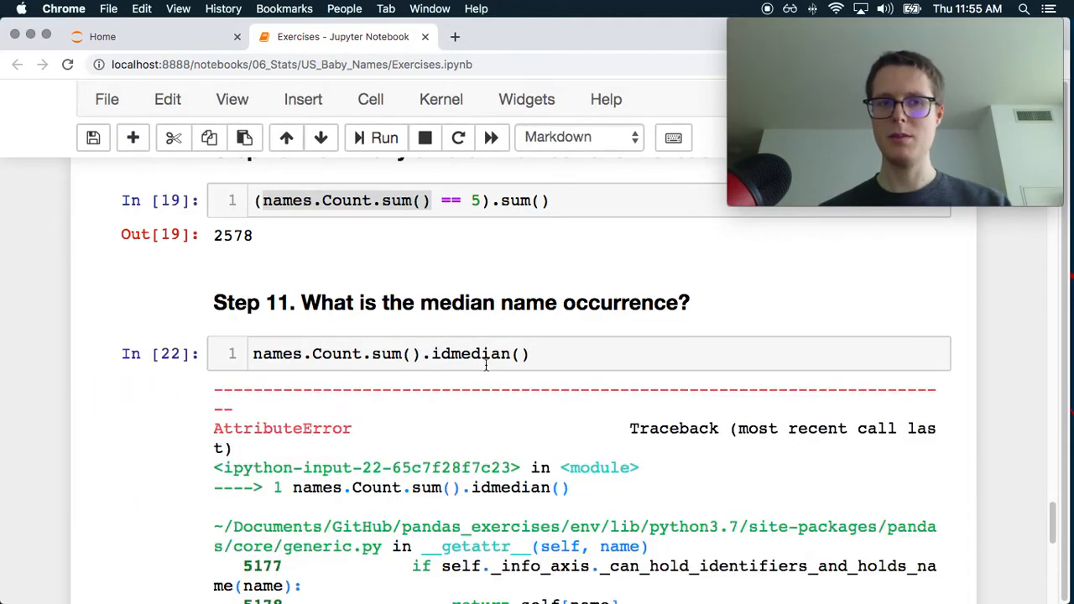
click(383, 137)
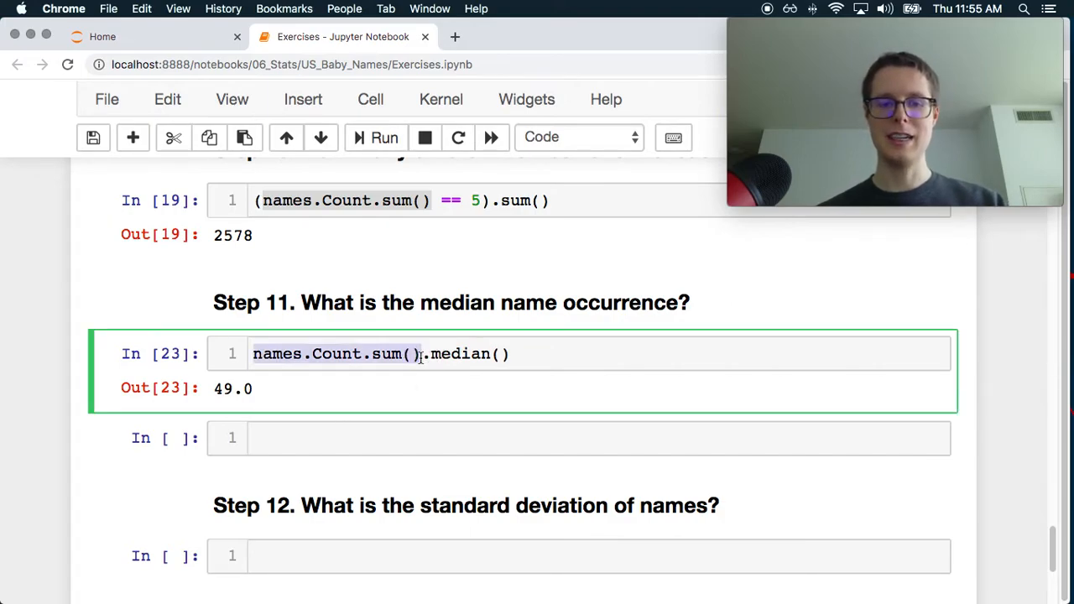
Step: Store names.Count.sum() in a new variable name_count below Step 11
text(na)
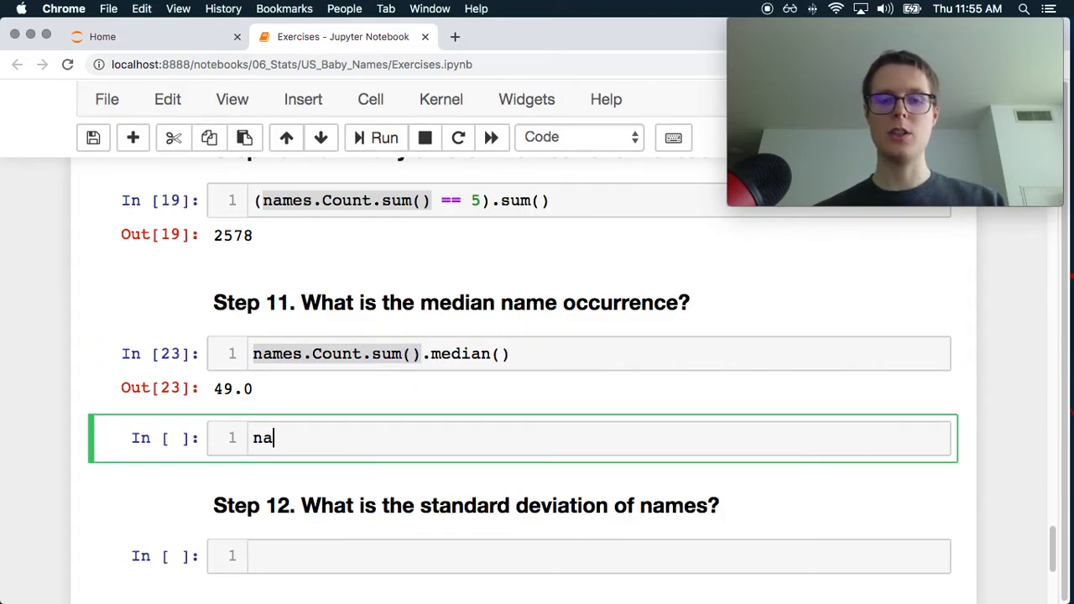
text(mes)
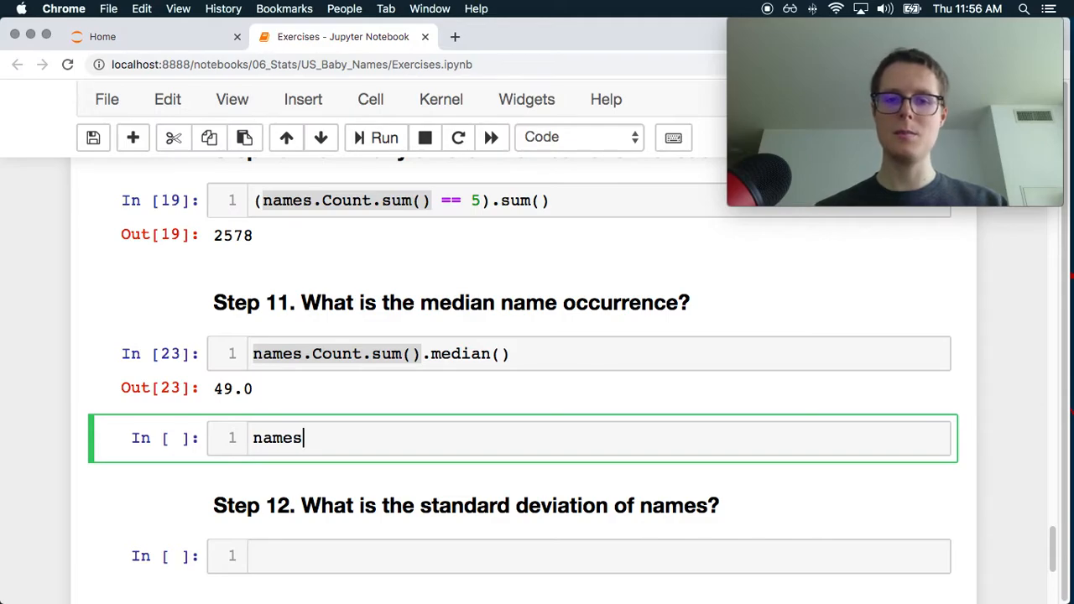
text(_cou)
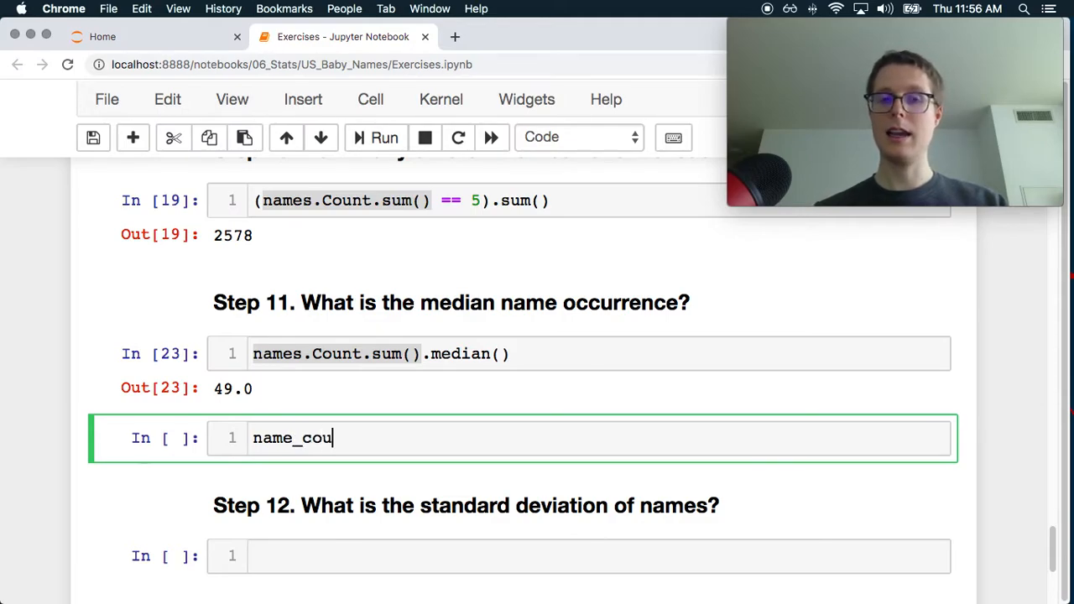
text(nt = names.Count.sum())
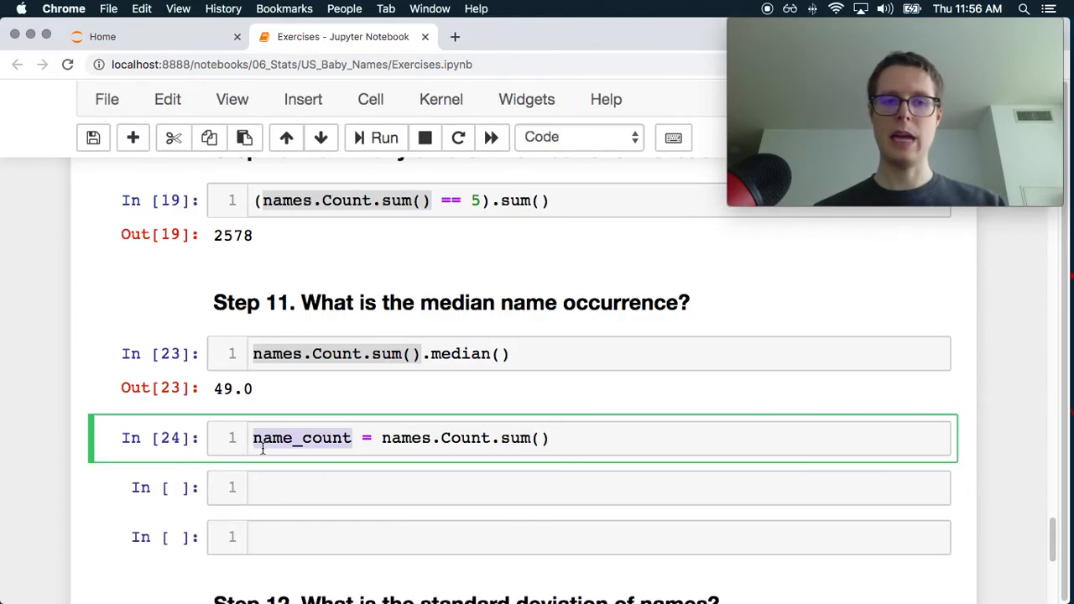
Step: Filter name_count == 49 to list the 66 names with a total of 49, Aishani to Zuleima
text(name_count.)
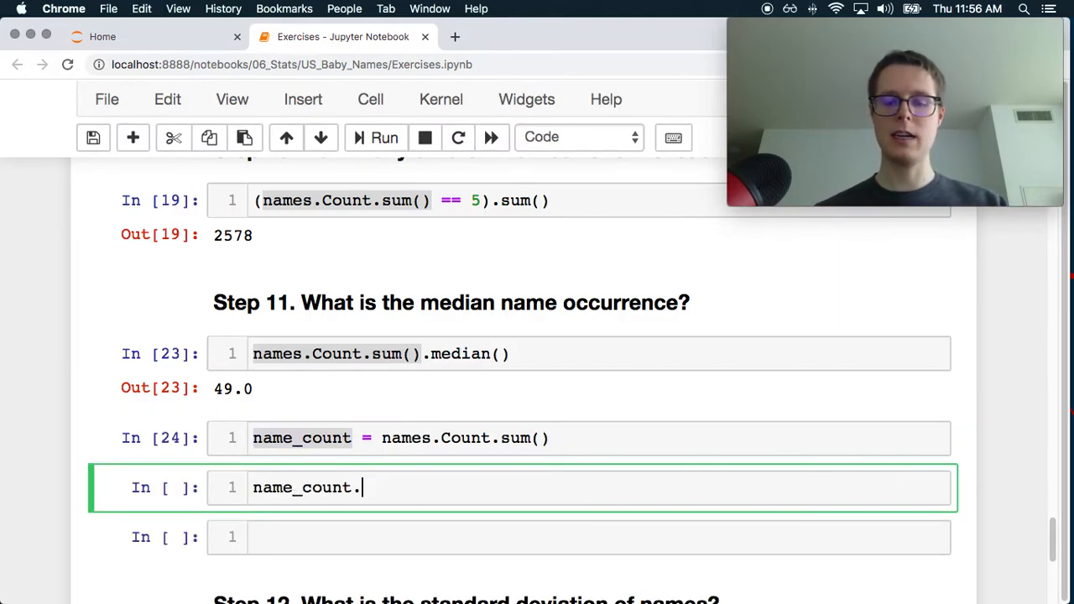
text(id)
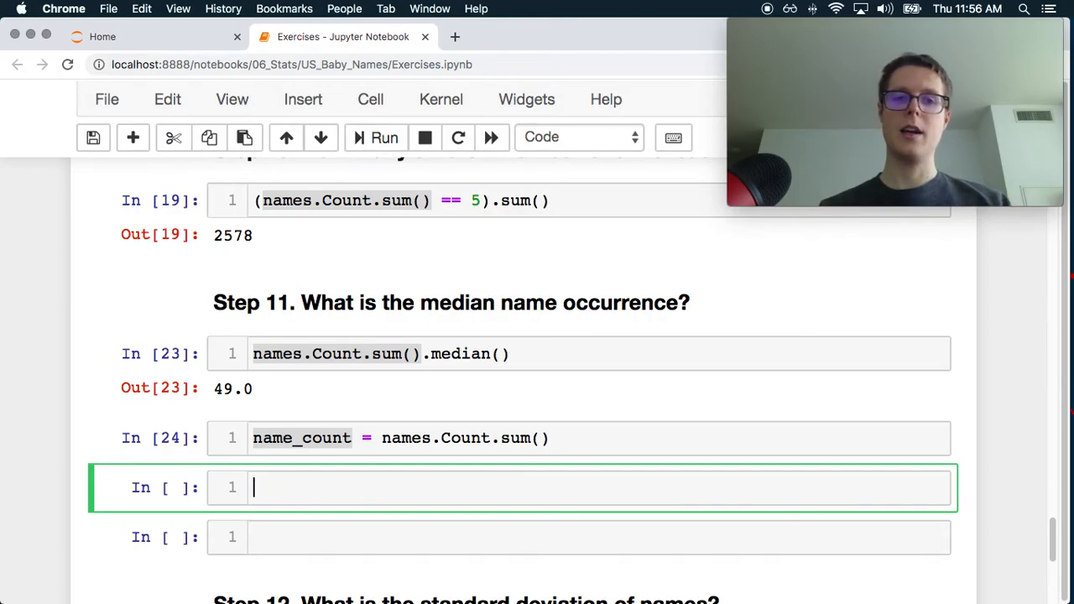
mouse_move(334, 413)
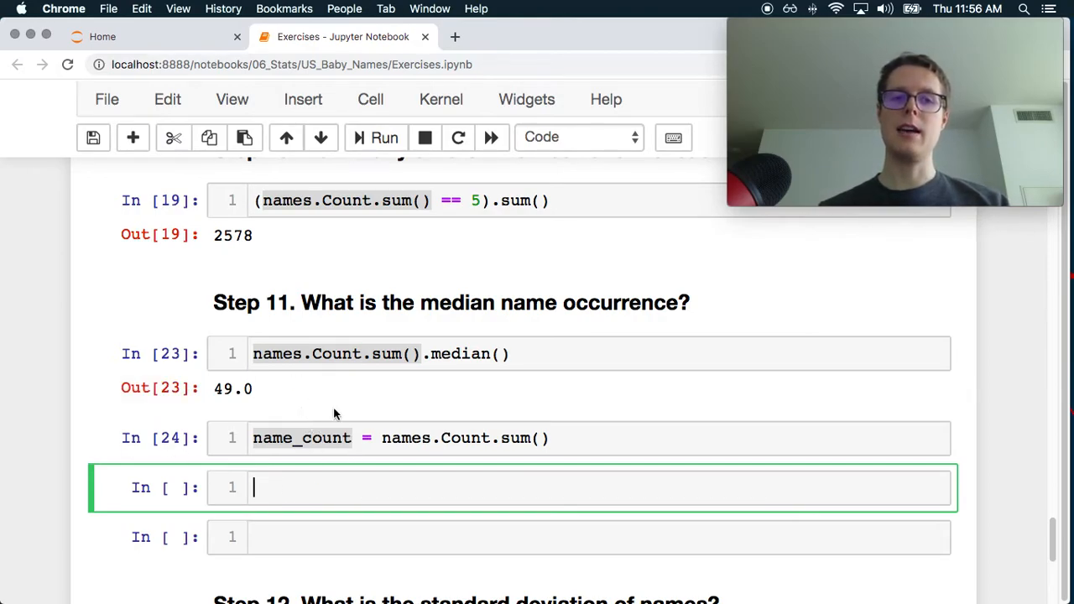
text(name_count ==)
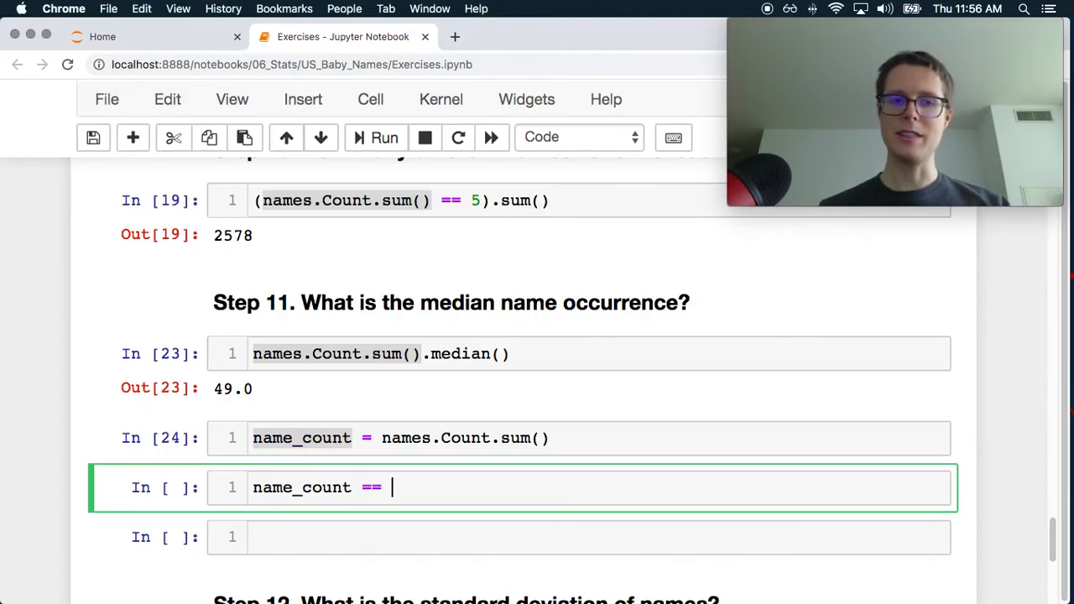
text(49])
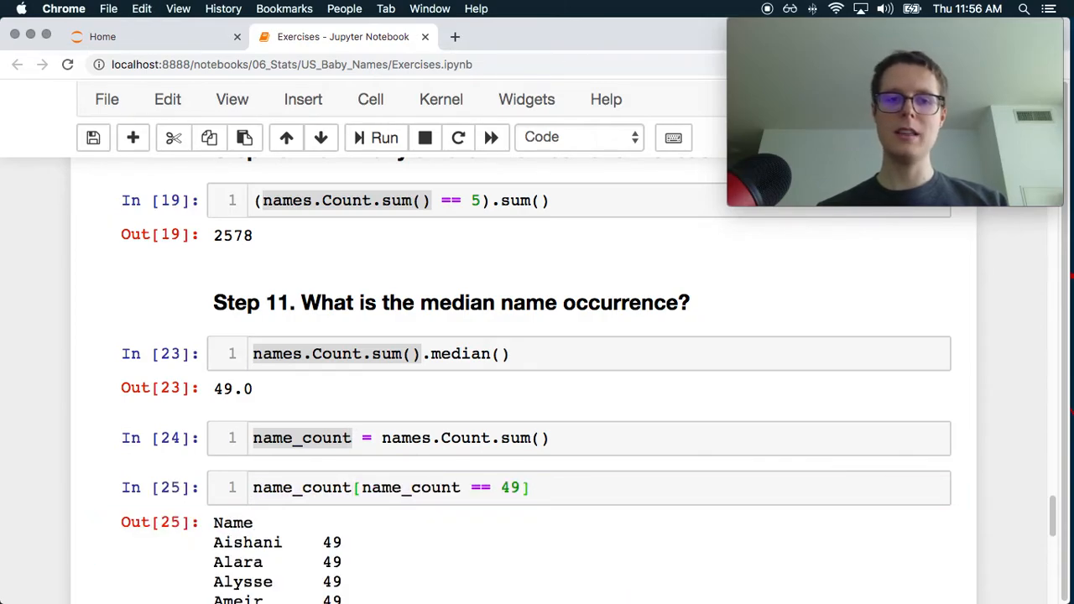
scroll(down, 3)
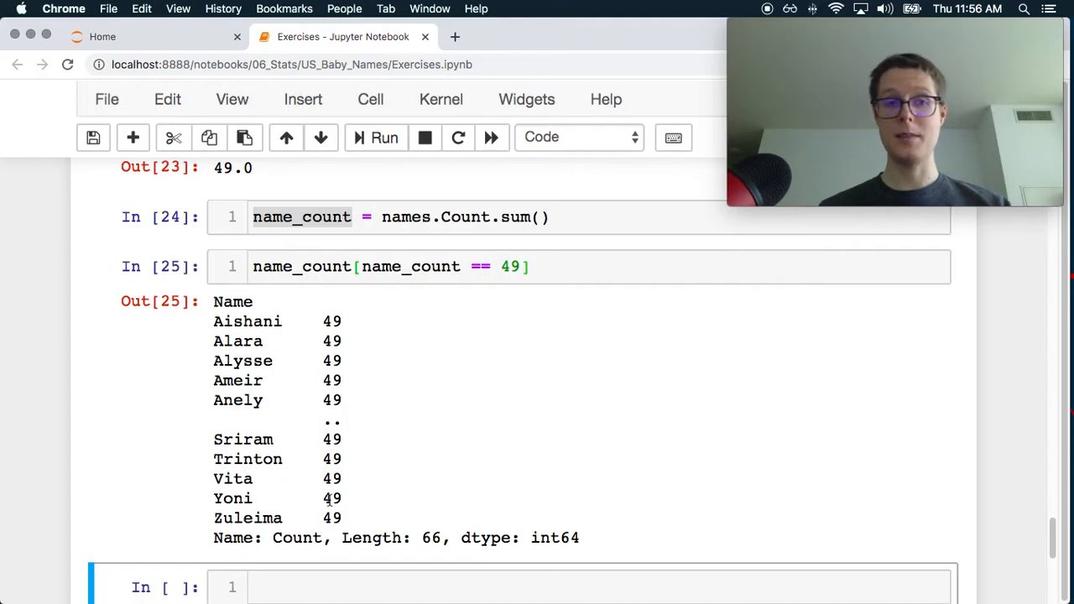
scroll(up, 3)
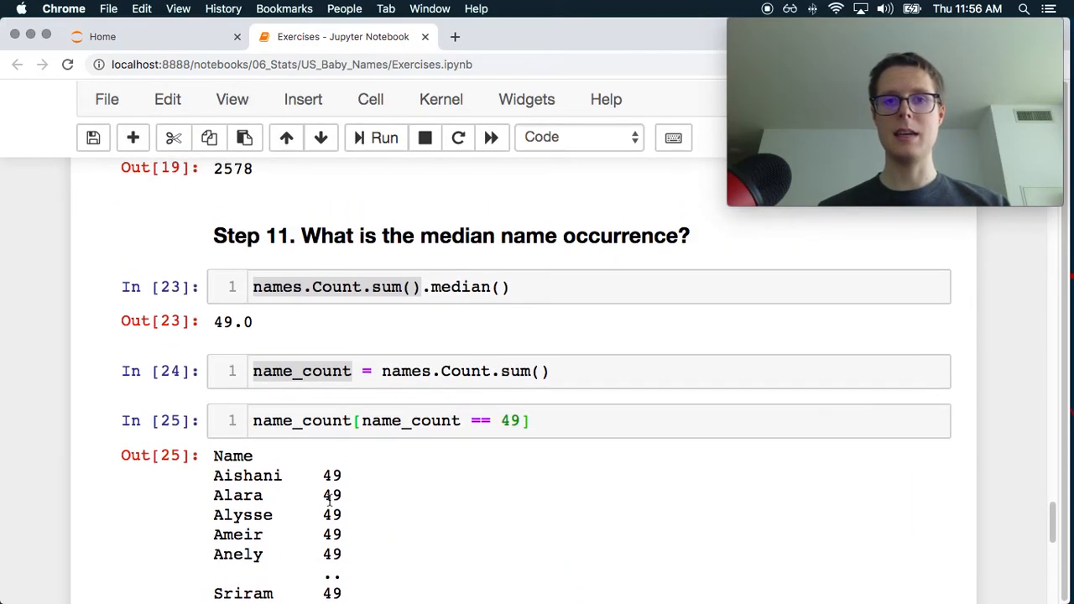
scroll(up, 3)
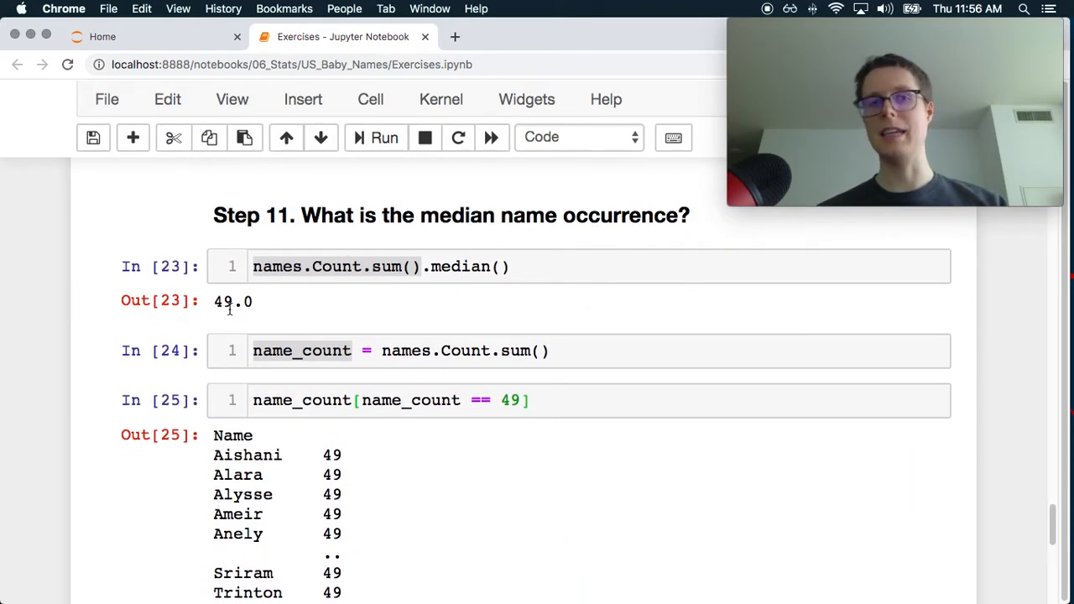
double_click(232, 302)
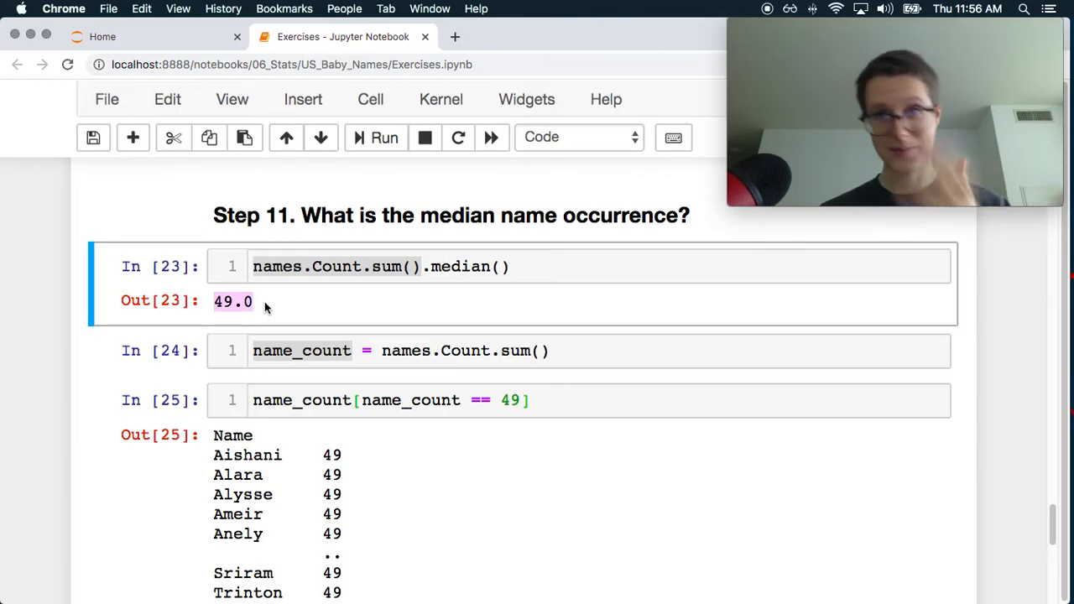
scroll(down, 3)
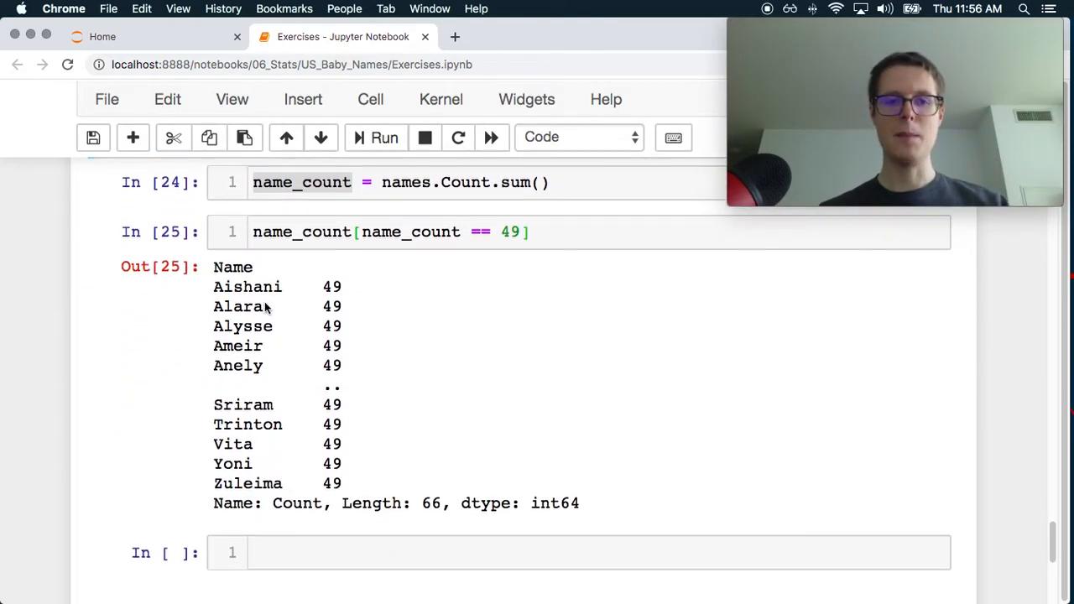
scroll(down, 3)
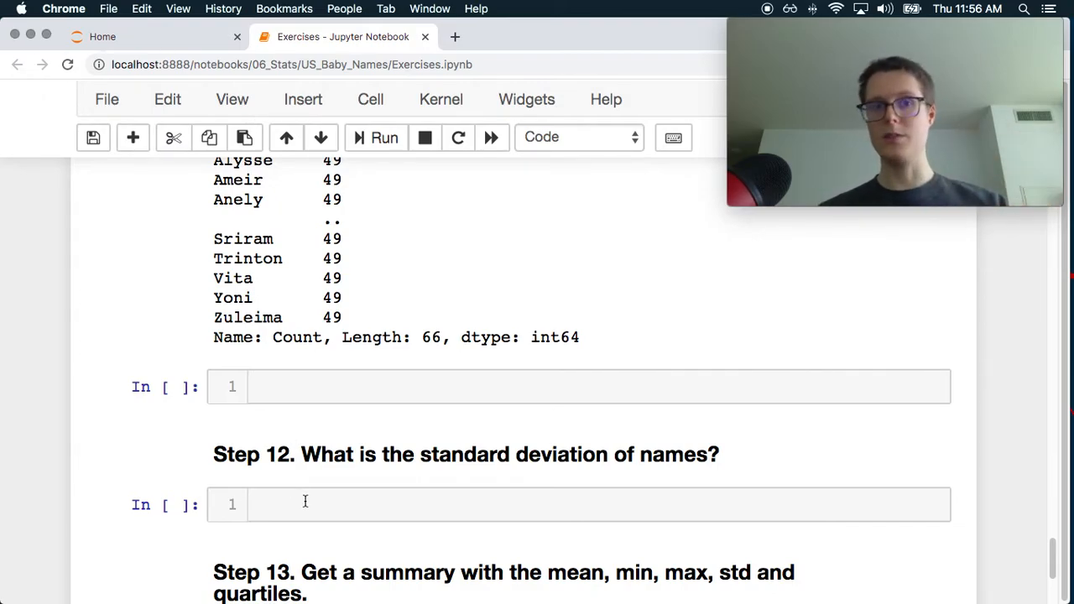
scroll(up, 3)
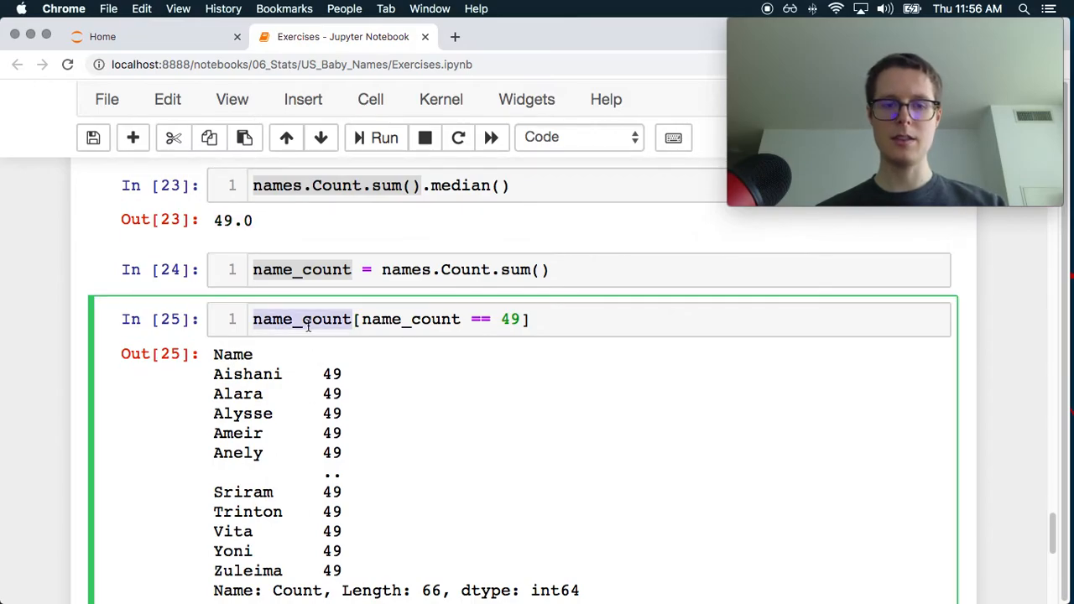
Step: Compute name_count.std() of about 11006.07 in Step 12 and start name_count.describe under Step 13
scroll(down, 3)
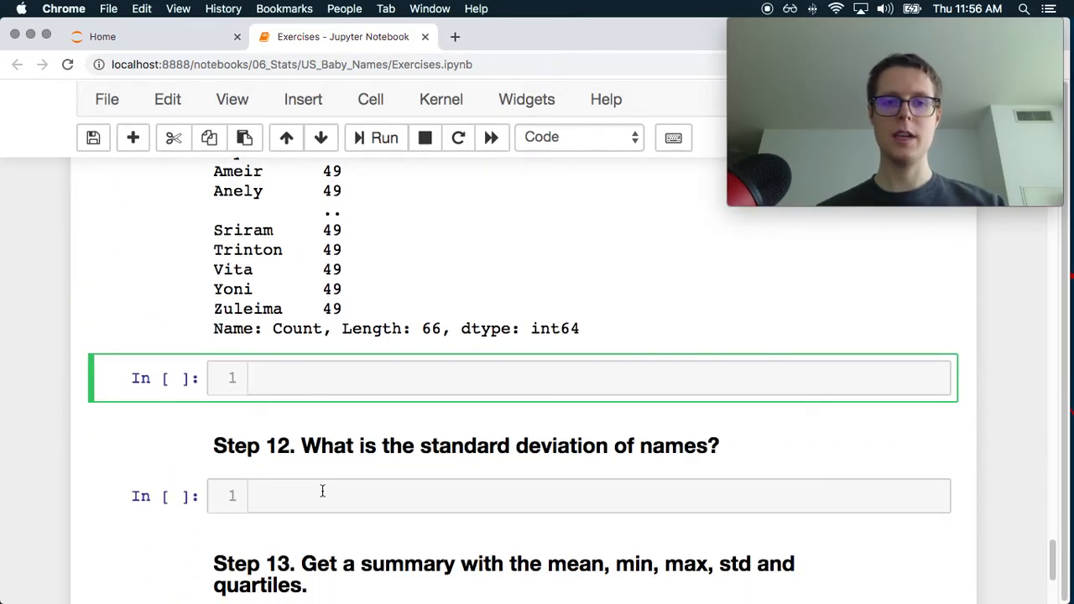
text(name_count.std)
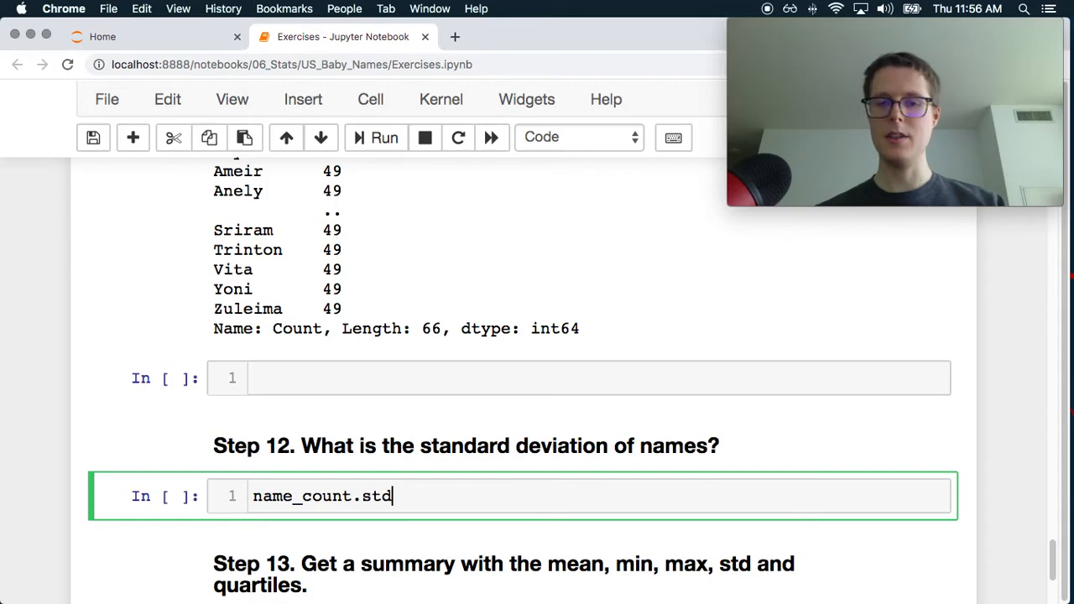
click(382, 138)
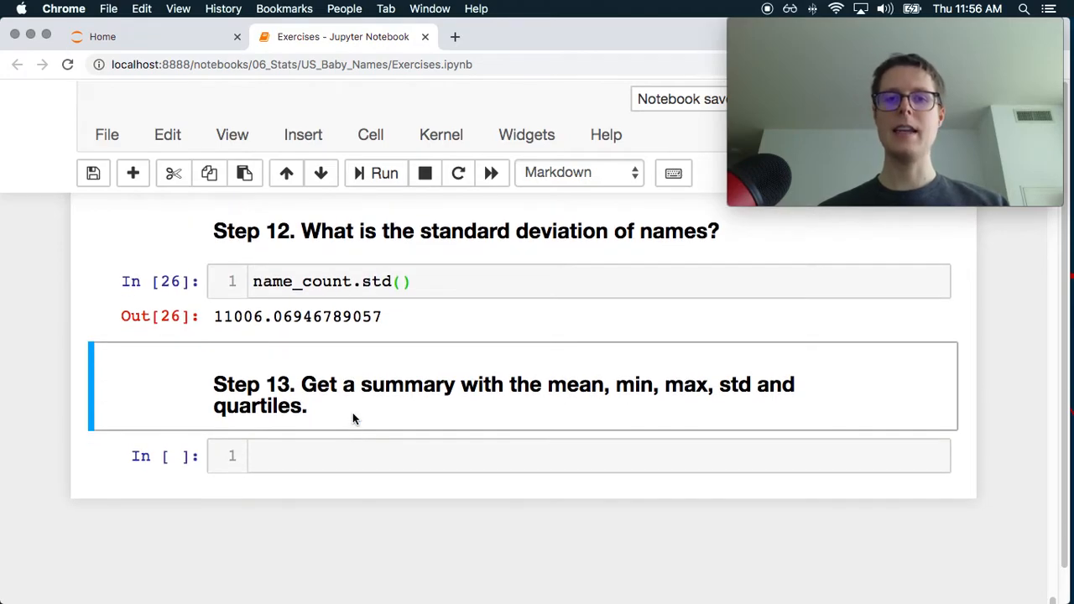
text(name_count)
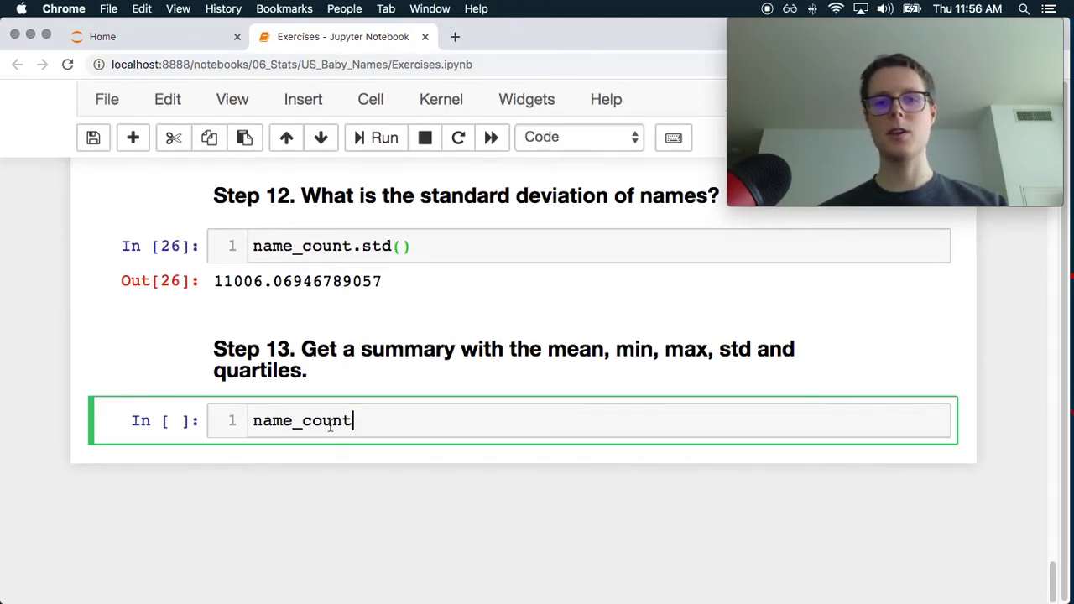
text(.describe)
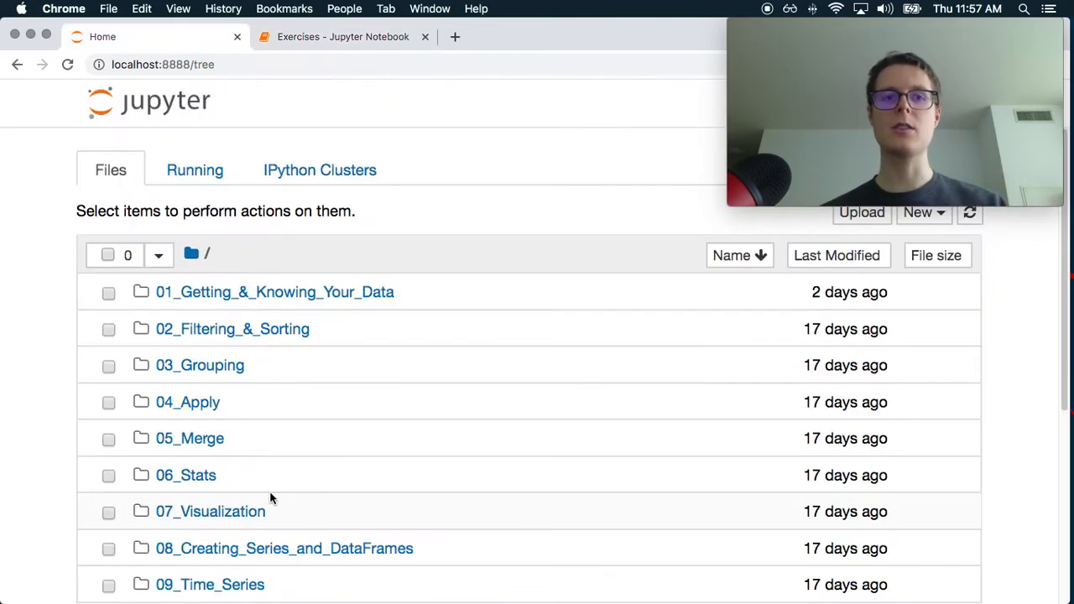
Step: Navigate 06_Stats > US_Baby_Names and load Exercises_with_solutions.ipynb
click(184, 475)
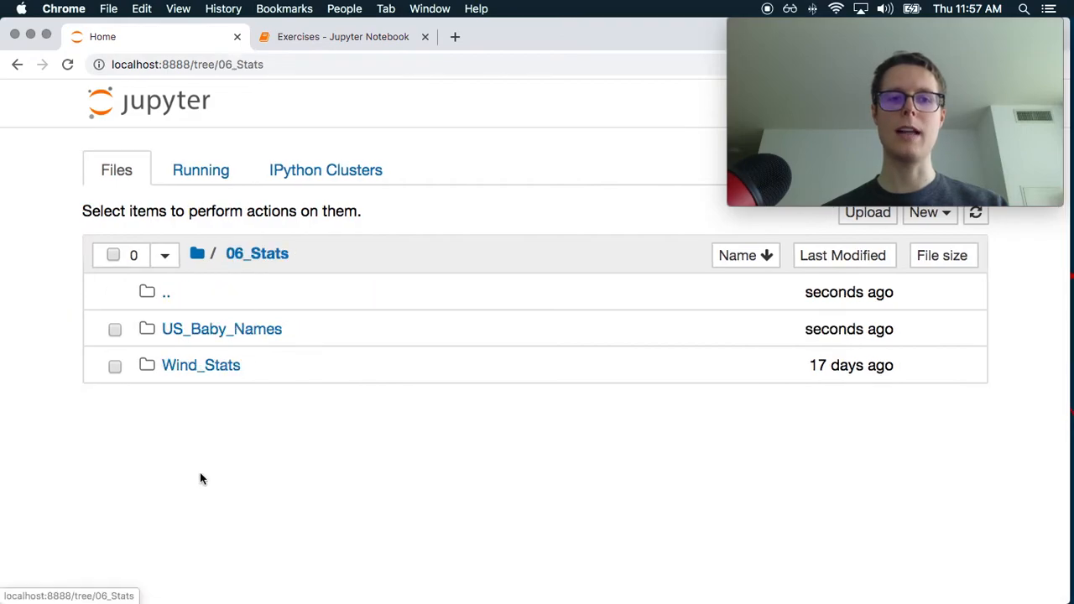
click(222, 328)
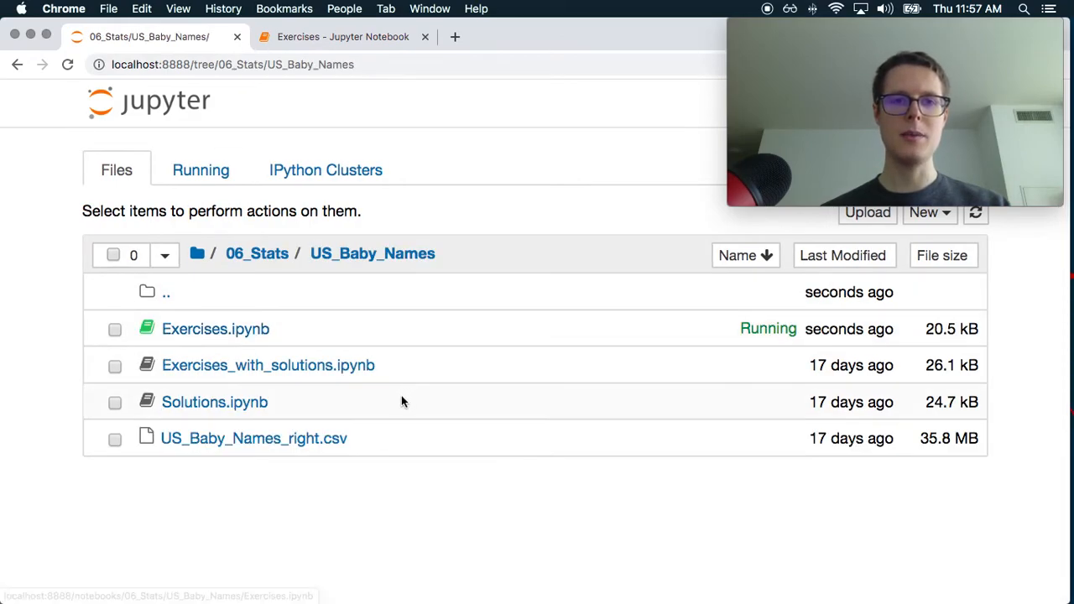
click(269, 366)
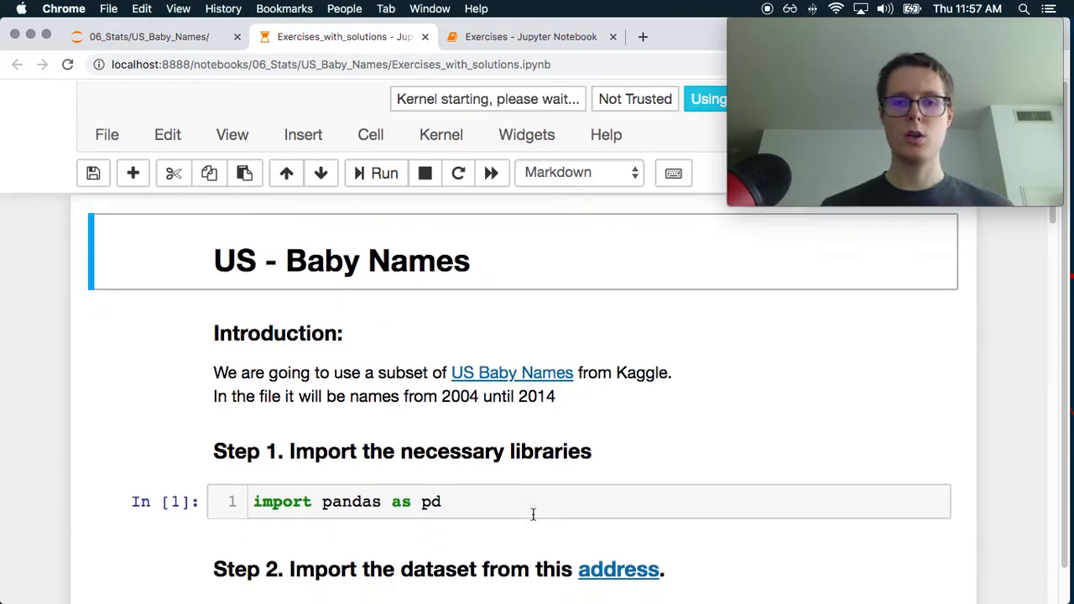
scroll(down, 3)
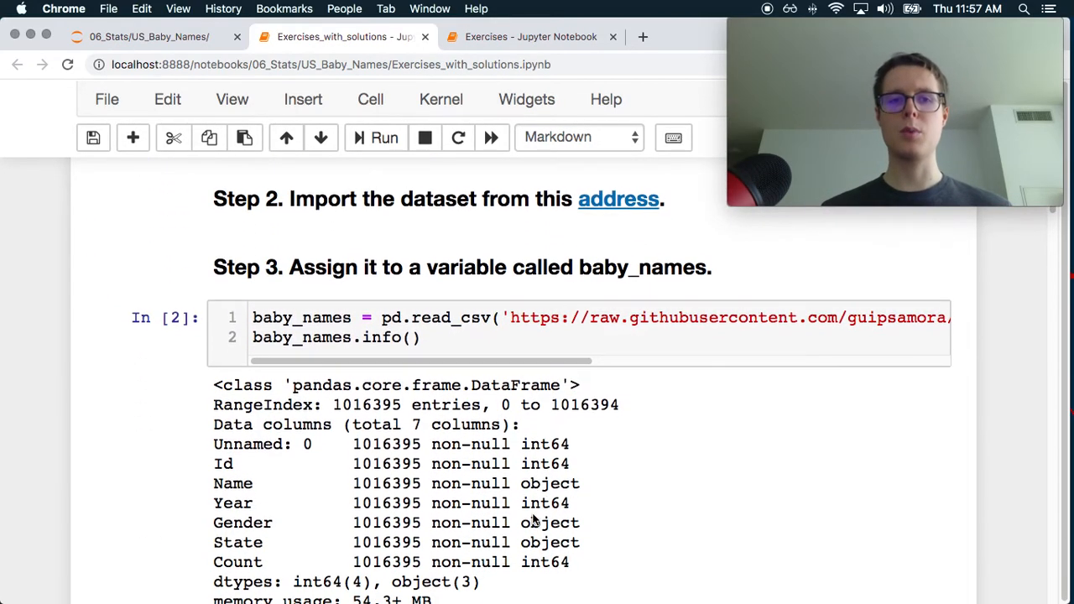
click(377, 336)
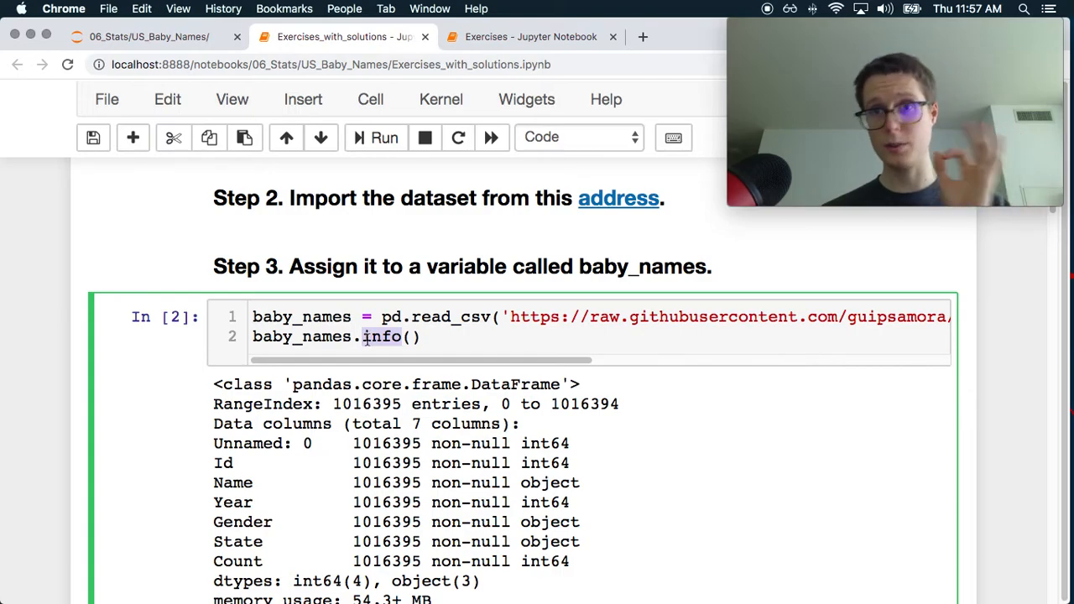
scroll(down, 3)
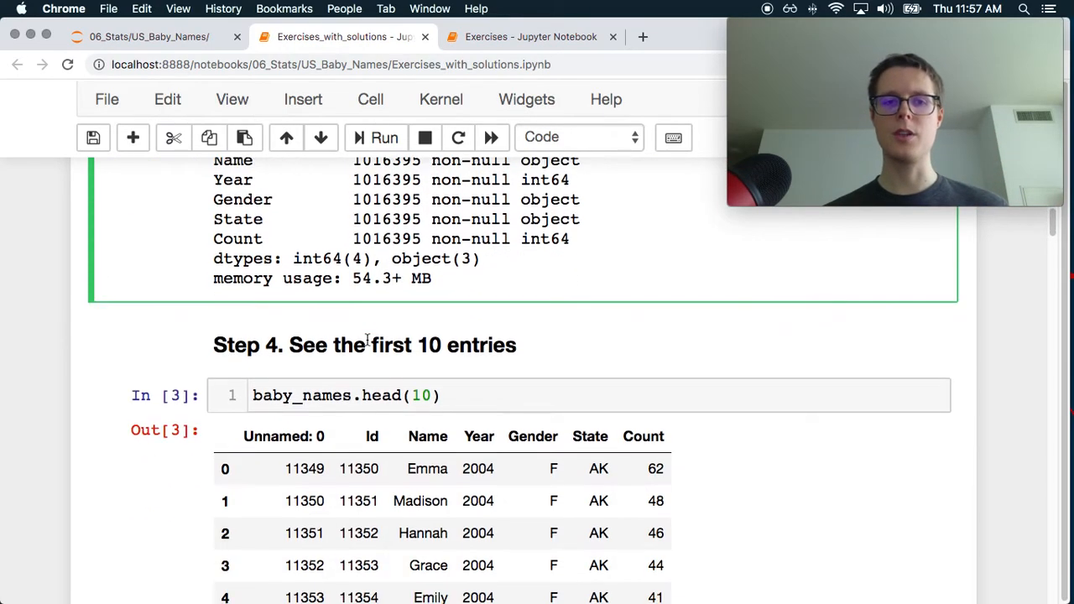
scroll(down, 3)
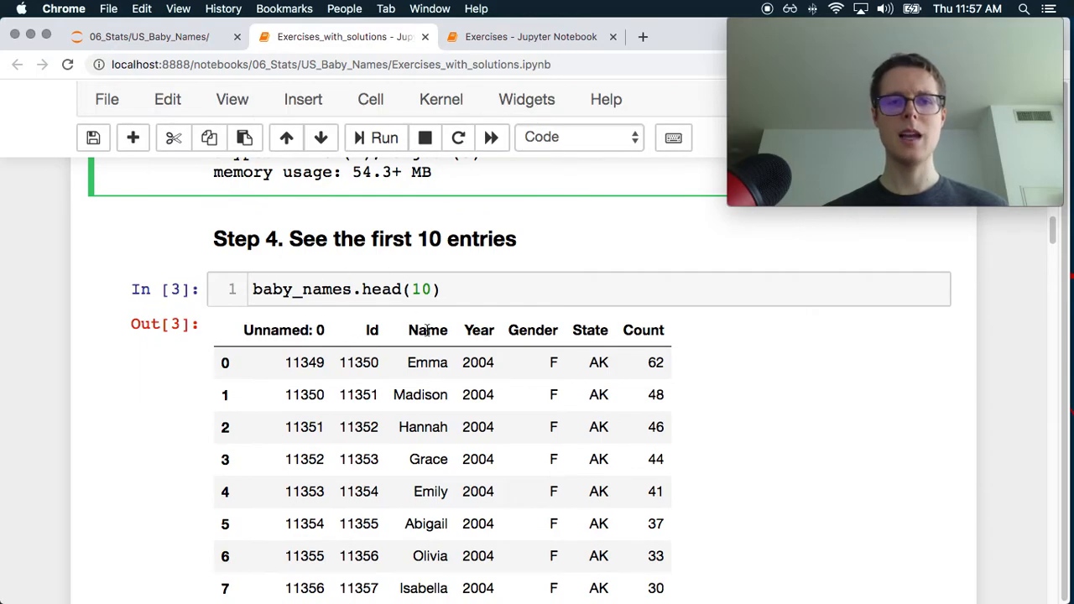
scroll(down, 3)
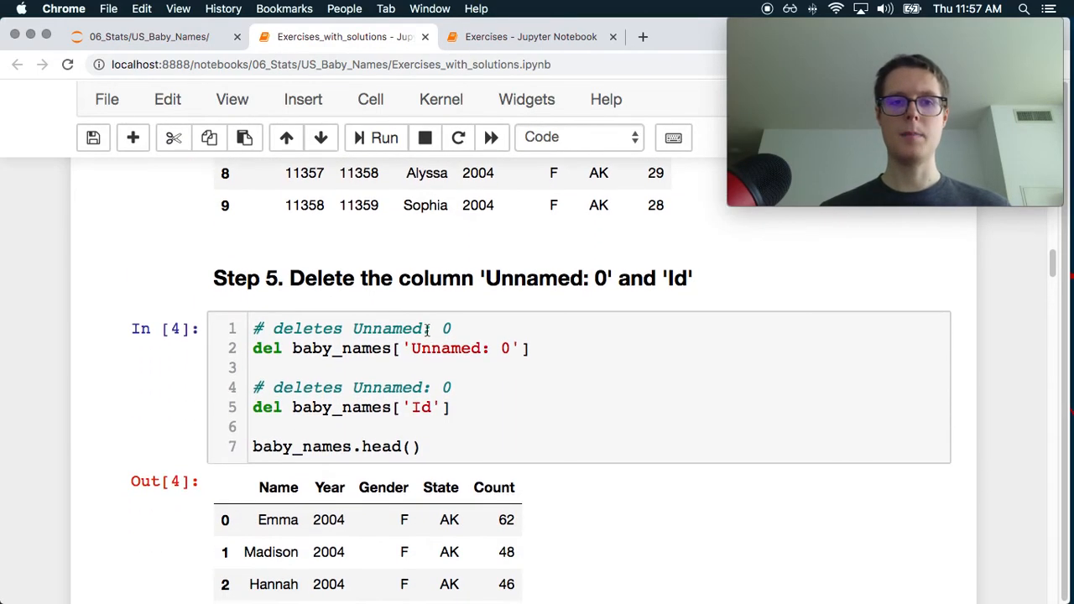
scroll(down, 3)
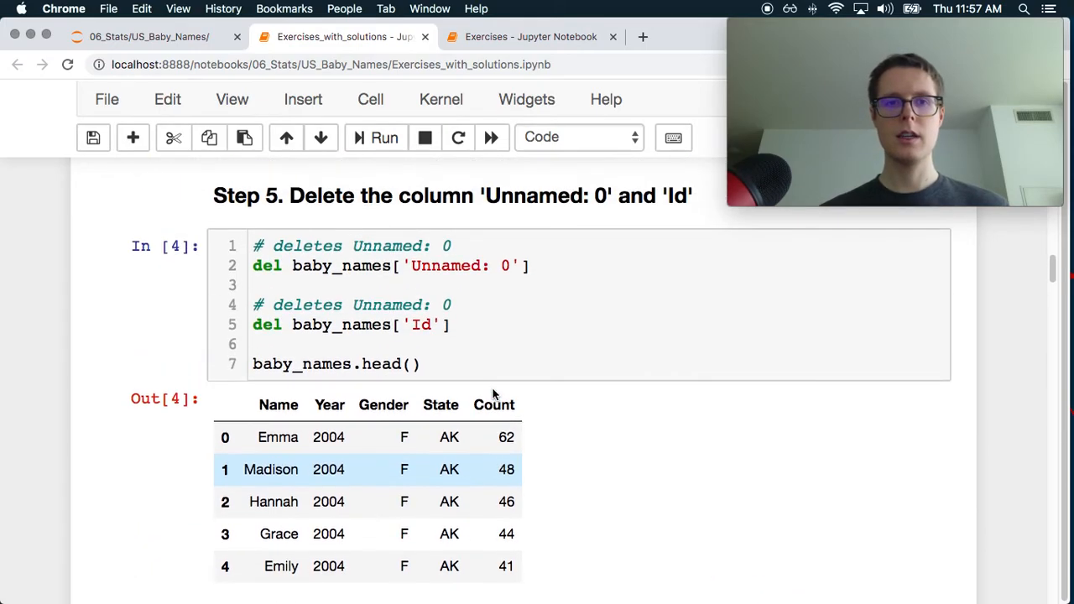
click(420, 362)
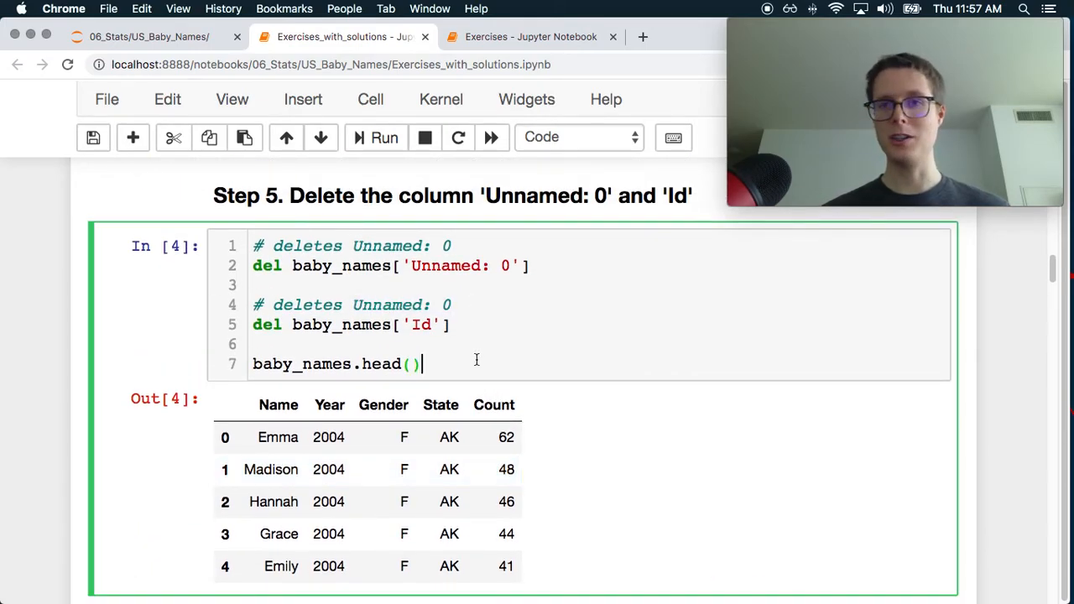
scroll(down, 3)
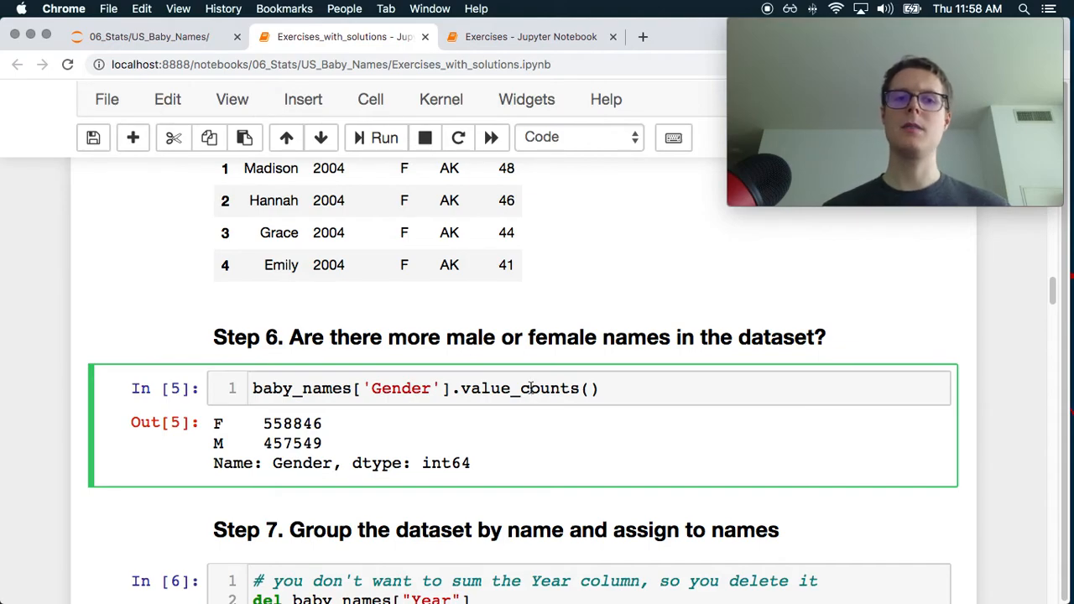
mouse_move(496, 428)
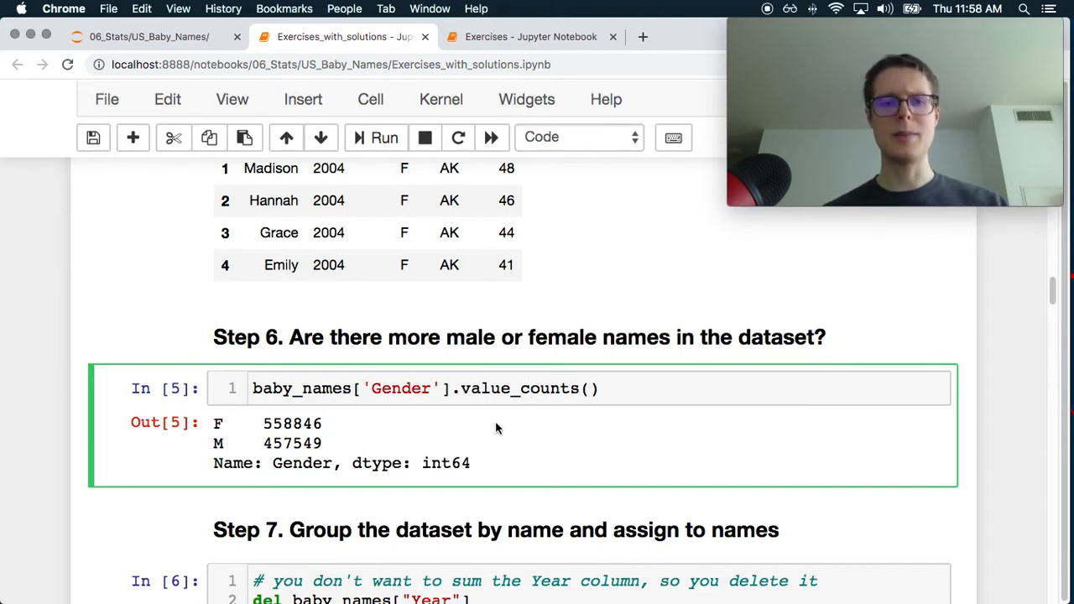
scroll(down, 3)
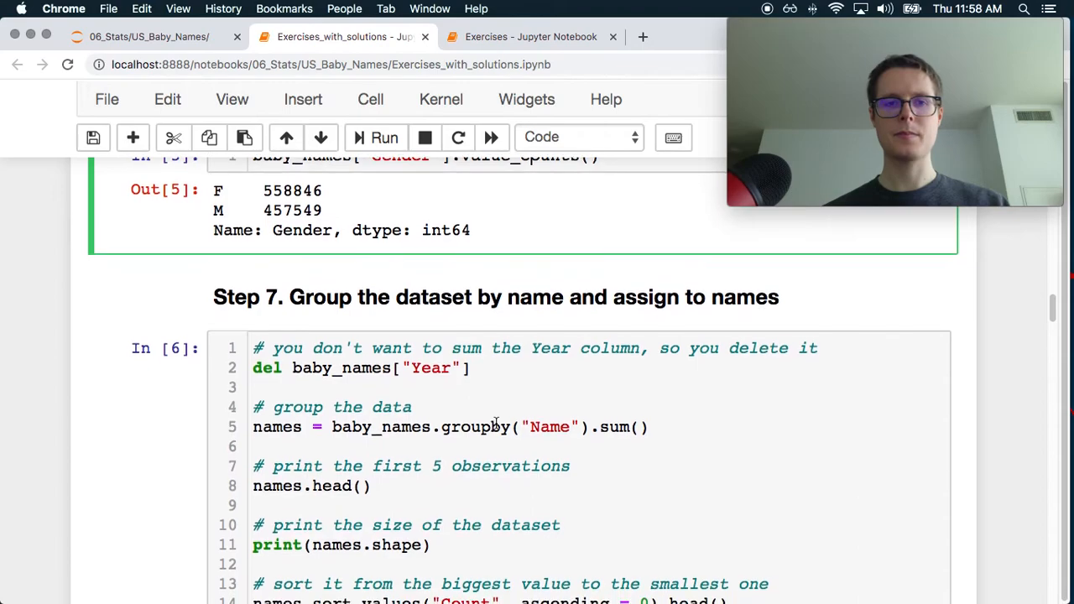
scroll(down, 3)
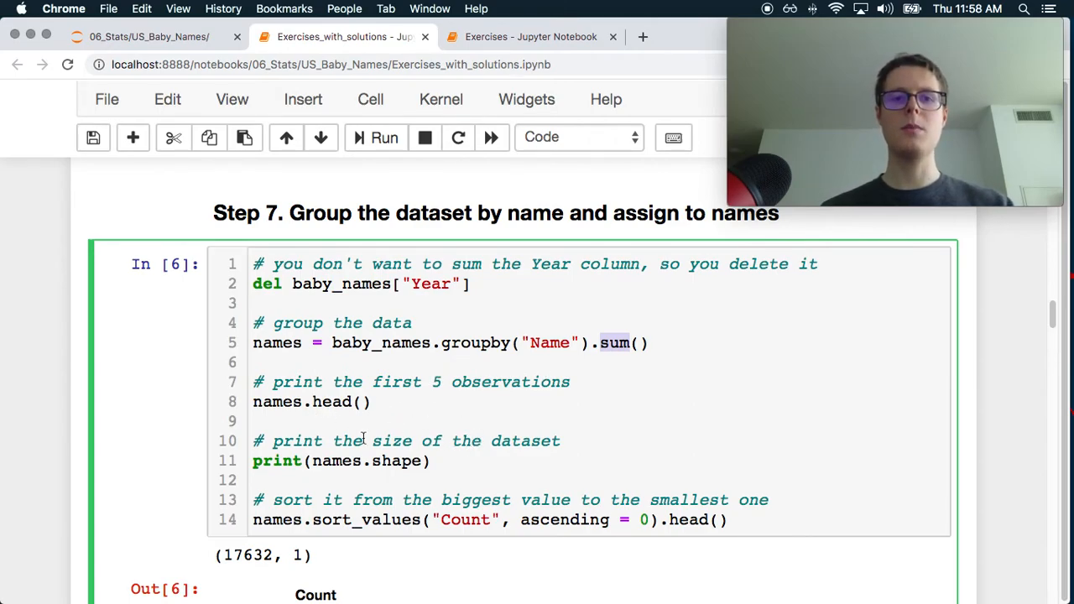
scroll(down, 3)
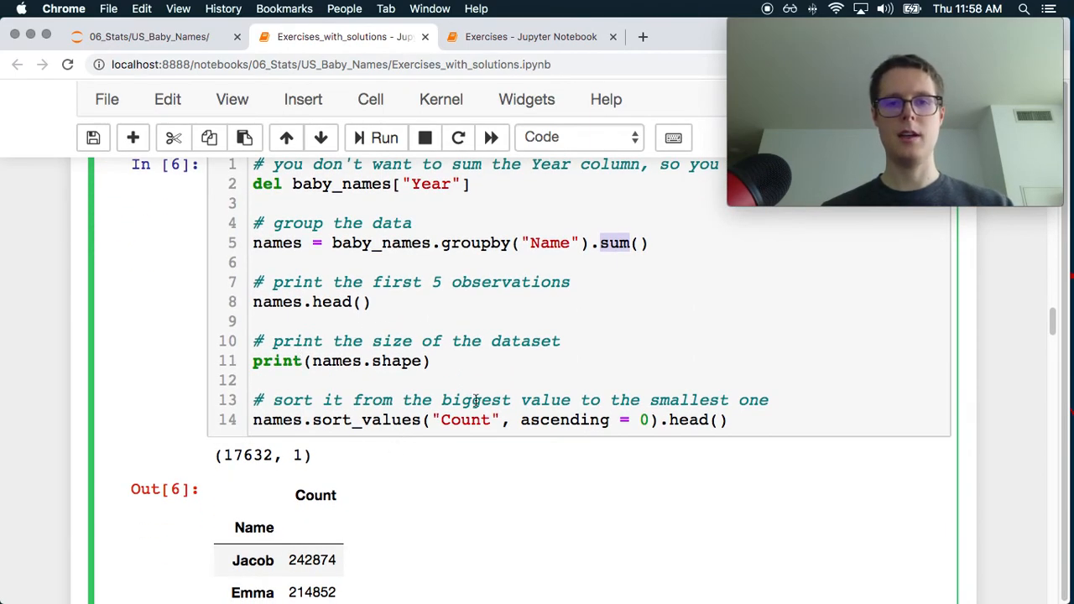
scroll(down, 3)
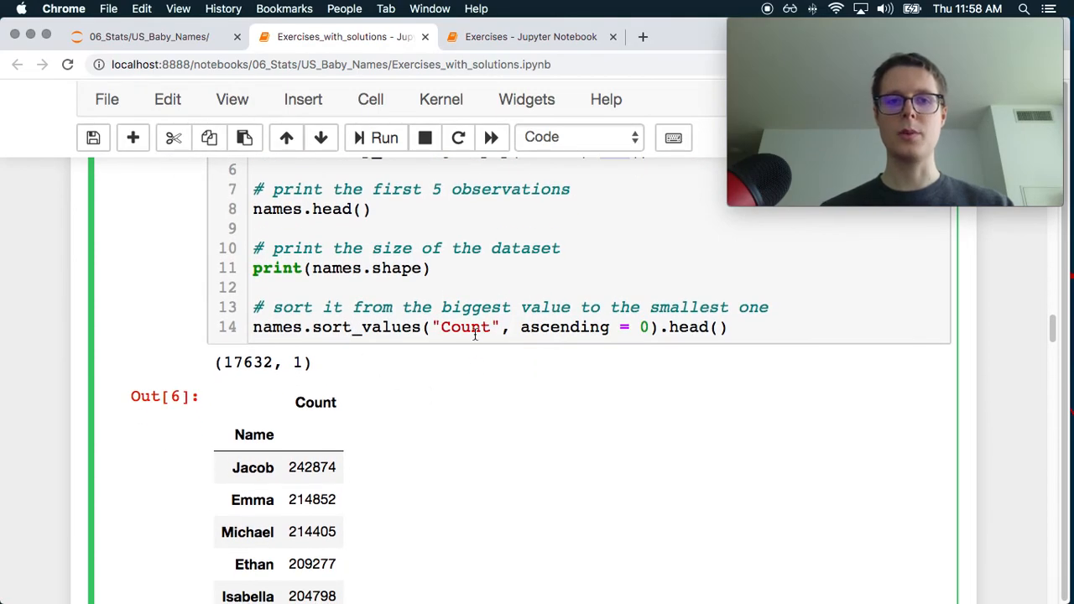
scroll(down, 3)
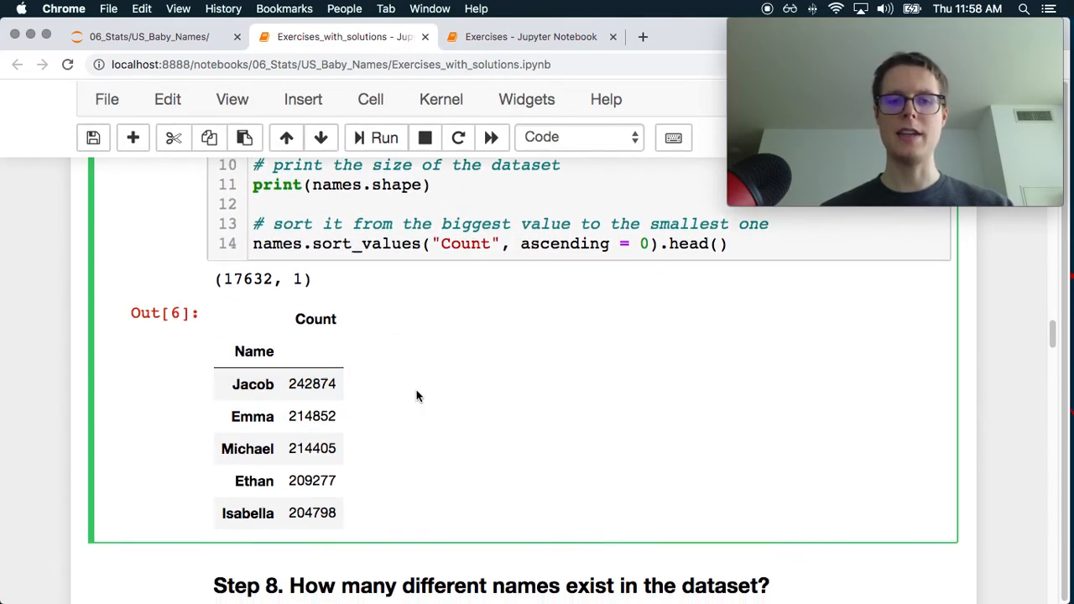
scroll(down, 3)
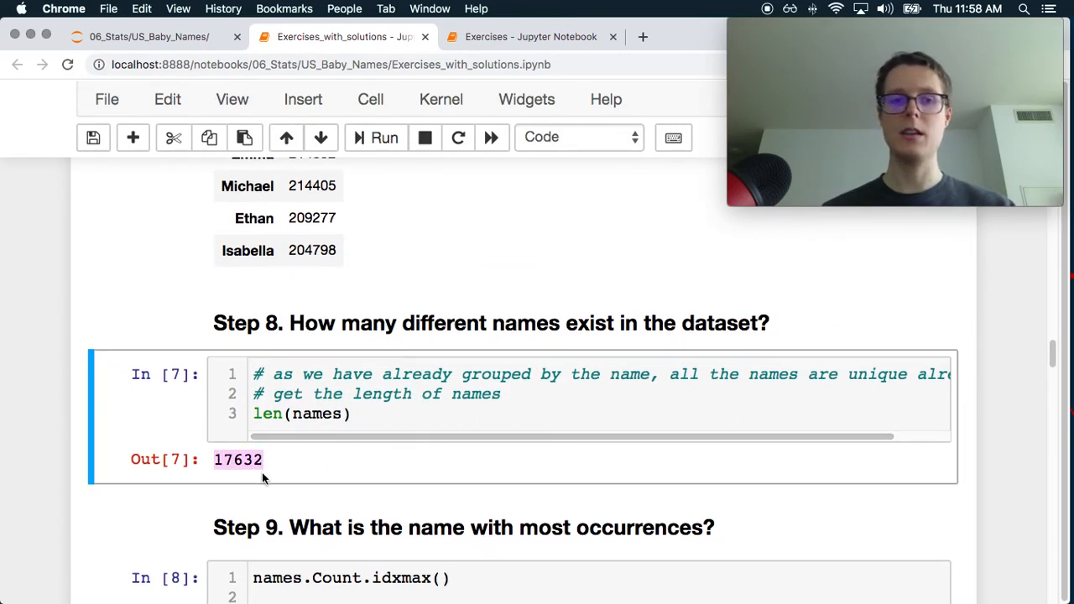
Step: Review Steps 8–11 of the solutions notebook, then return to the Exercises notebook's Step 13 describe() summary
click(332, 413)
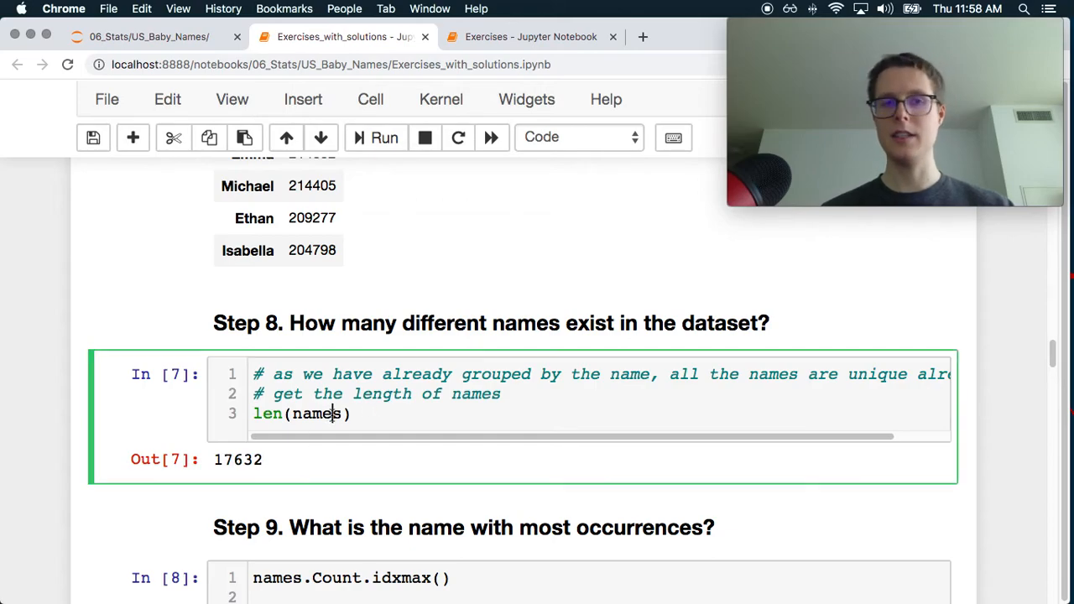
scroll(down, 3)
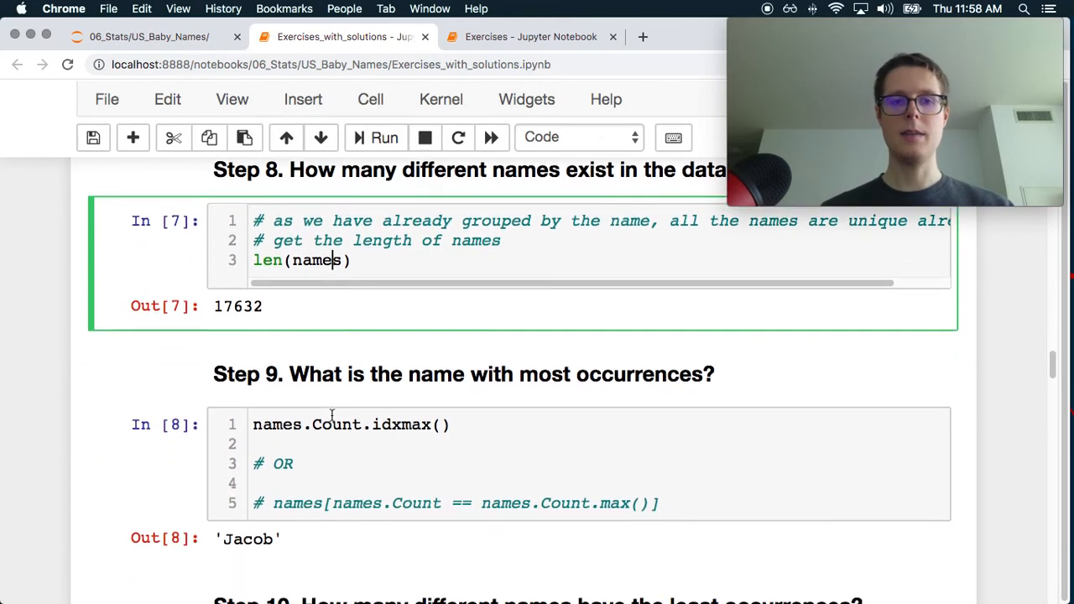
scroll(down, 3)
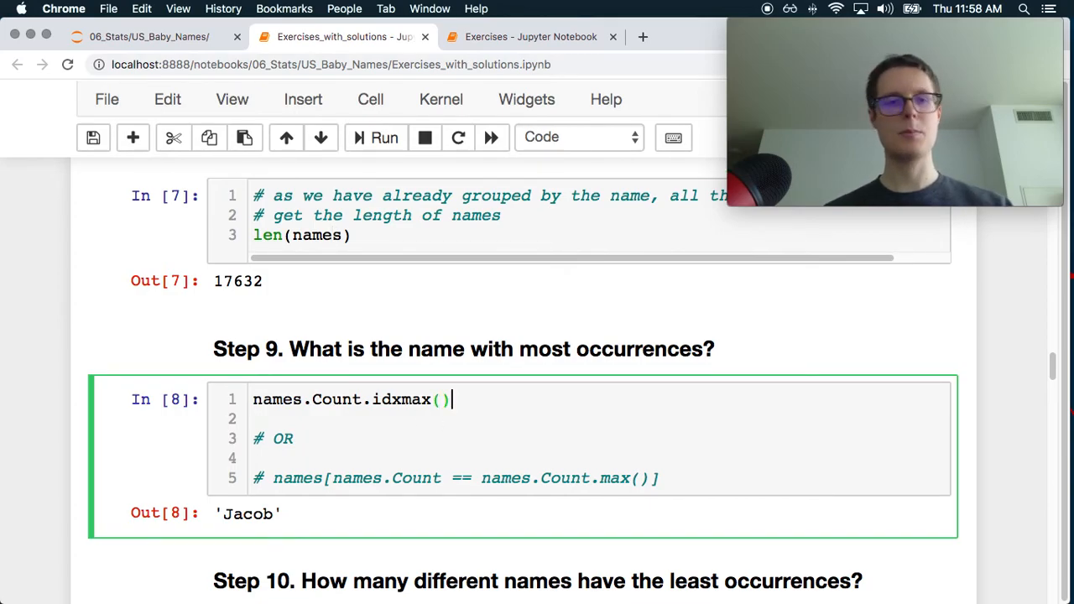
scroll(down, 3)
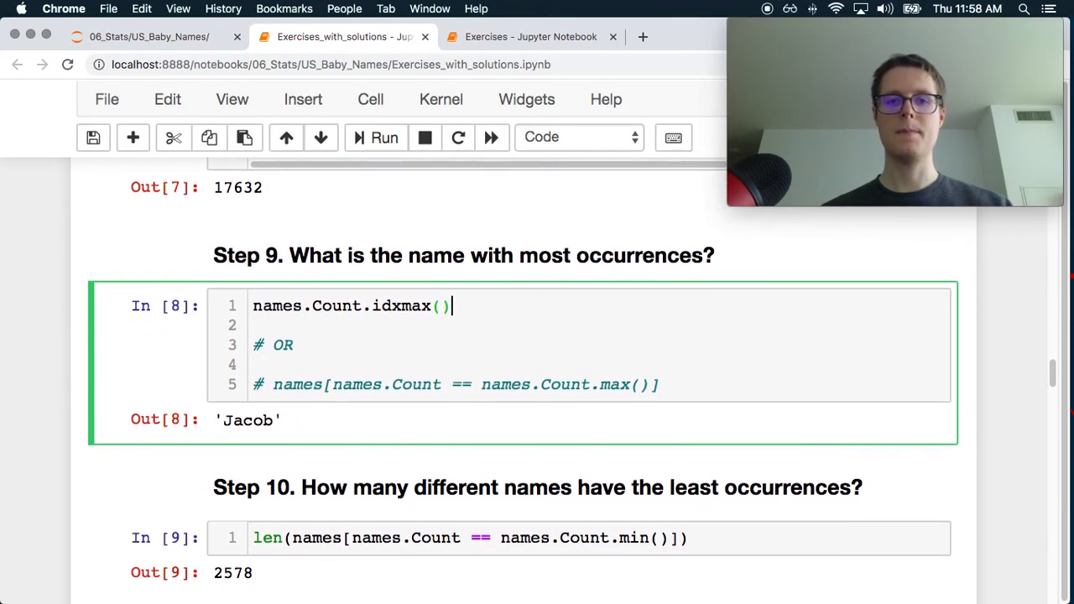
scroll(down, 3)
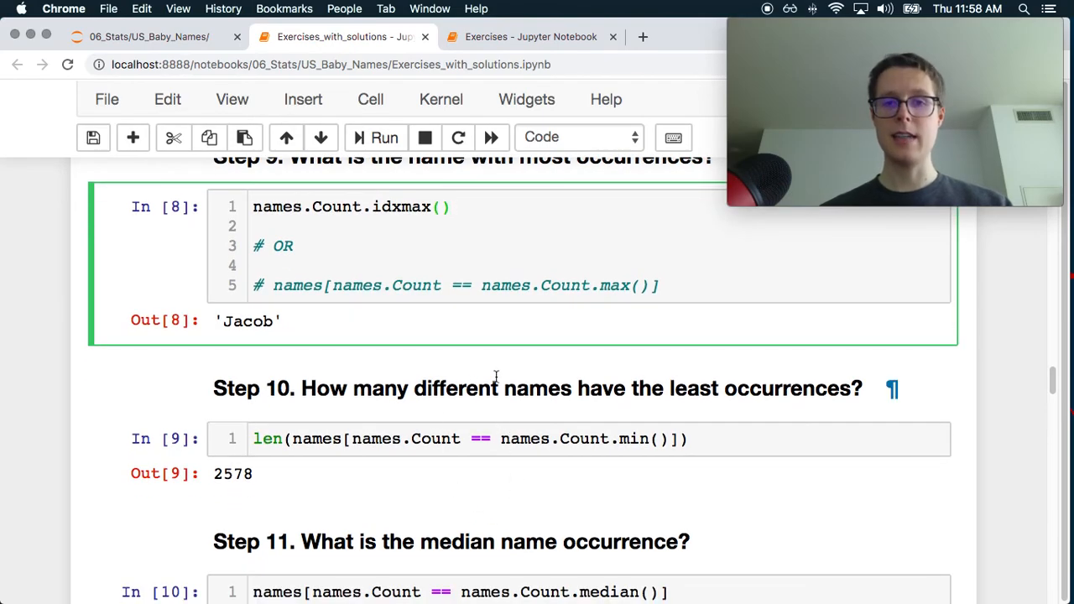
mouse_move(460, 473)
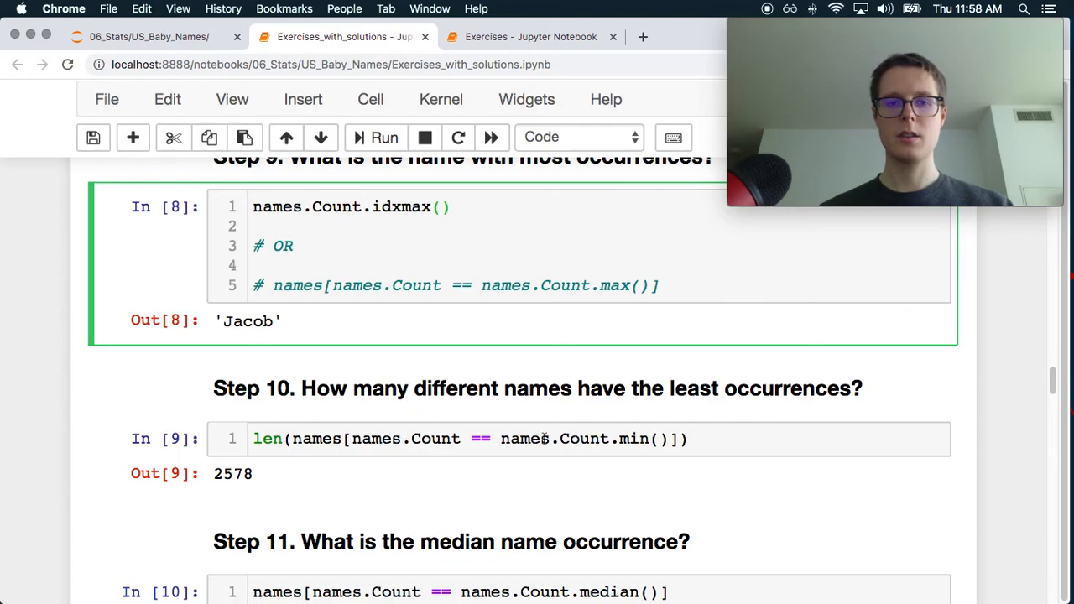
click(530, 37)
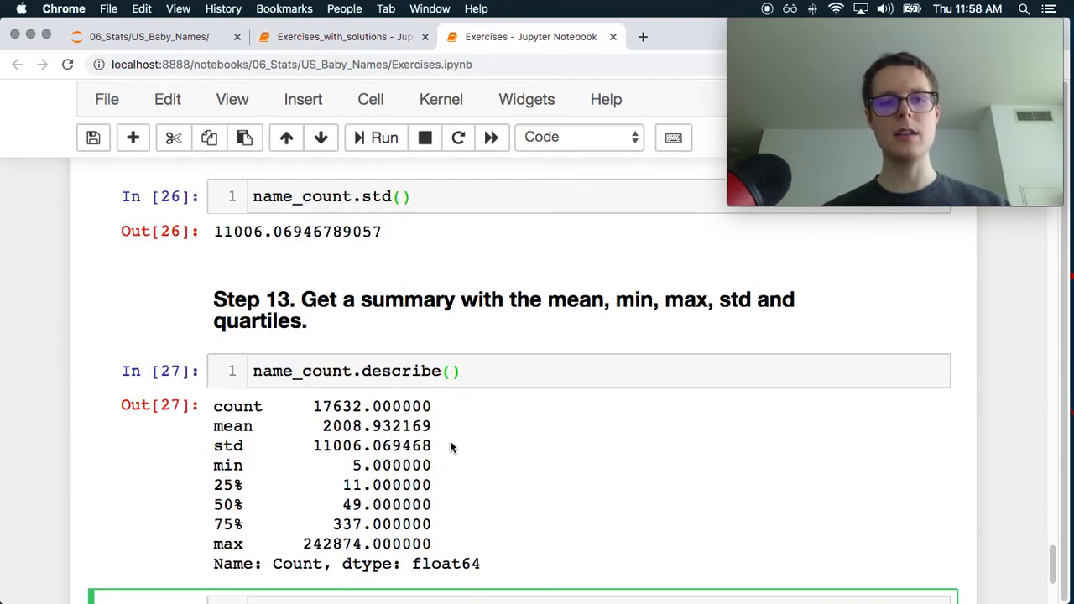
Step: Scroll back up through Steps 10-11, then switch to the Exercises_with_solutions notebook
scroll(up, 3)
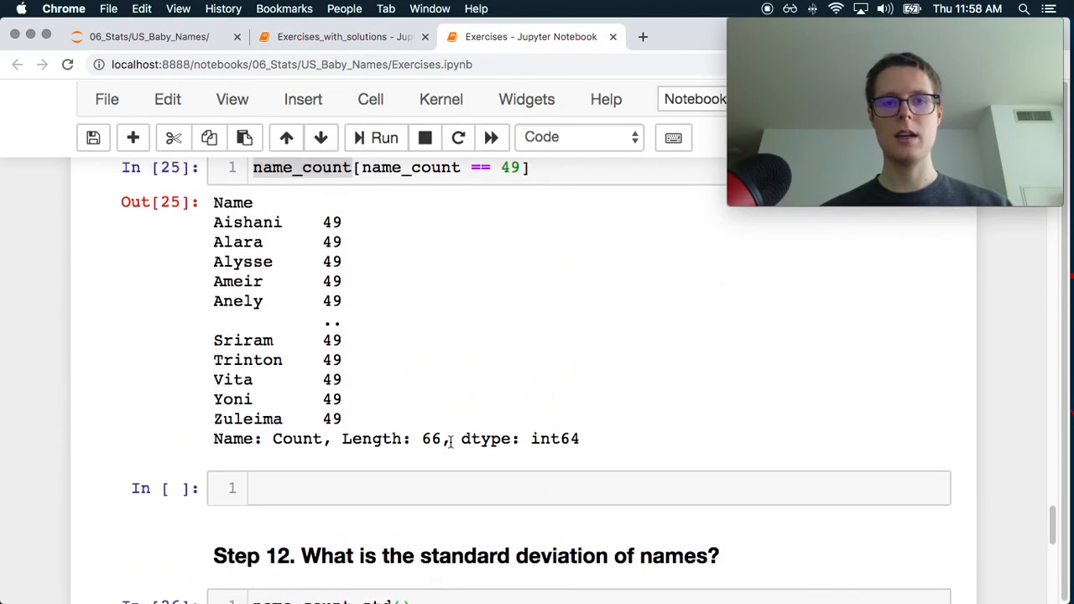
scroll(up, 3)
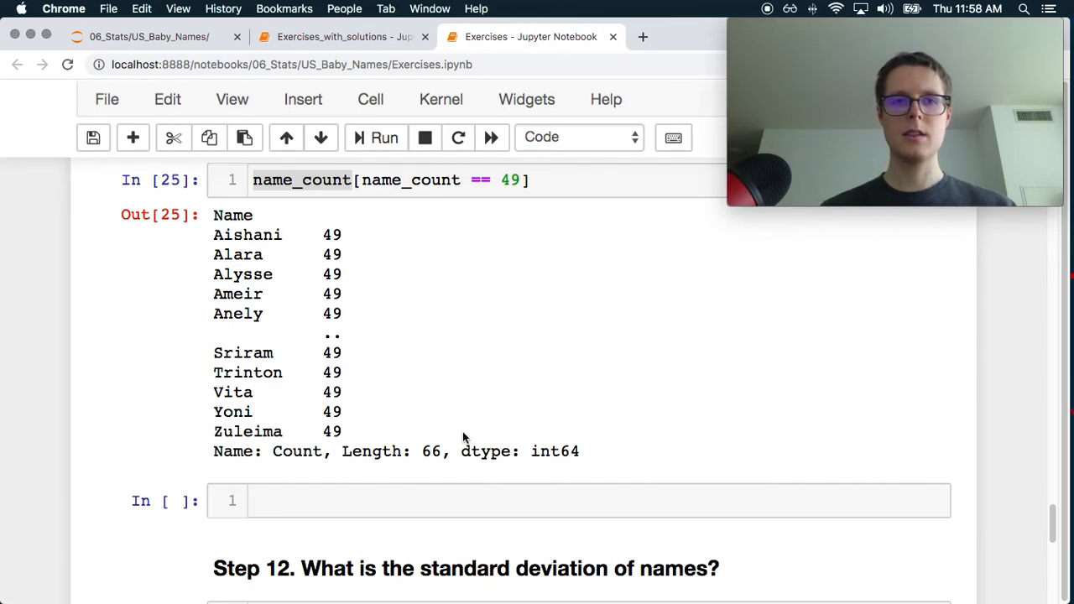
scroll(up, 3)
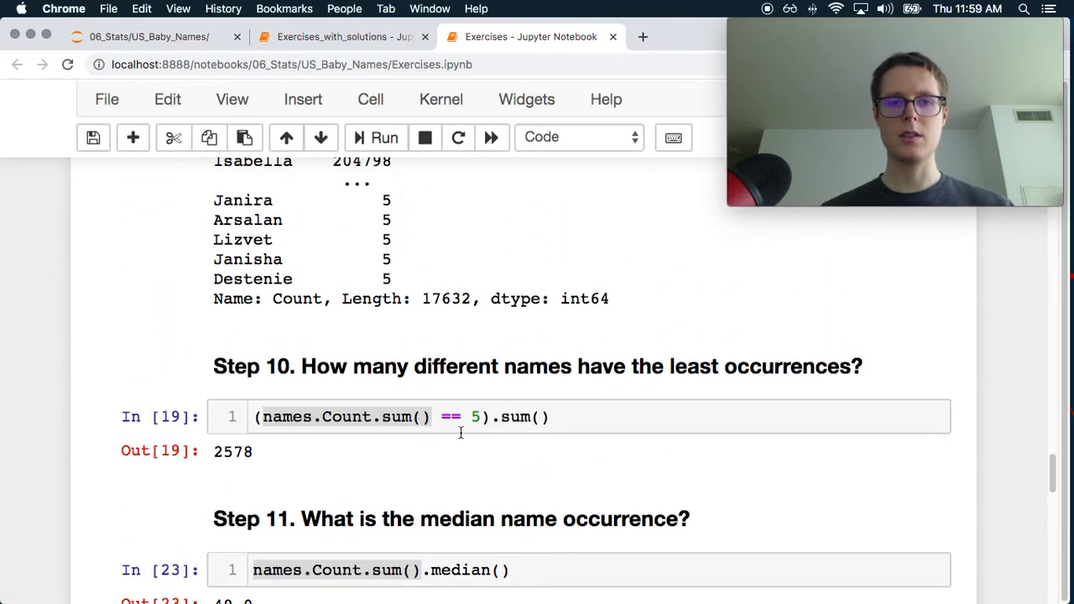
click(339, 37)
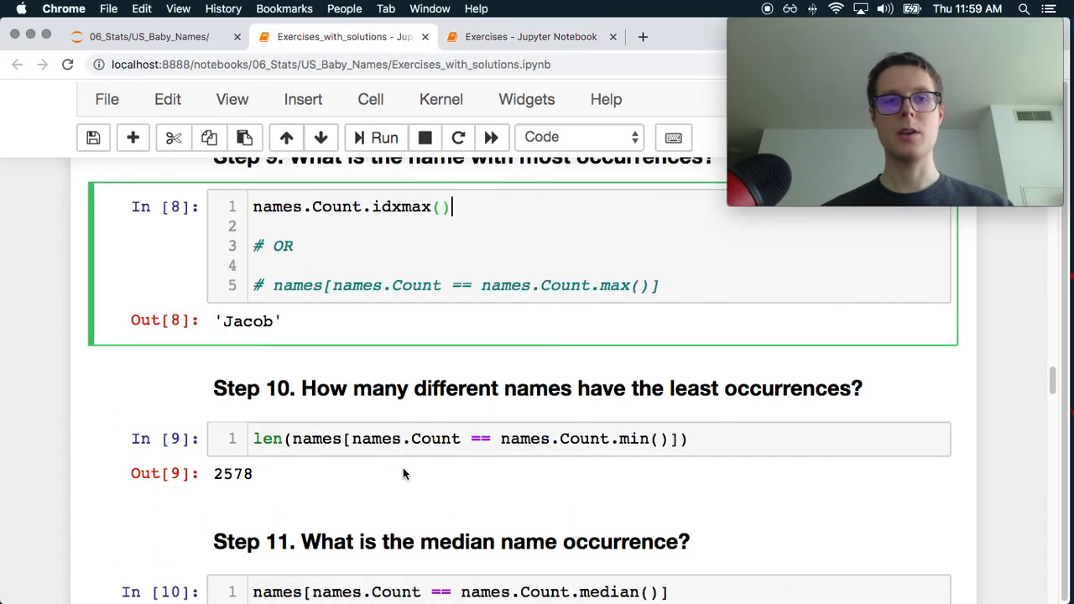
scroll(down, 3)
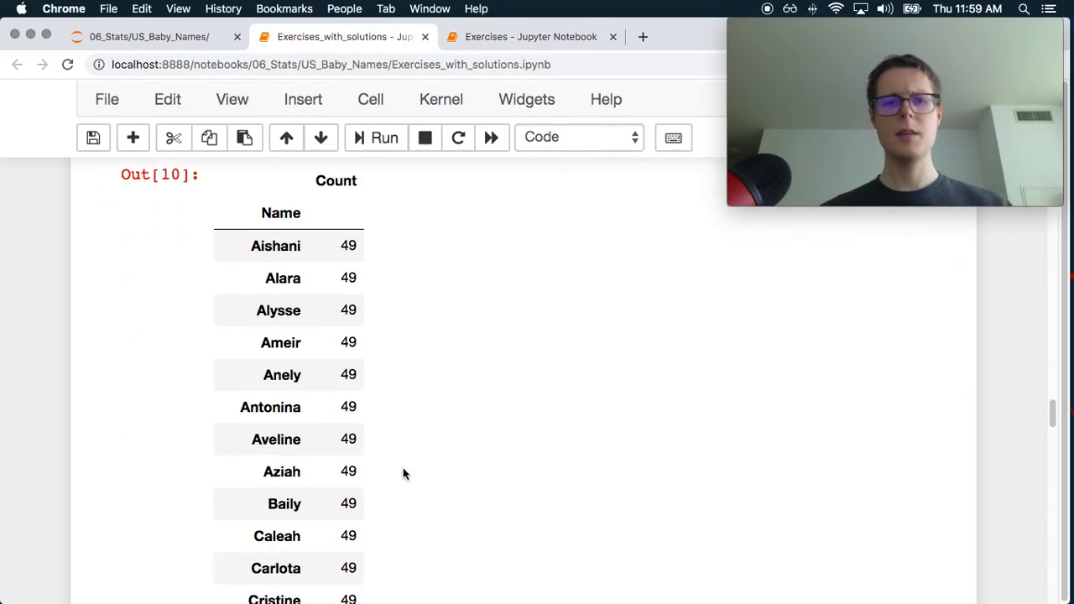
scroll(up, 3)
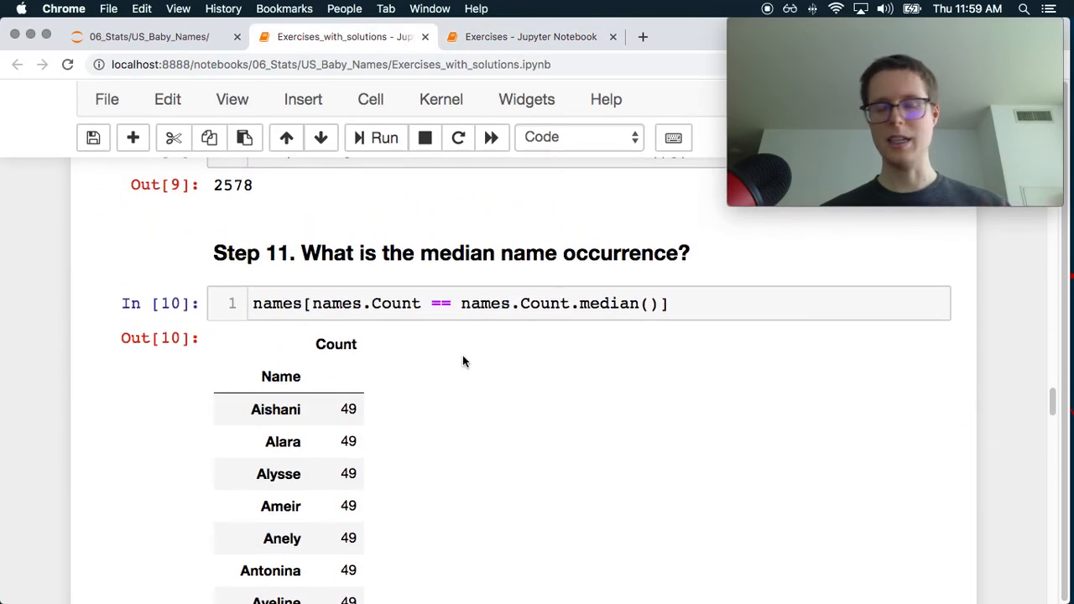
scroll(down, 3)
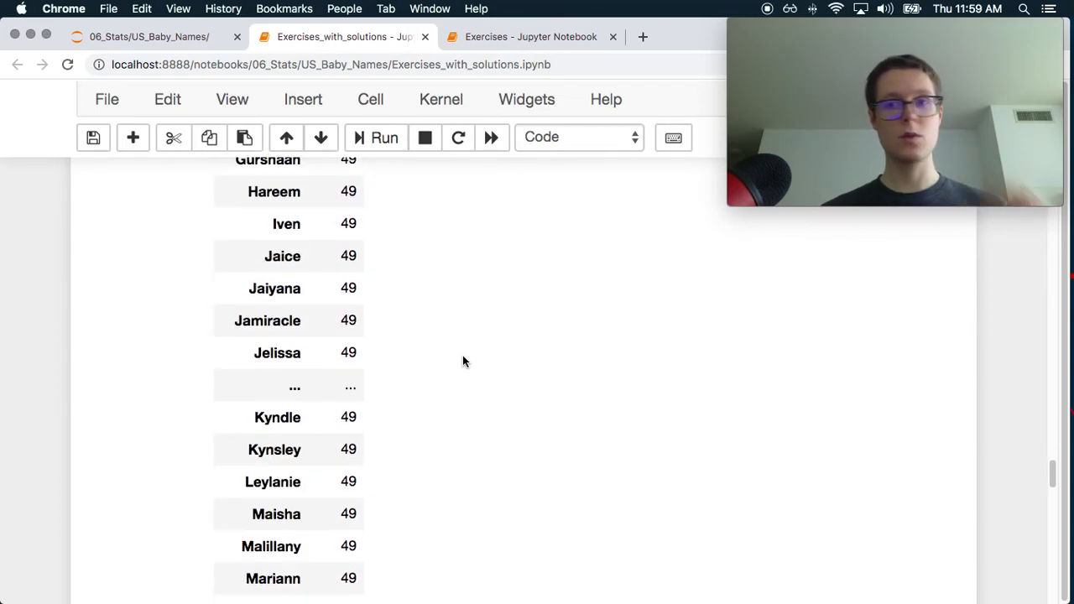
scroll(down, 3)
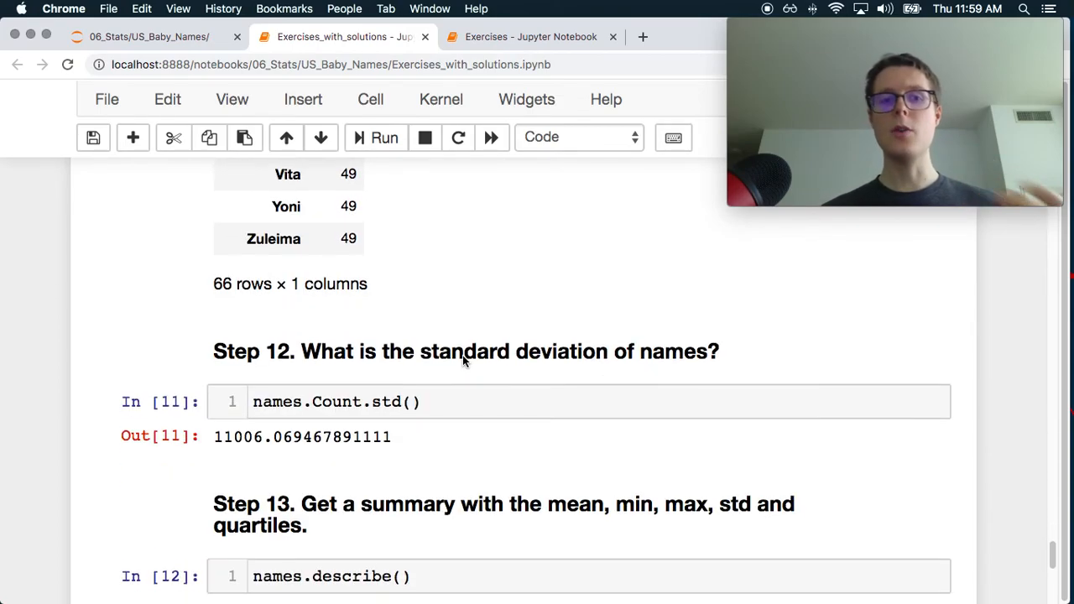
scroll(down, 3)
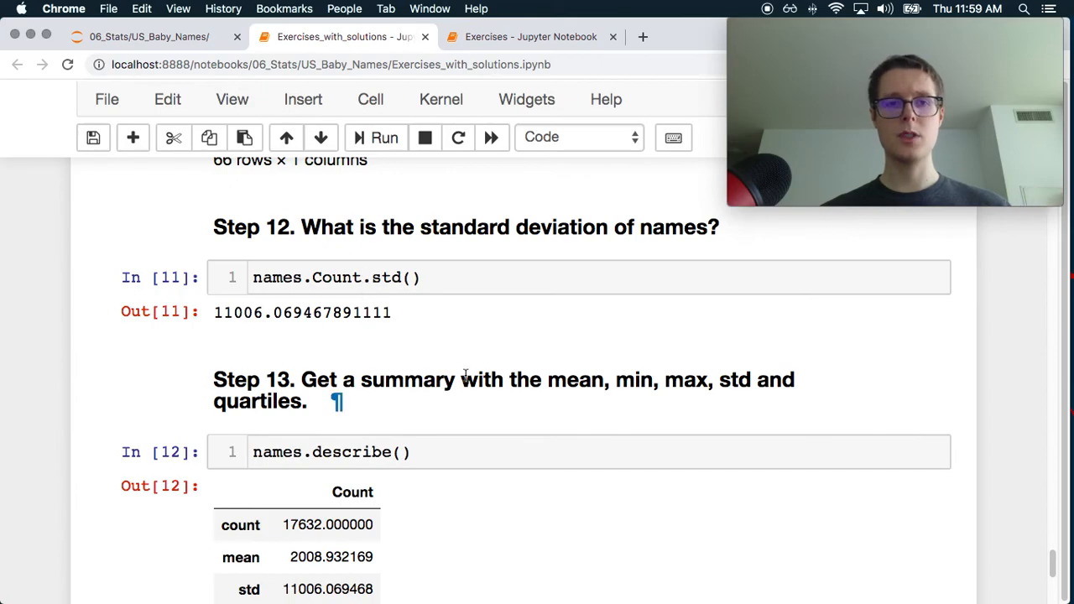
scroll(down, 3)
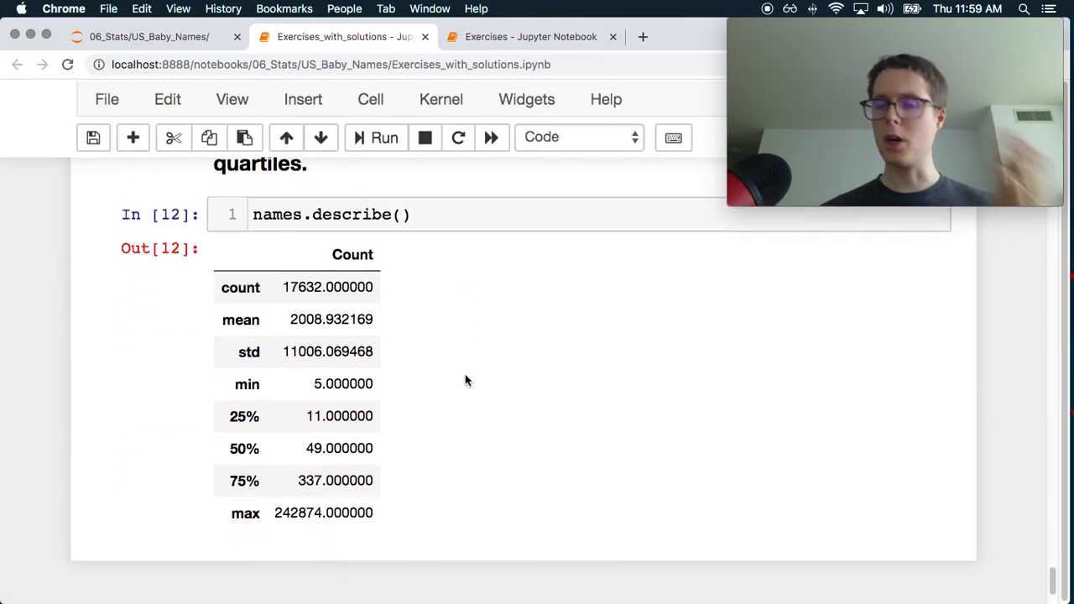